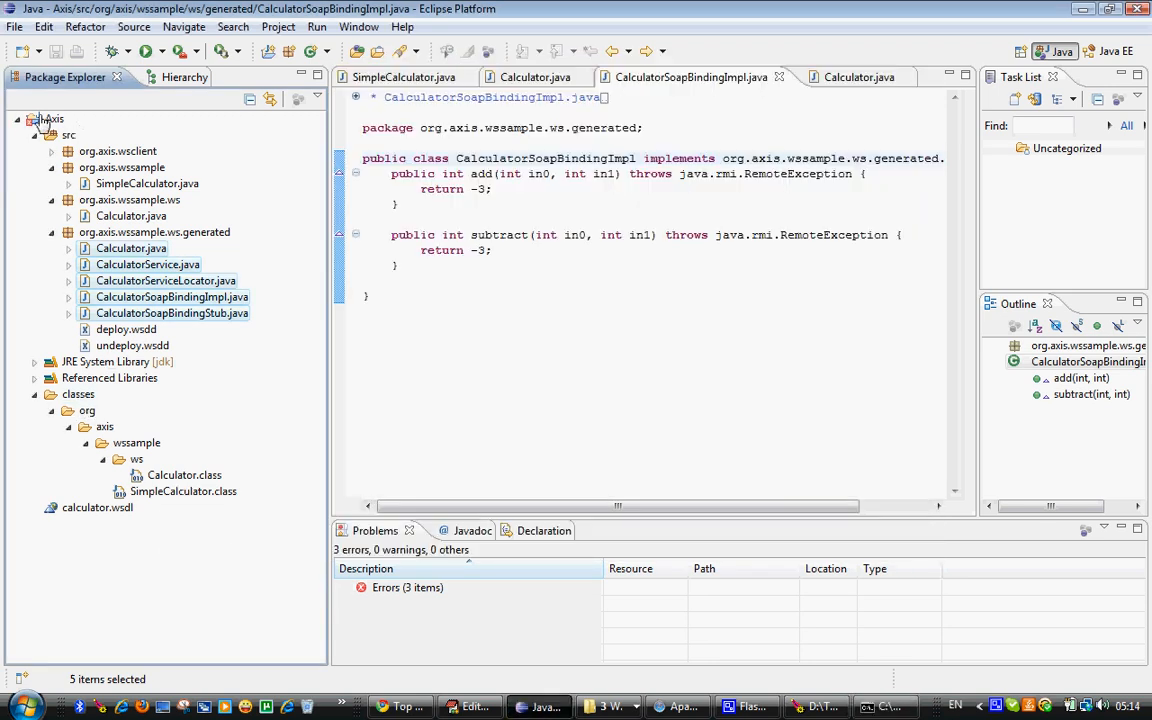
Refresh the Axis project so the generated Calculator service classes appear under classes
right_click(50, 118)
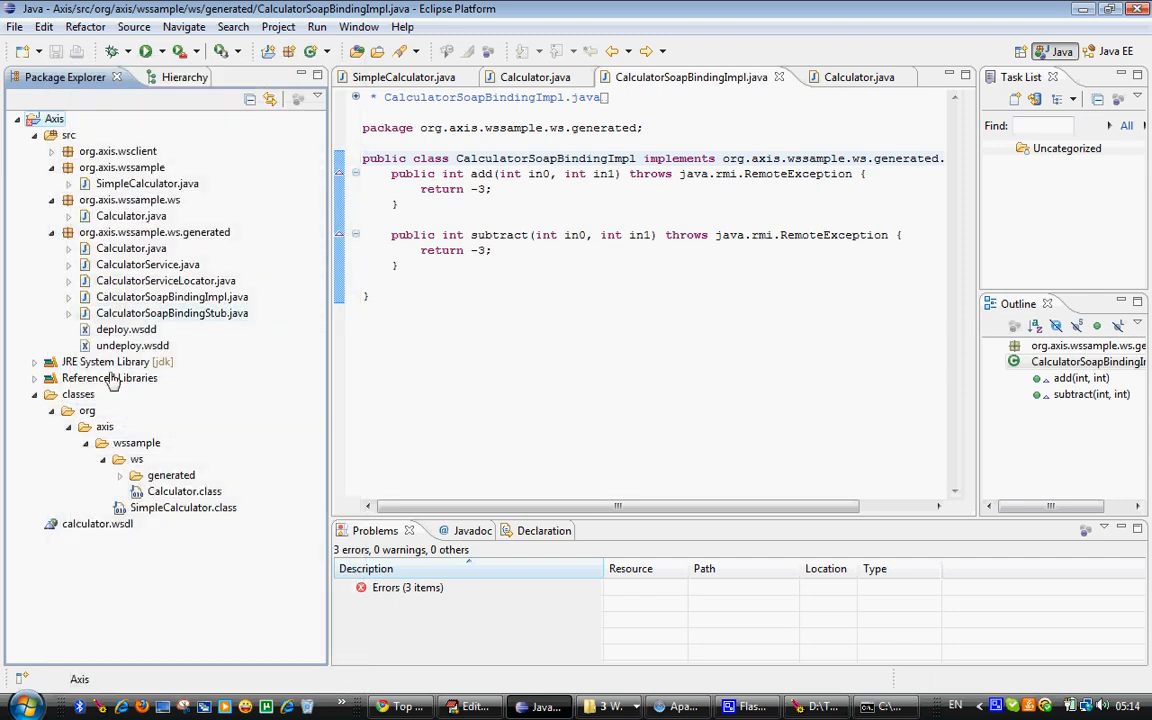
click(120, 476)
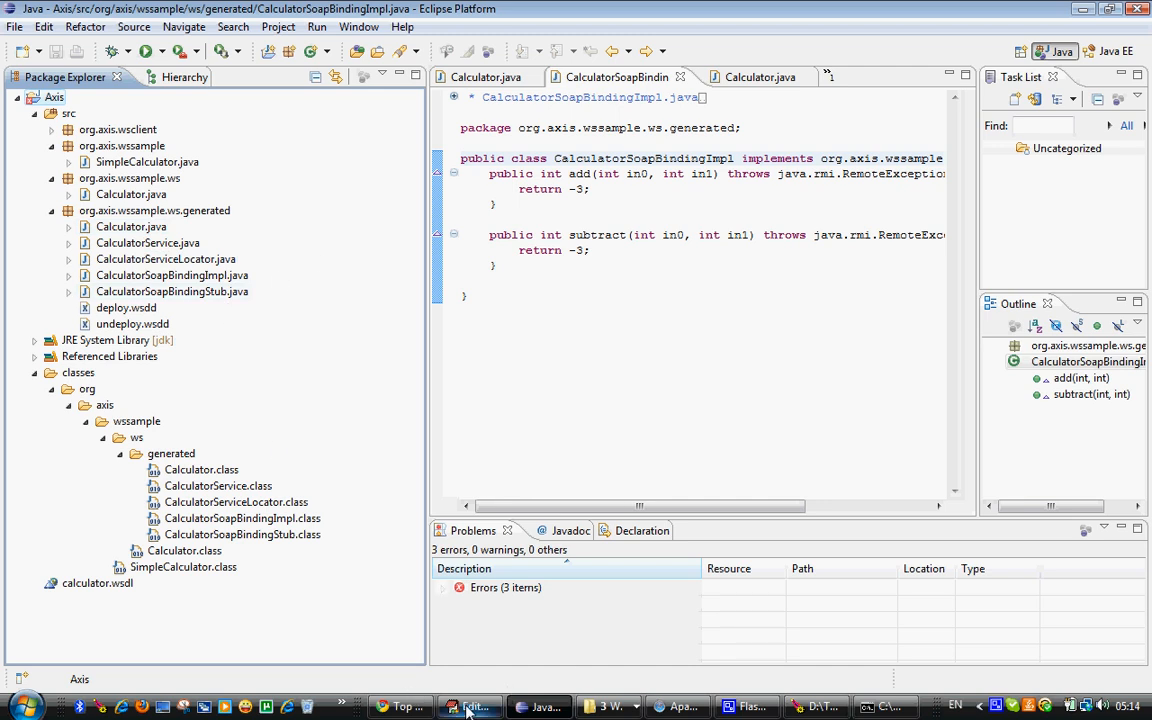
Run the javac command for the generated sources and cd ../classes, then select the jar cvf calculatorServerSide line
click(470, 708)
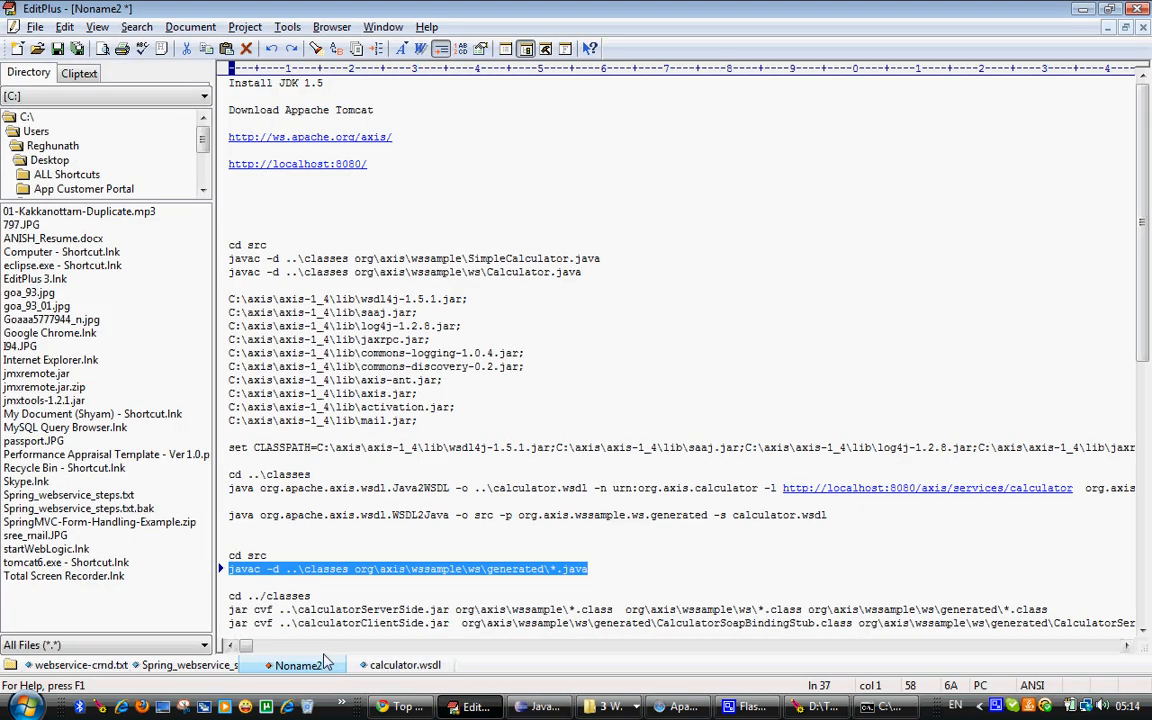
double_click(288, 596)
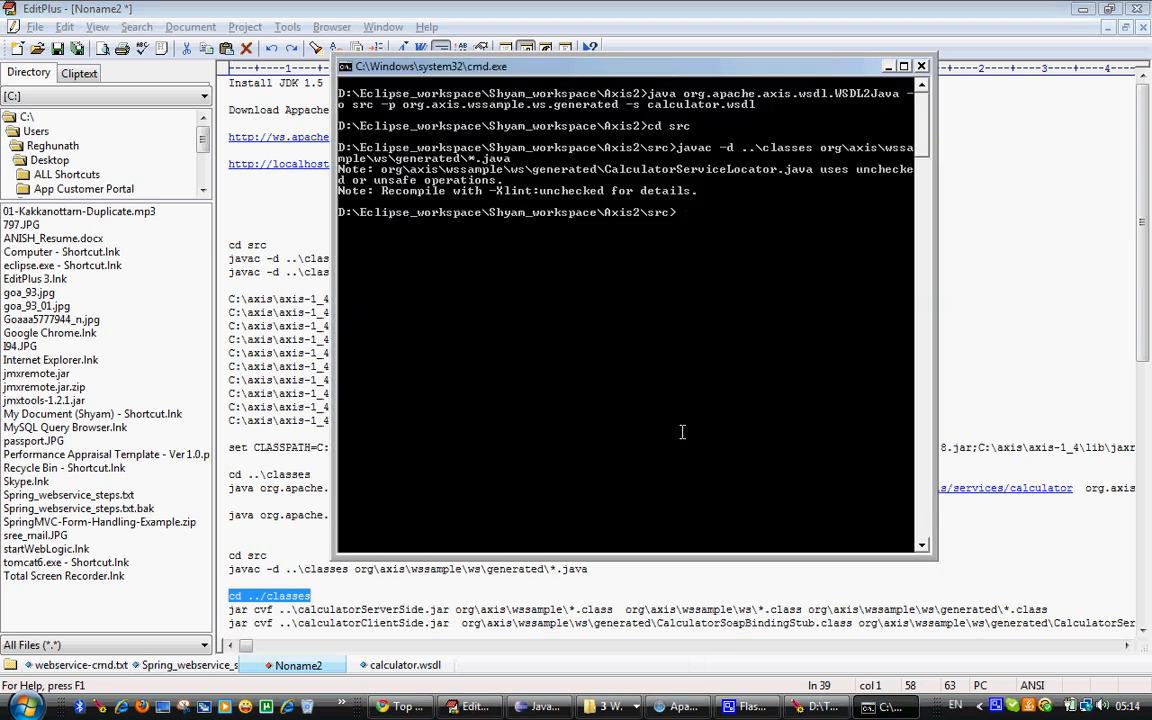
text(cd ../classes)
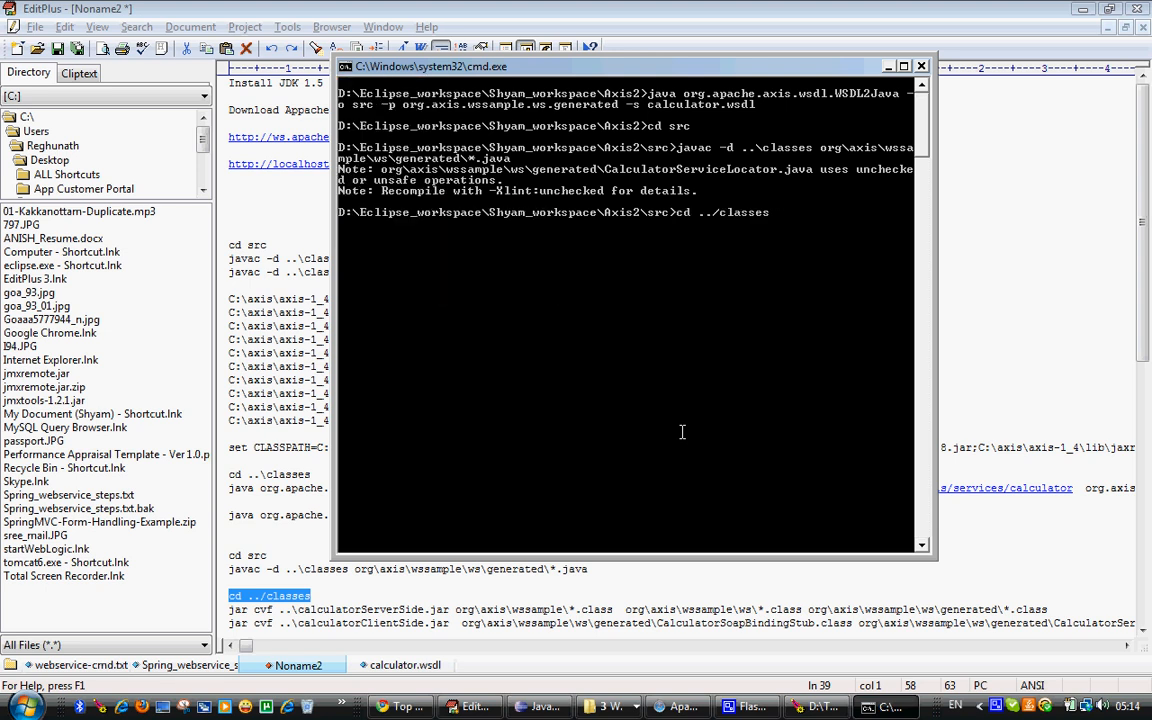
click(920, 66)
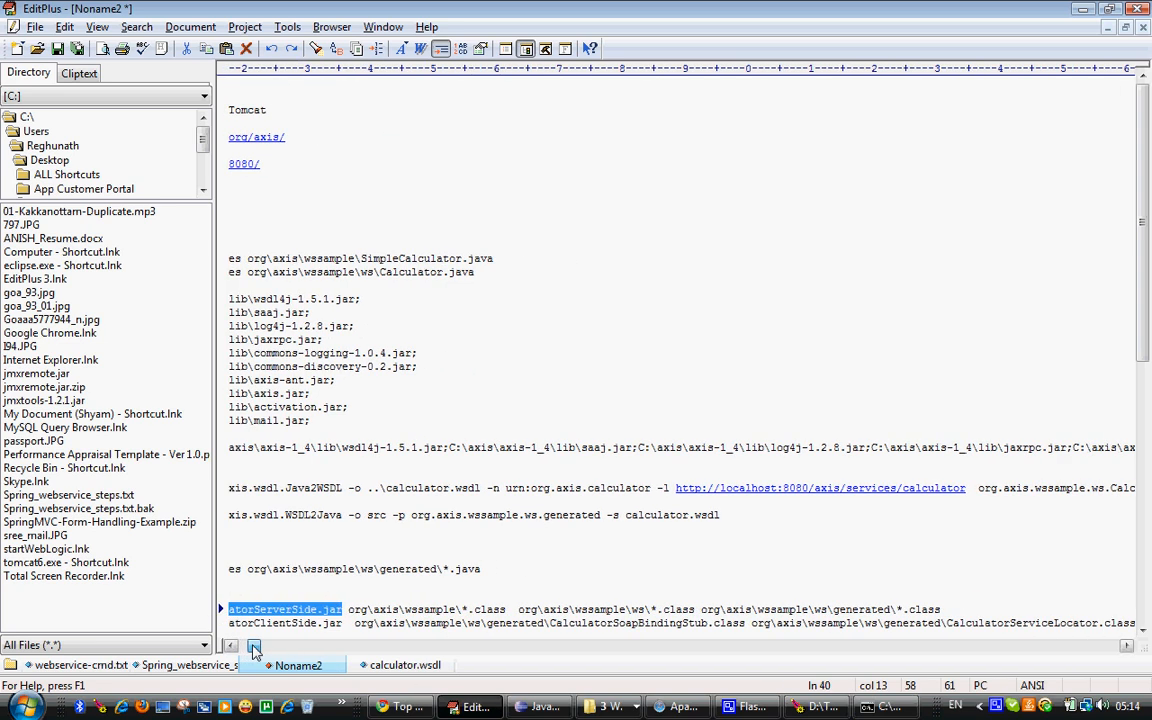
scroll(right, 3)
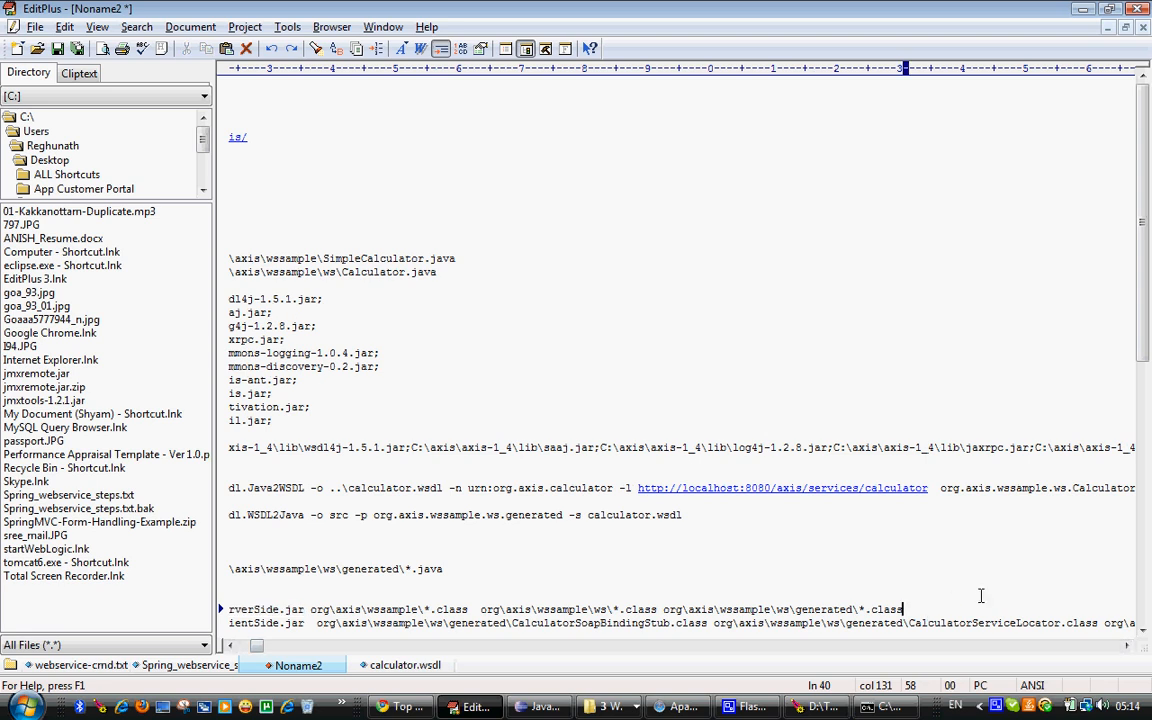
mouse_move(248, 580)
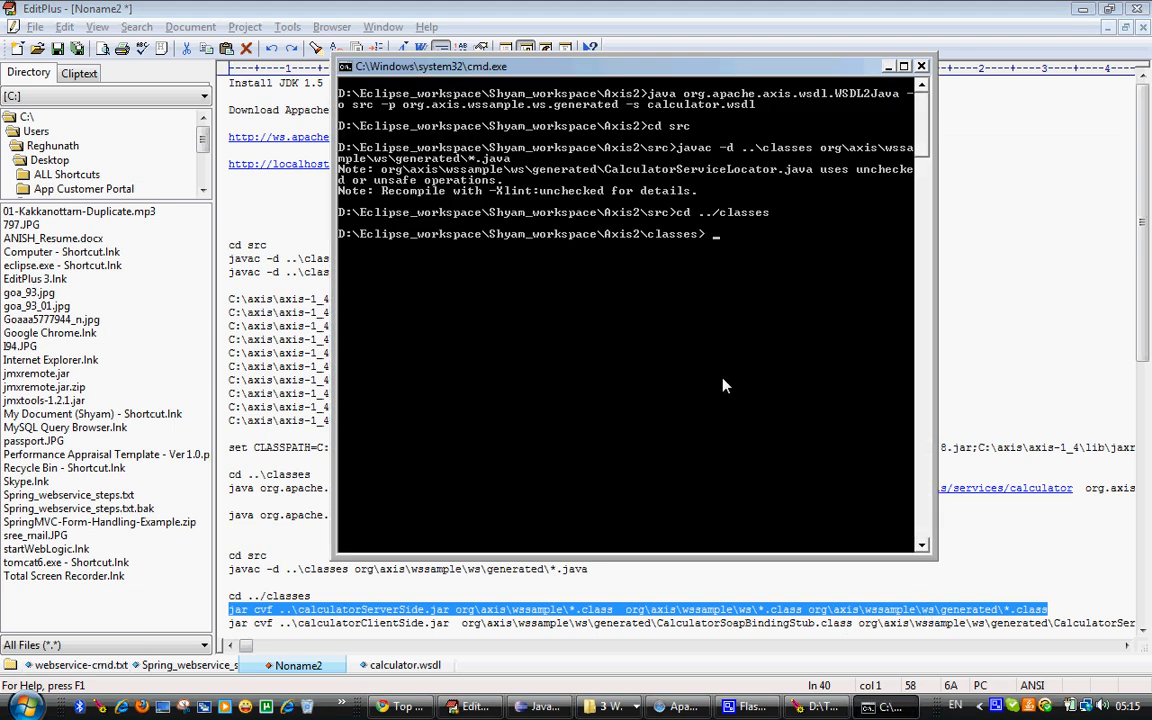
click(344, 66)
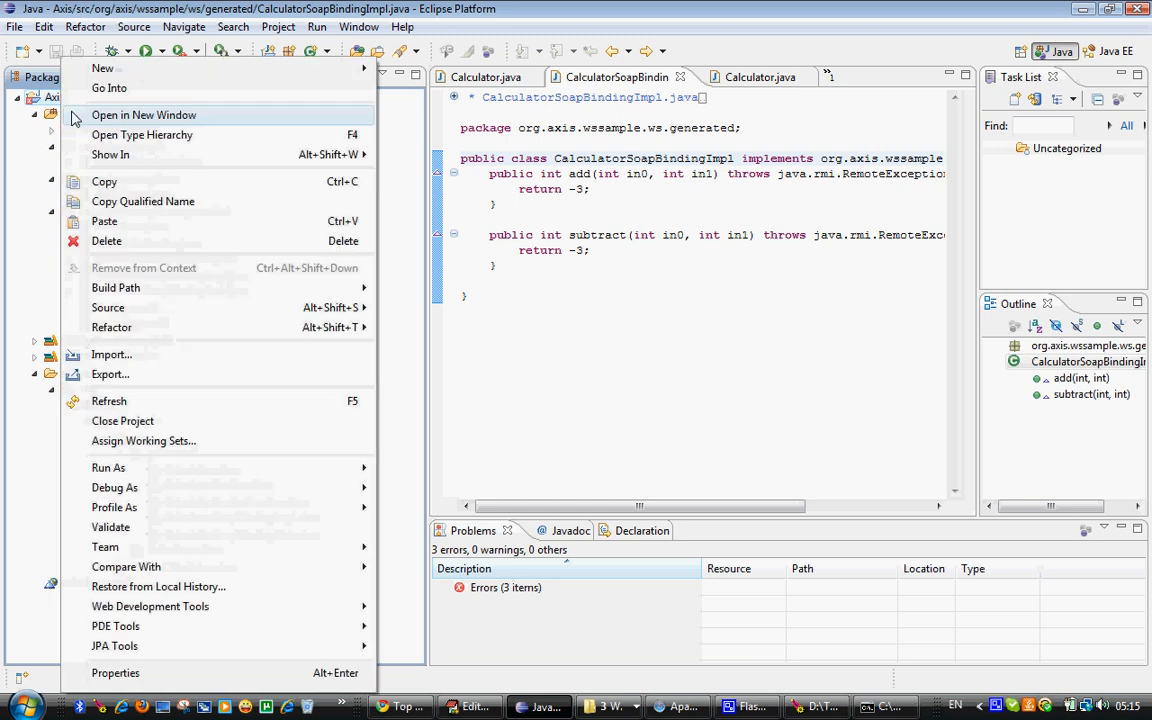
mouse_move(136, 124)
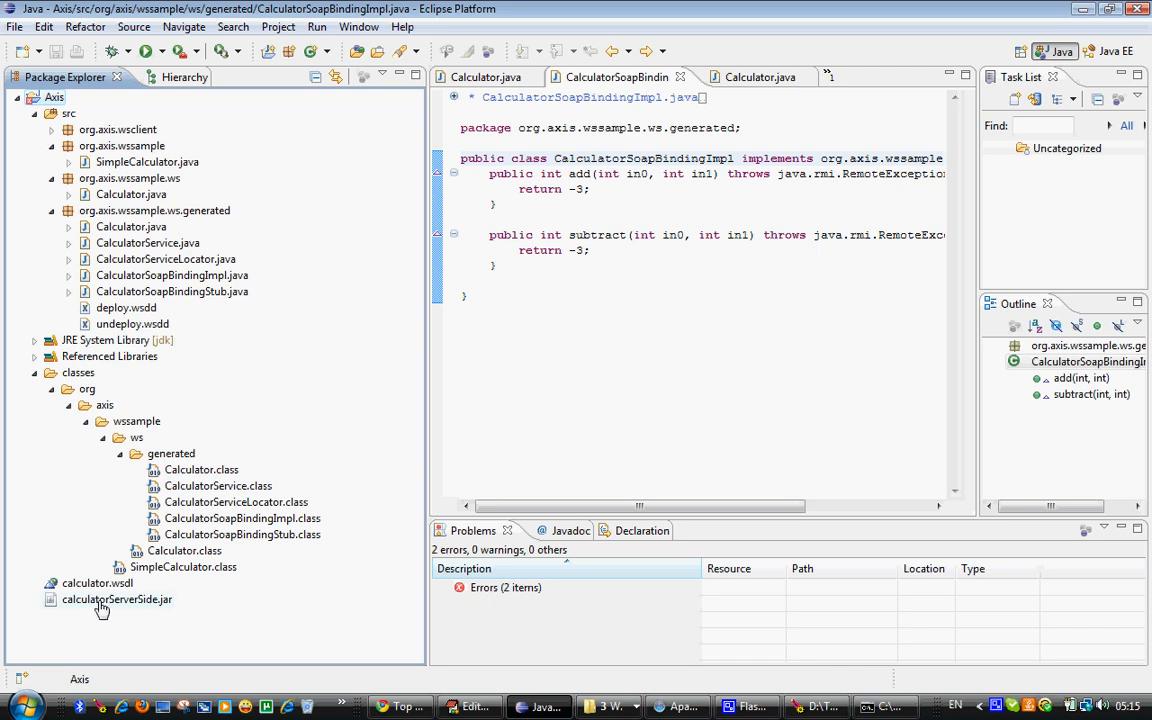
Open the Axis2 project folder in Windows Explorer showing calculatorServerSide.jar
click(600, 708)
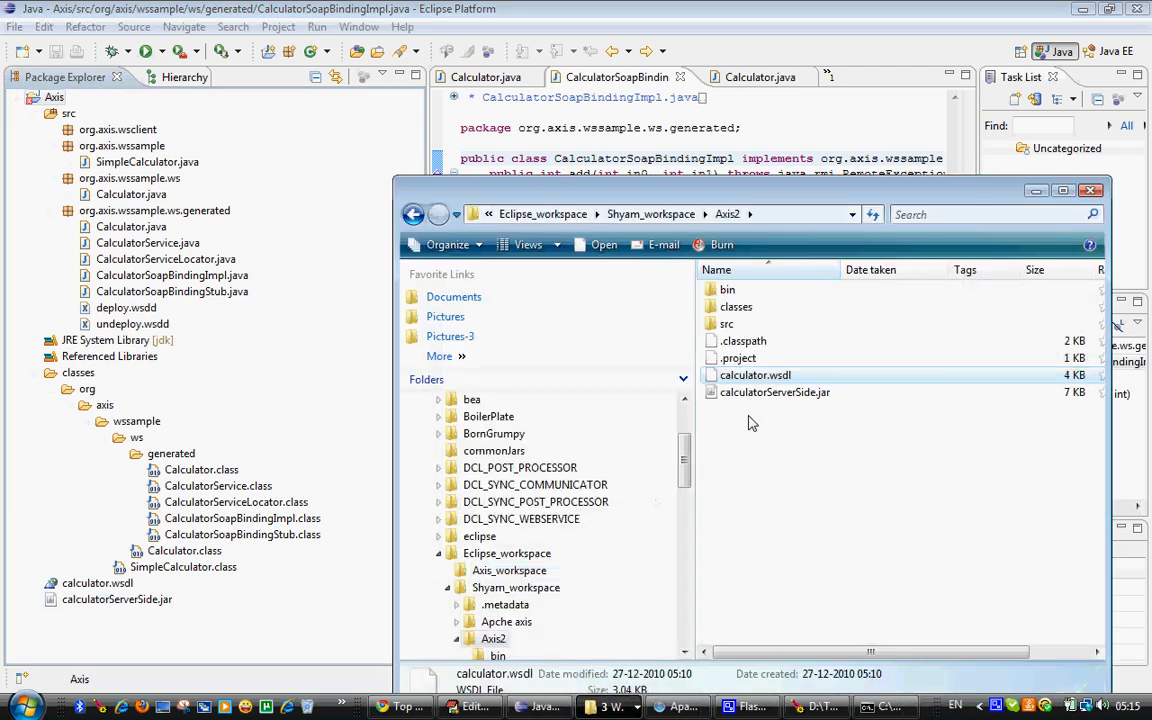
Copy calculatorServerSide.jar from the Axis2 project folder
click(776, 392)
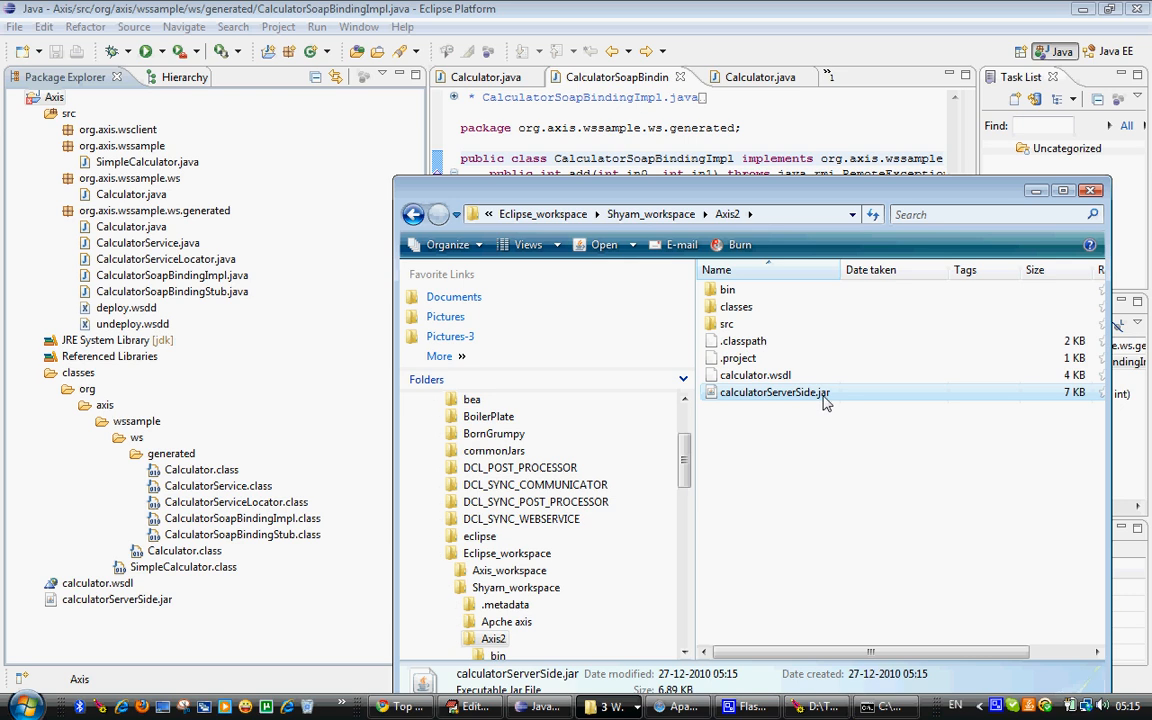
right_click(776, 392)
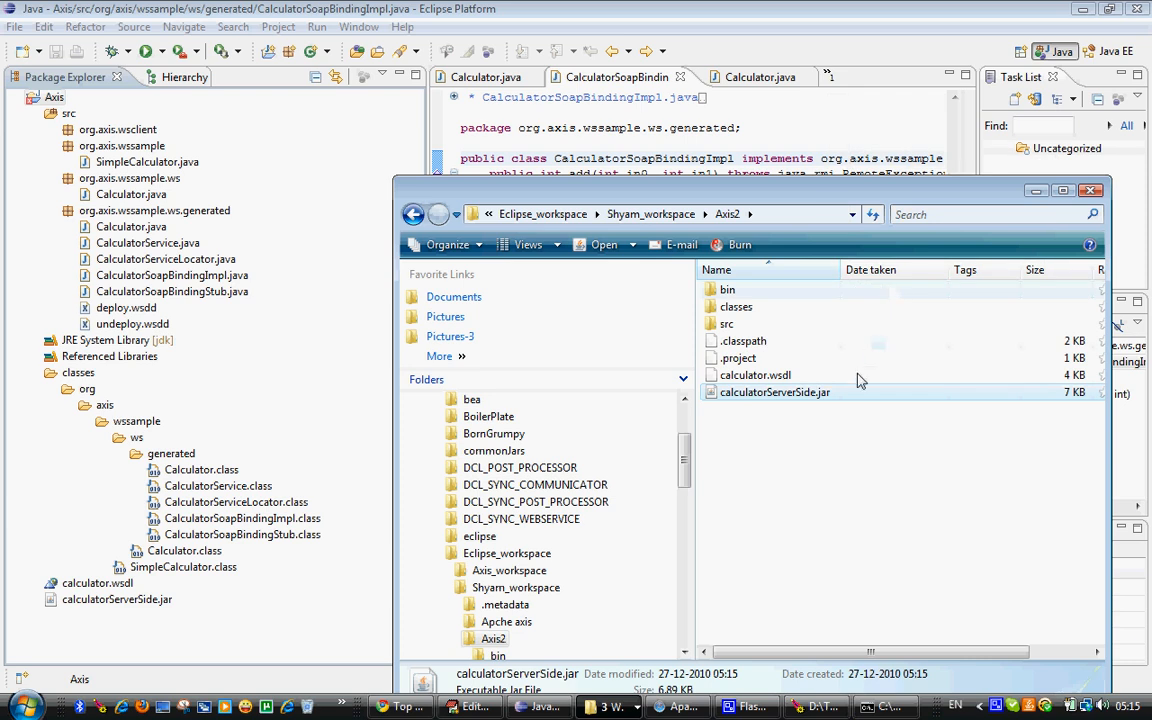
right_click(776, 392)
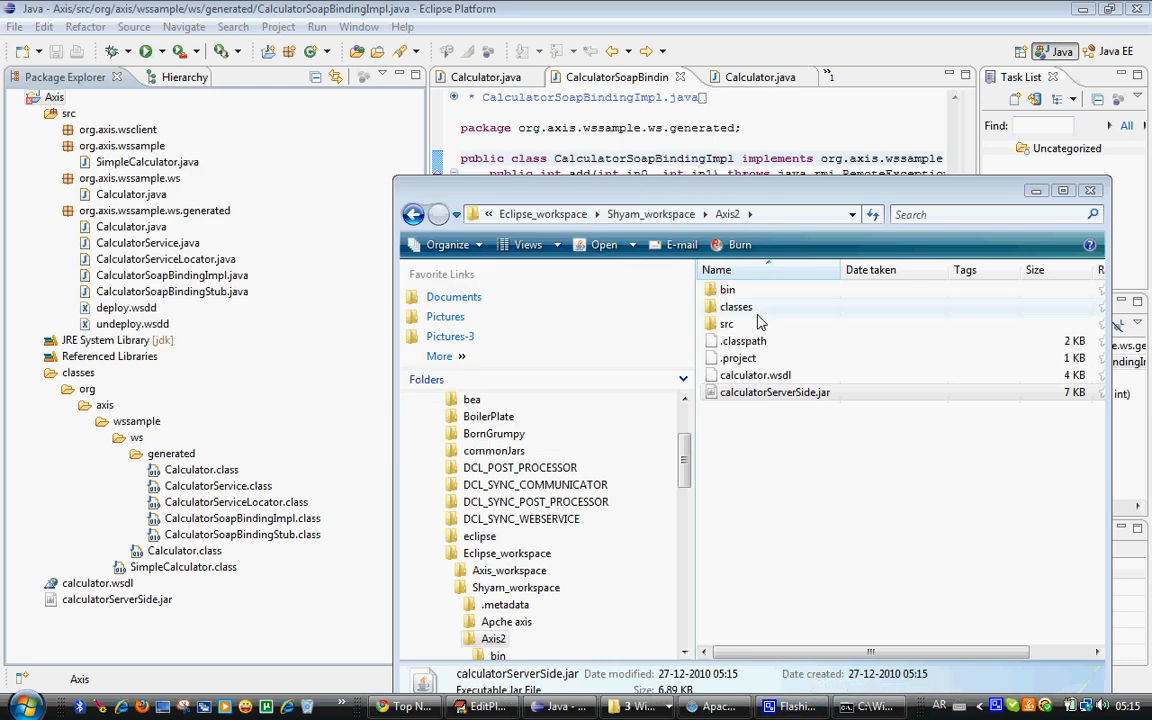
mouse_move(752, 306)
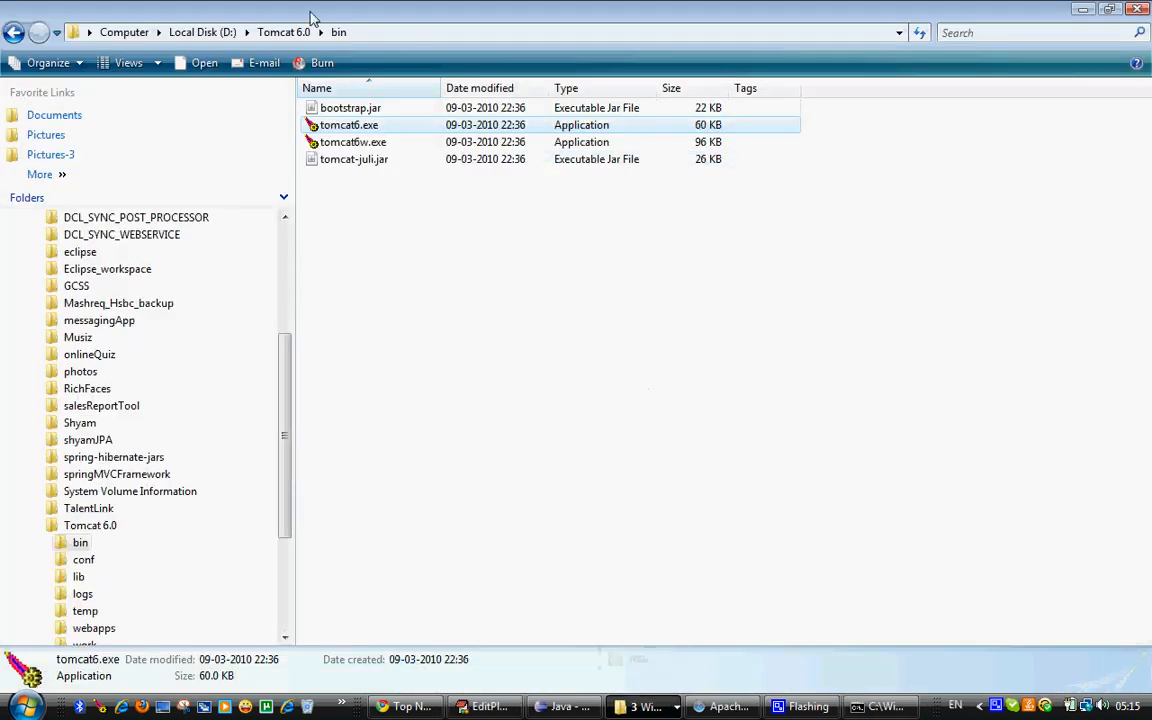
Paste calculatorServerSide.jar into Tomcat 6.0\webapps\axis\WEB-INF\lib
click(284, 32)
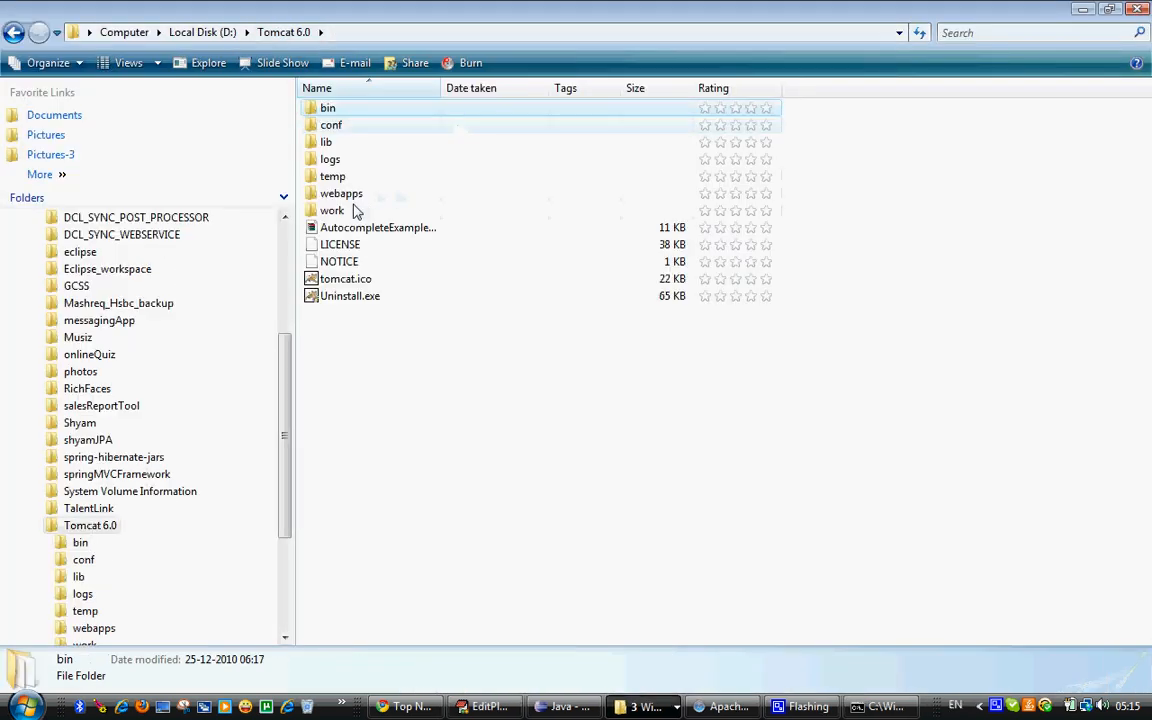
double_click(340, 192)
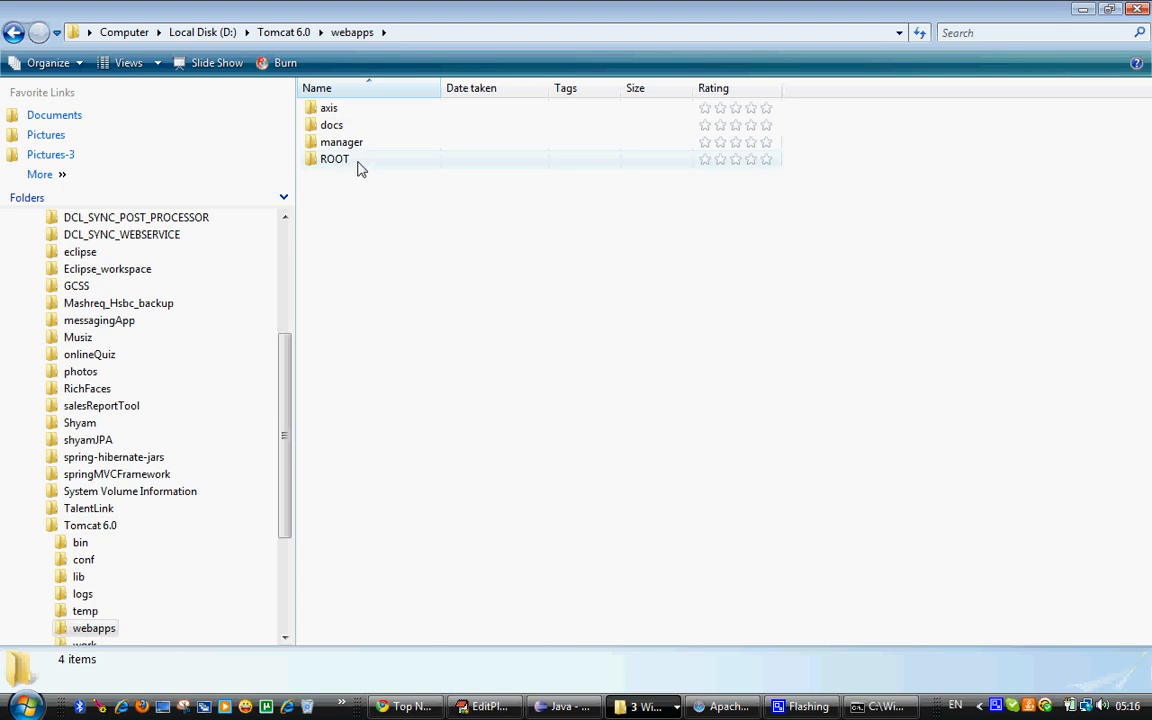
mouse_move(328, 108)
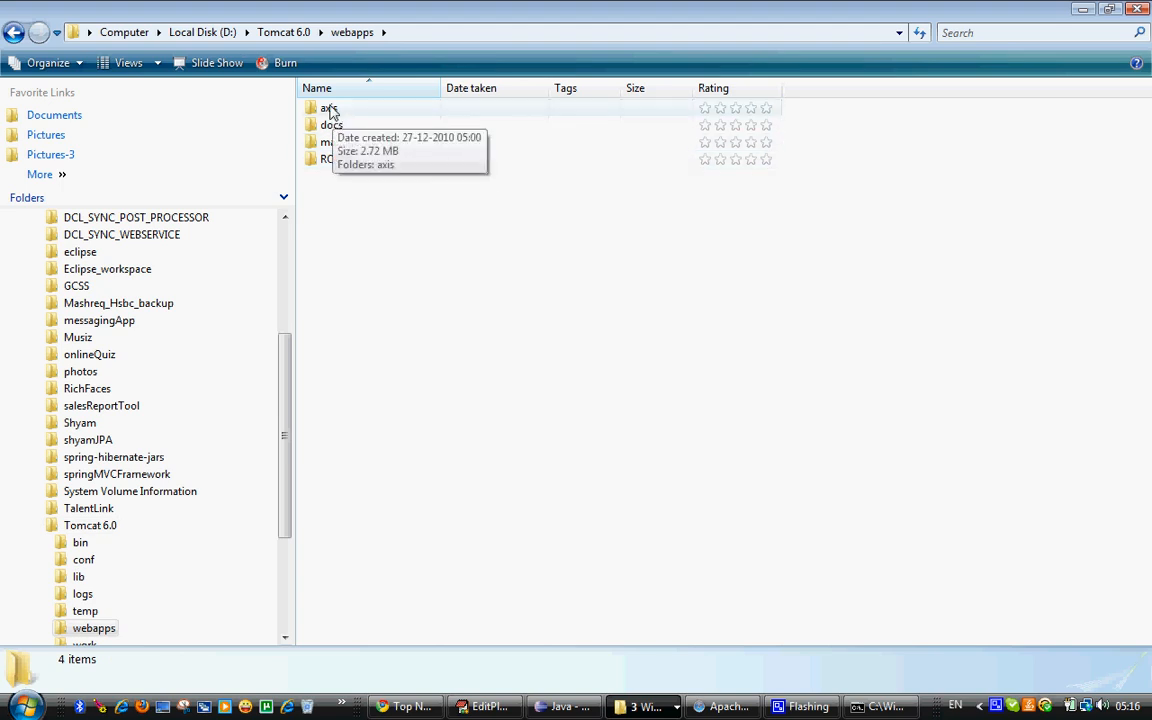
mouse_move(392, 68)
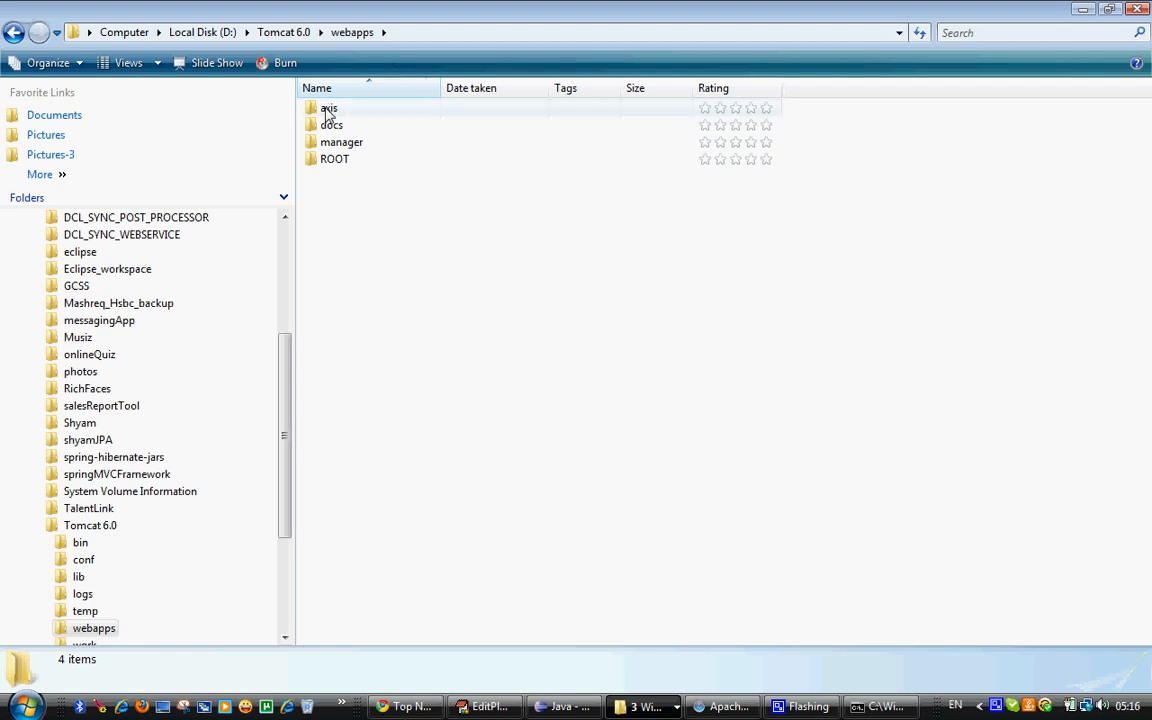
double_click(328, 108)
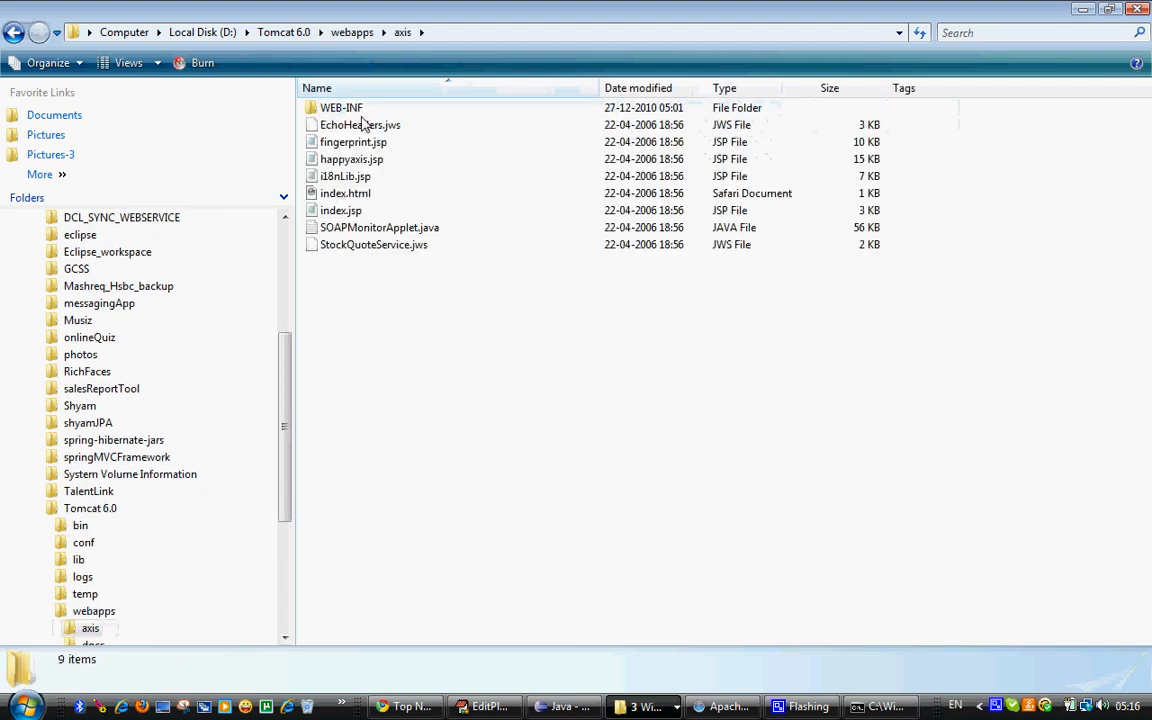
double_click(340, 108)
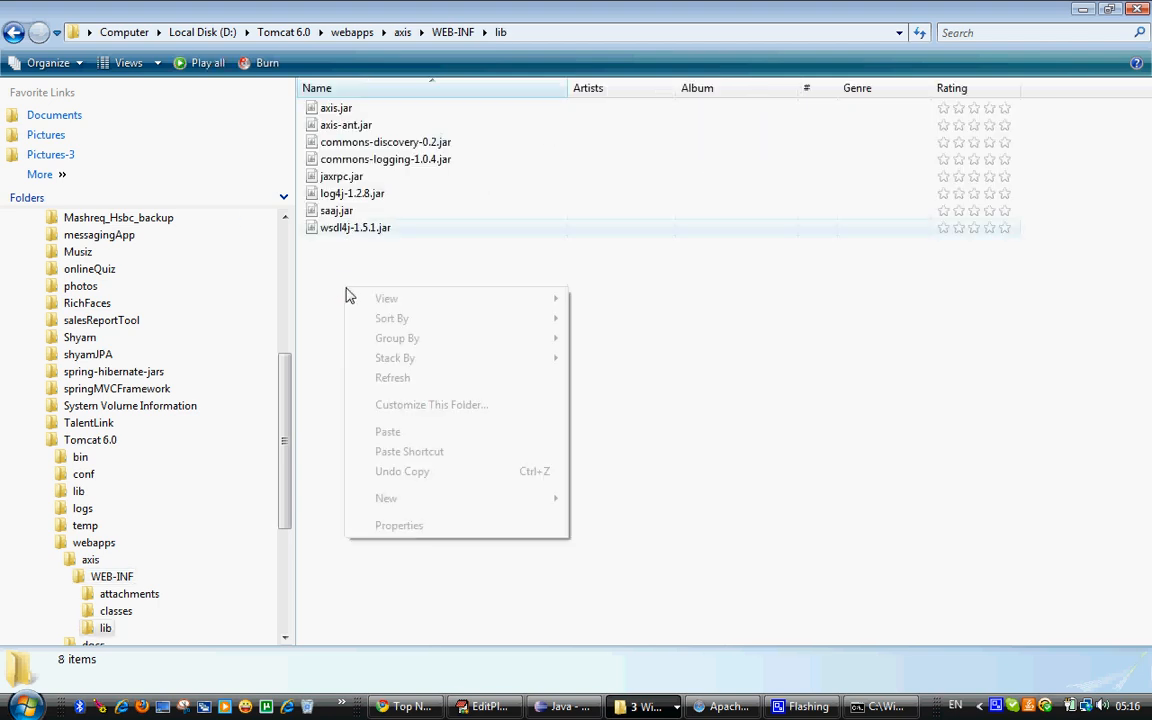
click(388, 432)
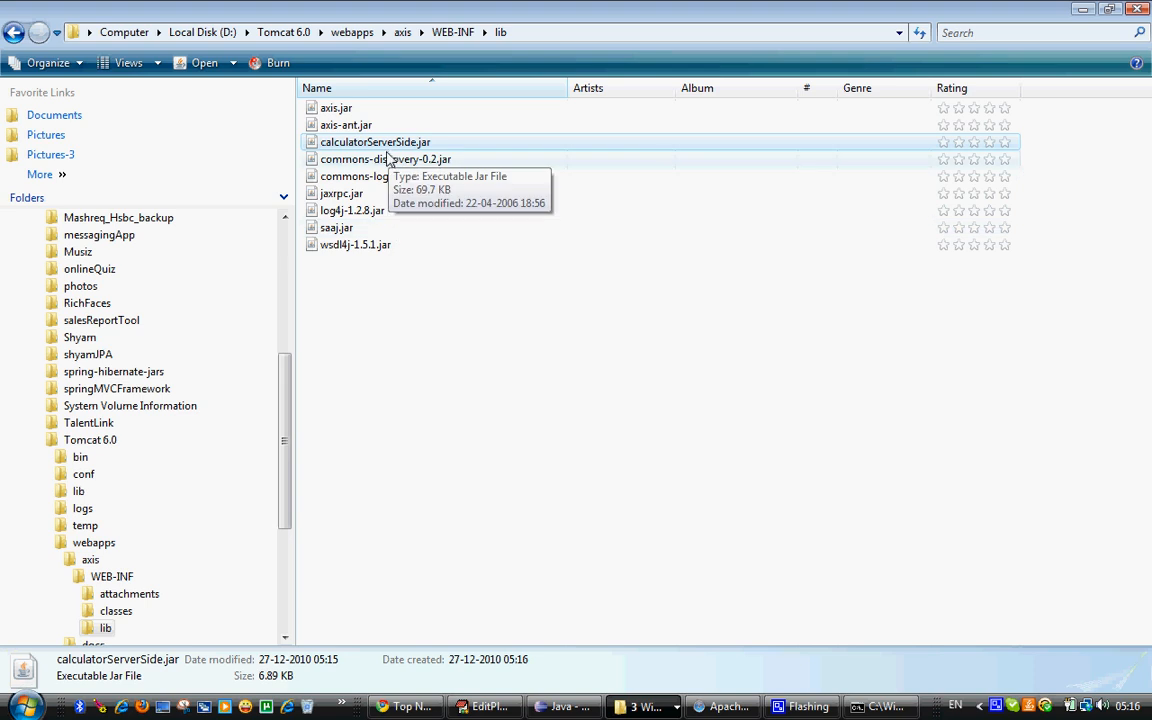
mouse_move(628, 72)
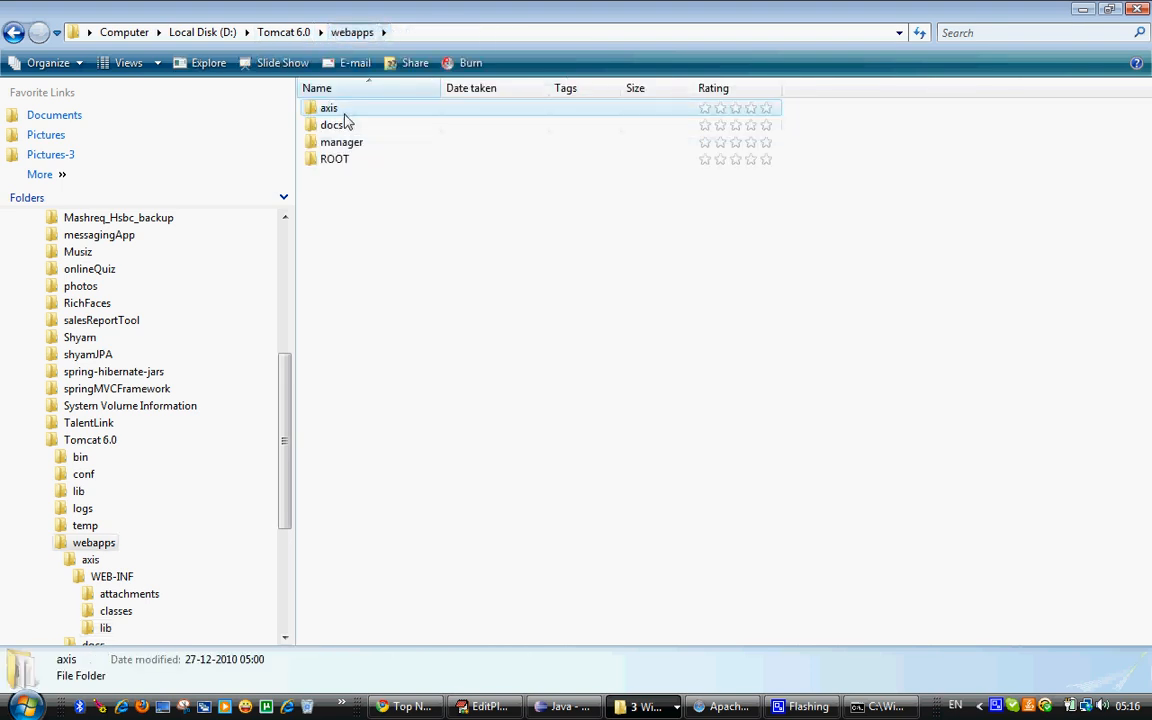
Check that the jar is present in webapps\axis\WEB-INF\lib
double_click(328, 108)
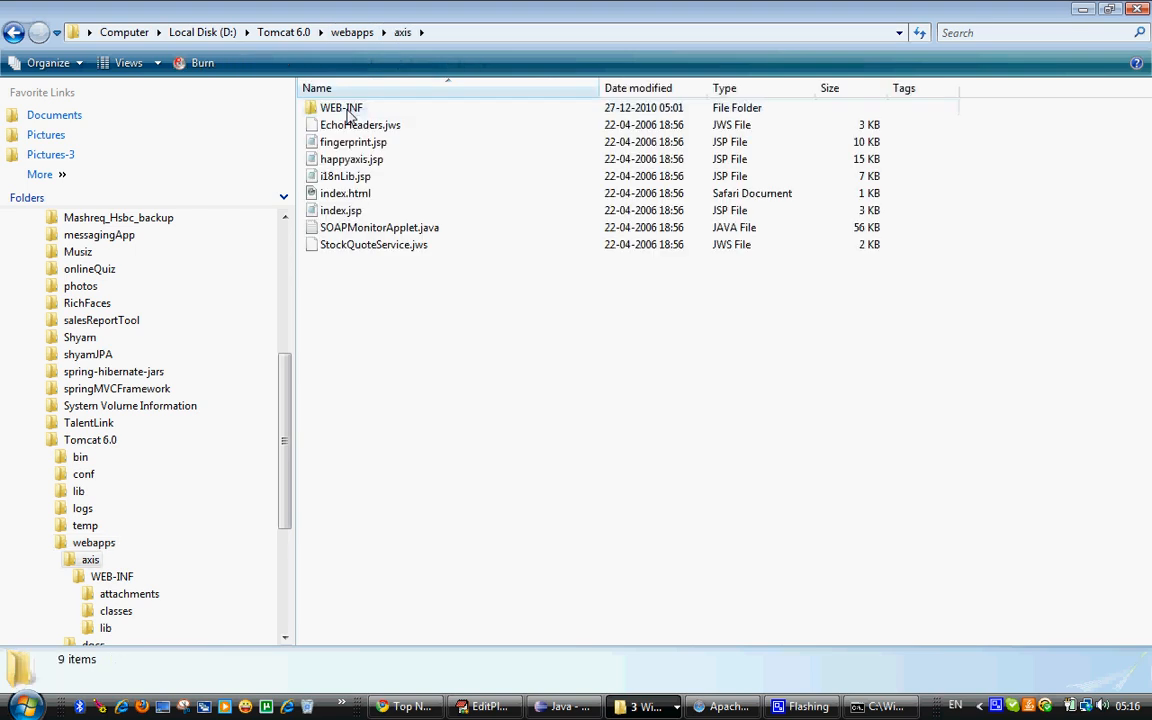
double_click(340, 108)
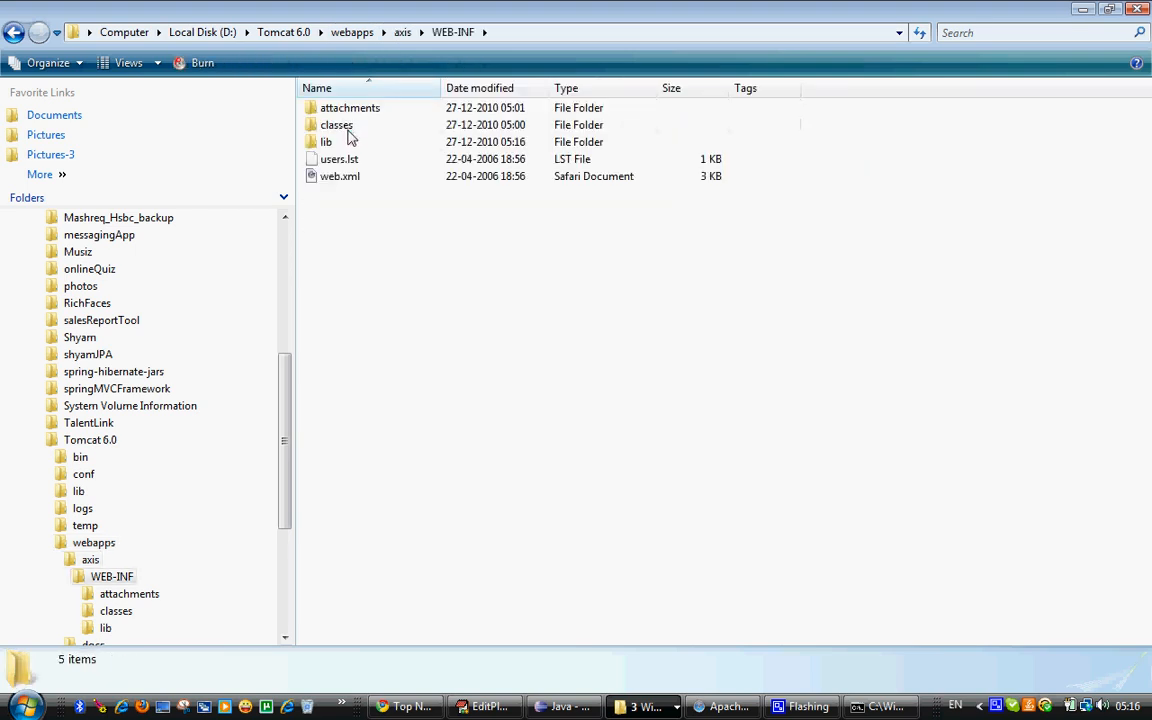
mouse_move(326, 140)
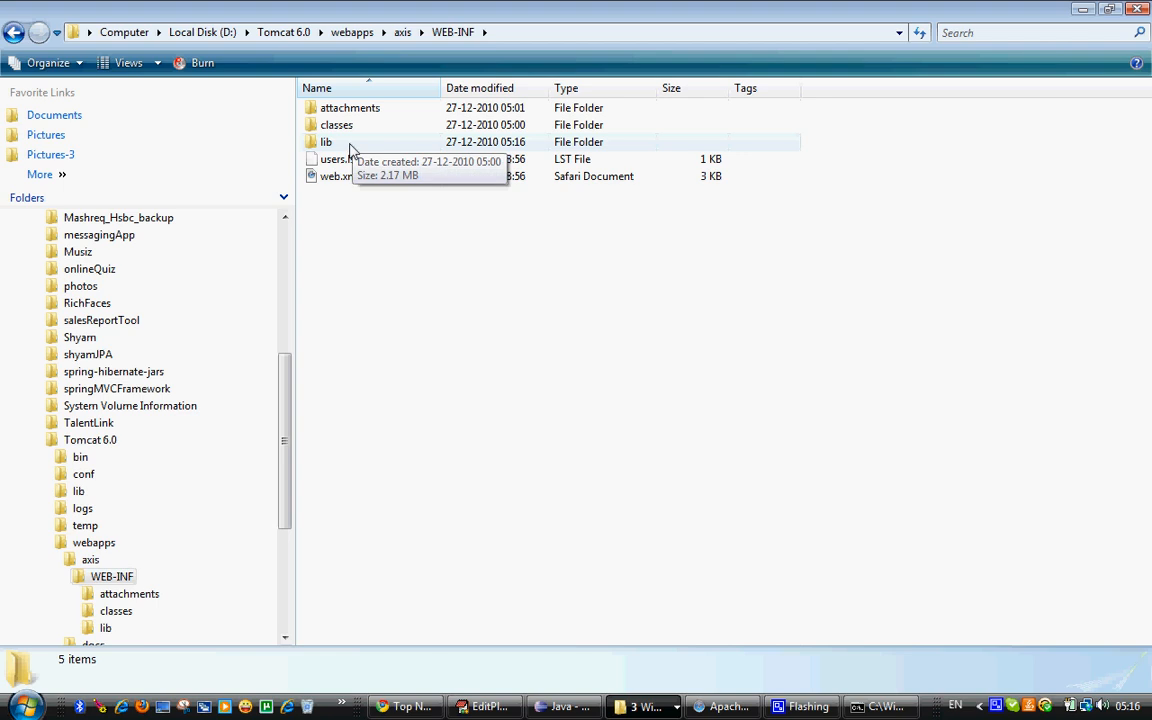
double_click(326, 140)
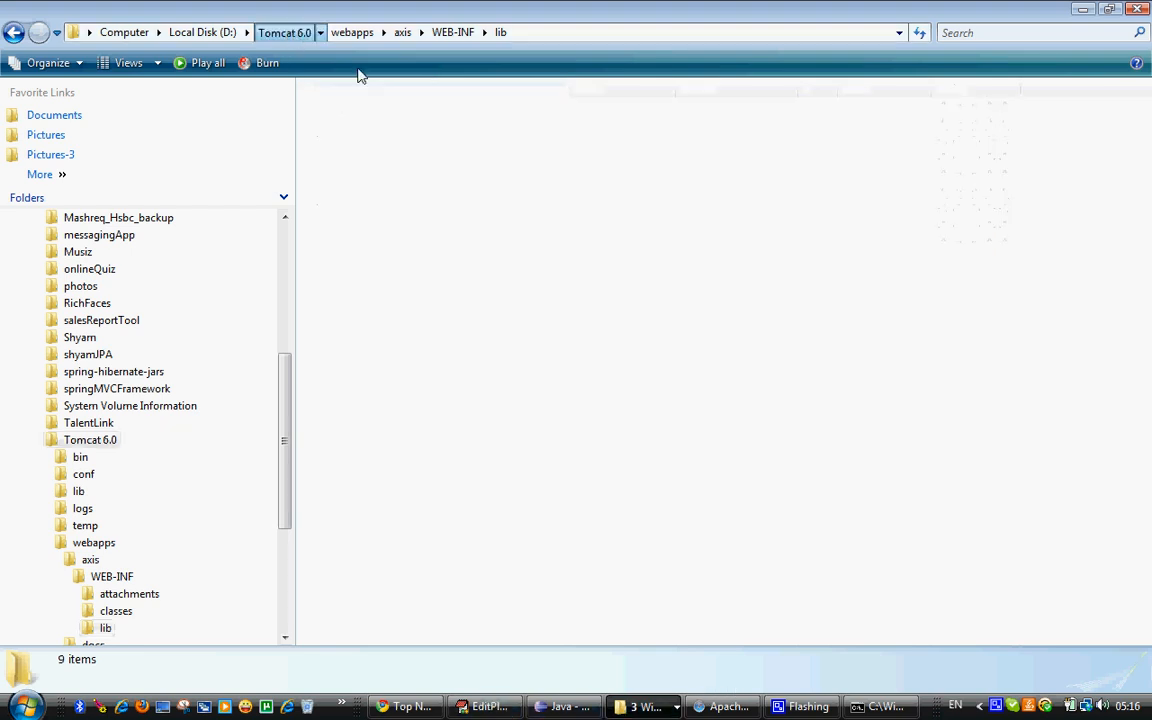
Launch tomcat6.exe from Tomcat 6.0's bin folder
click(284, 32)
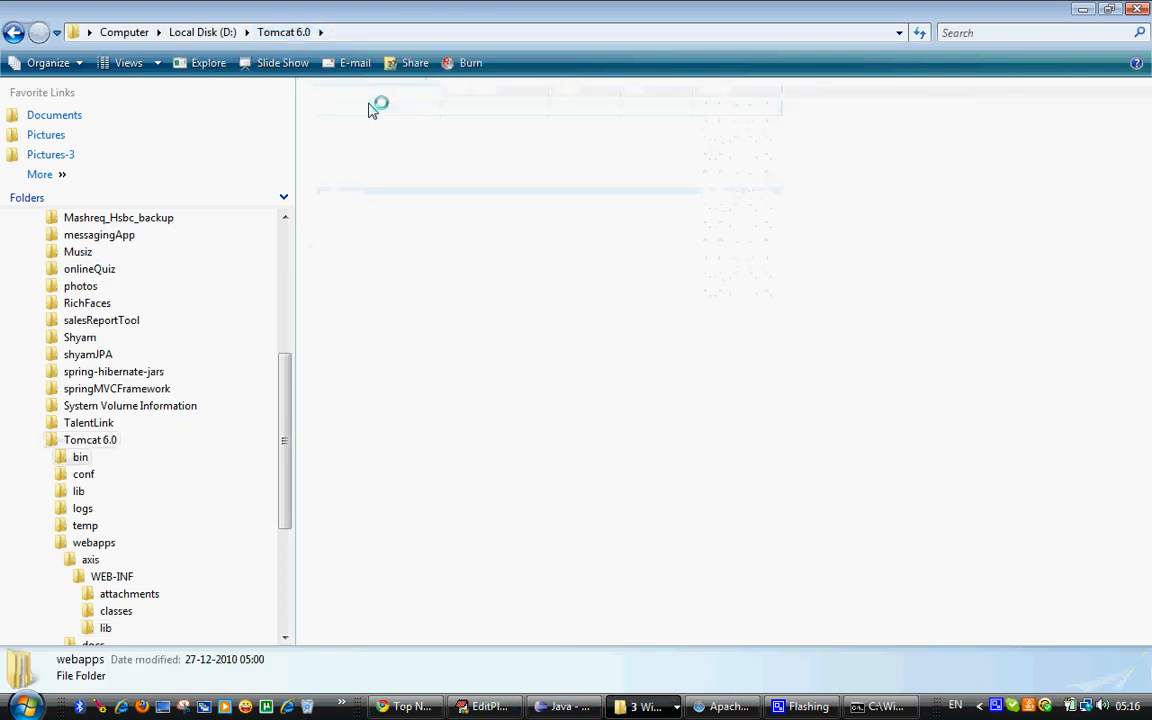
click(80, 456)
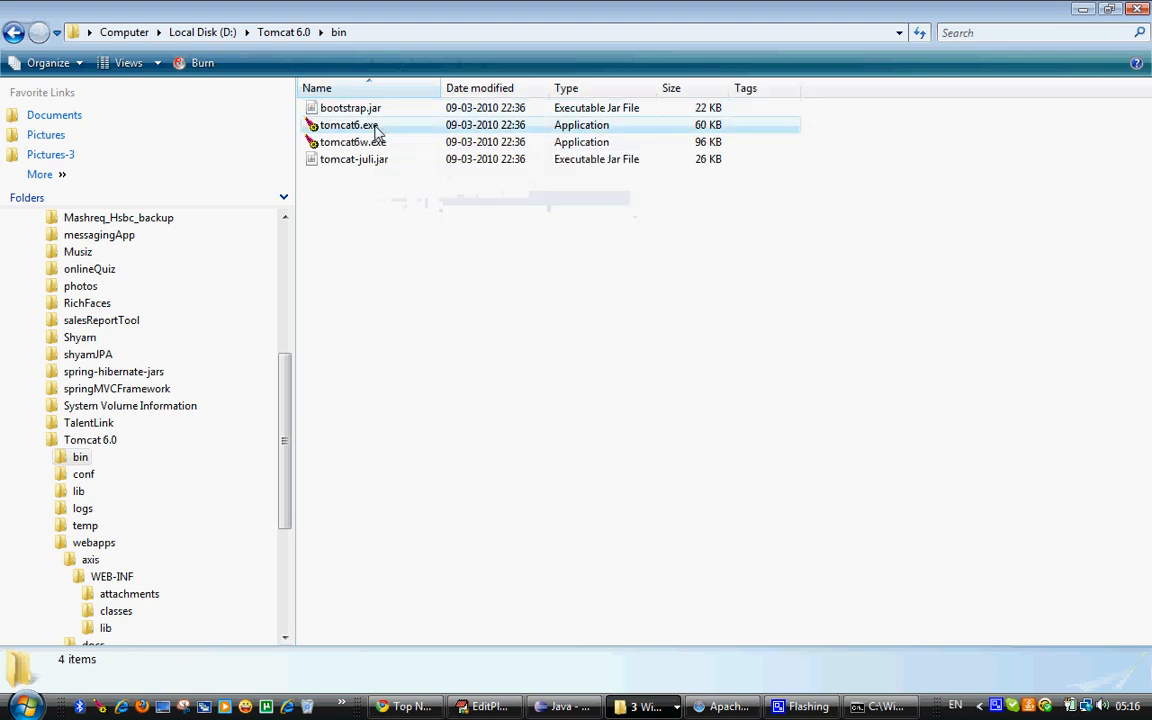
double_click(348, 124)
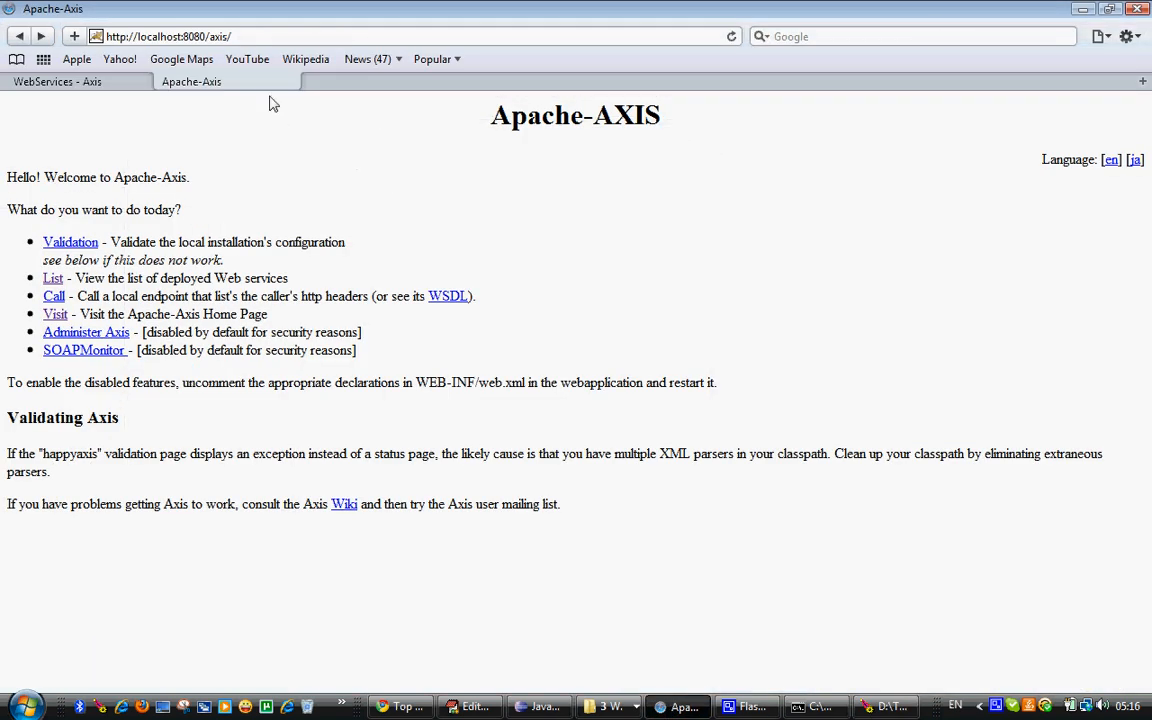
List the deployed services on the Axis home page (only AdminService and Version)
click(262, 36)
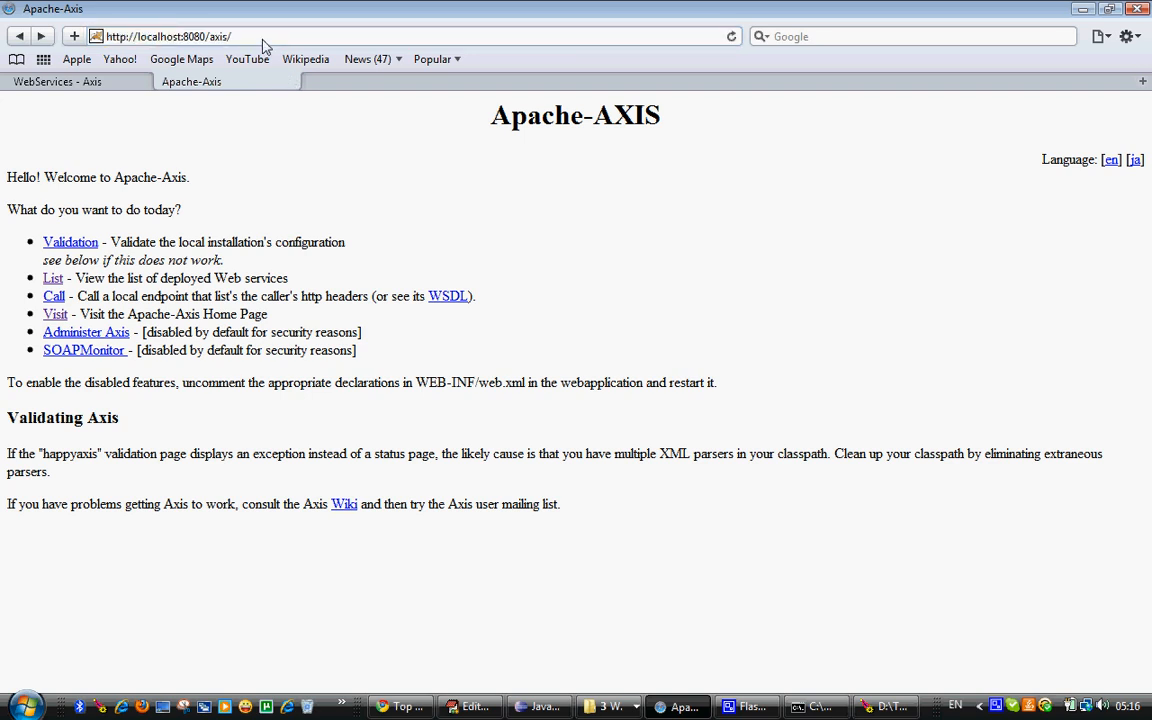
mouse_move(52, 278)
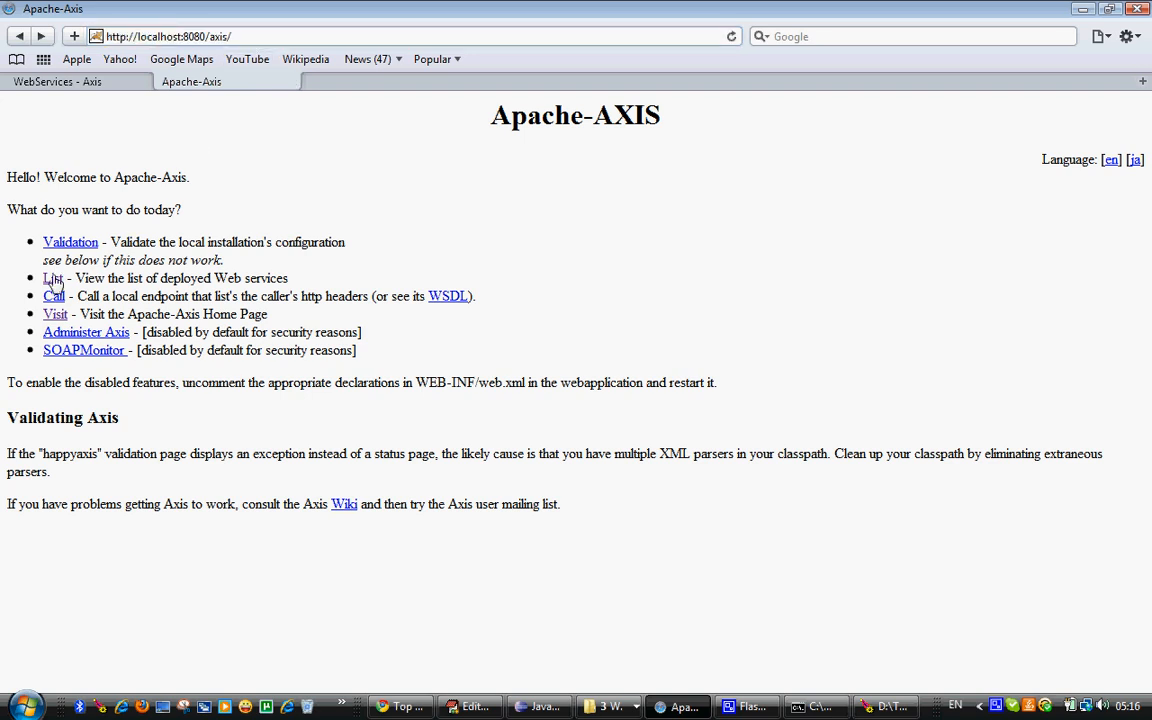
click(52, 278)
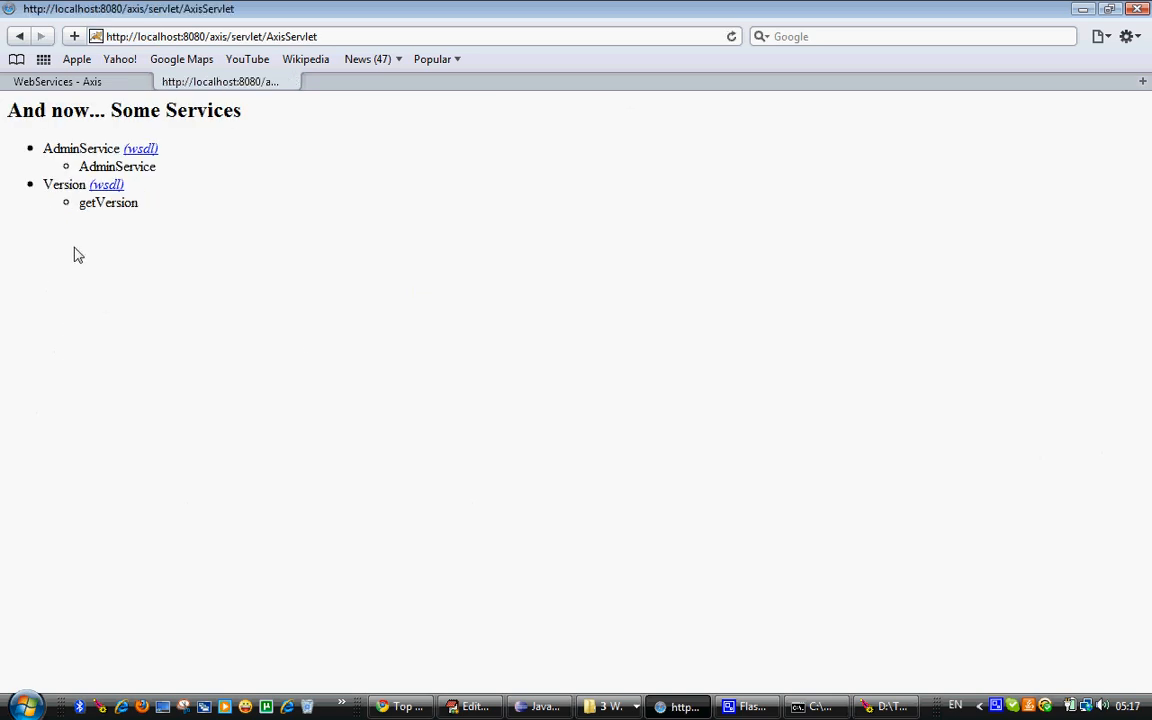
mouse_move(80, 252)
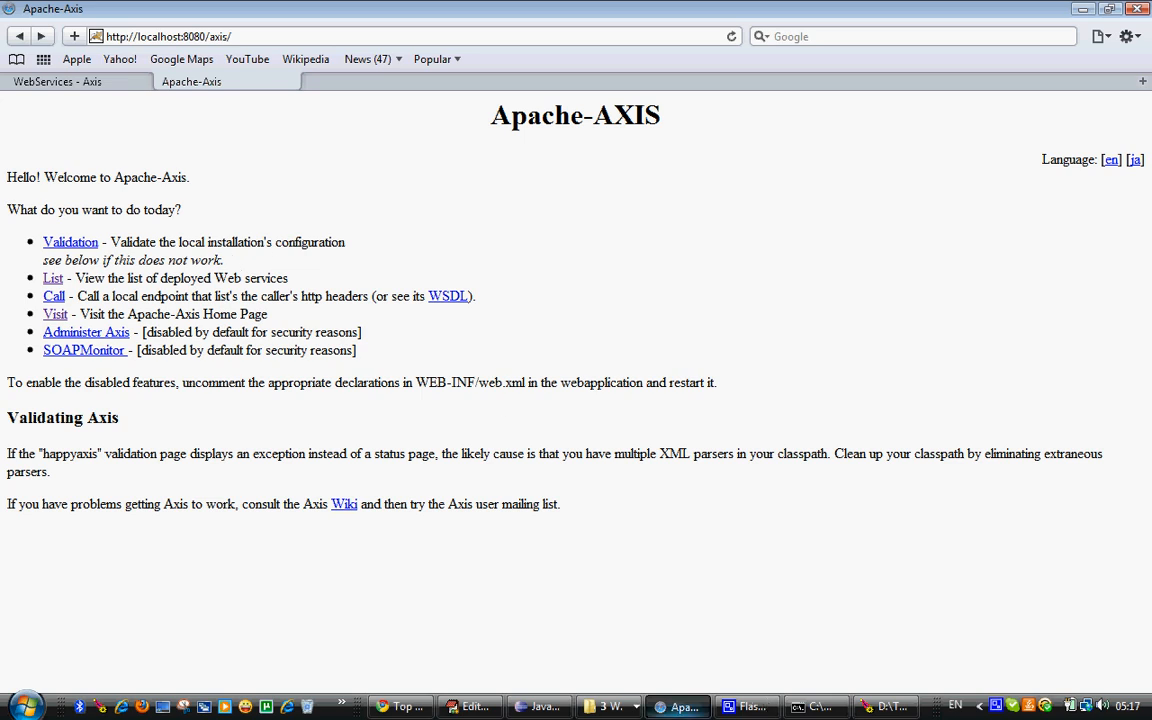
mouse_move(344, 276)
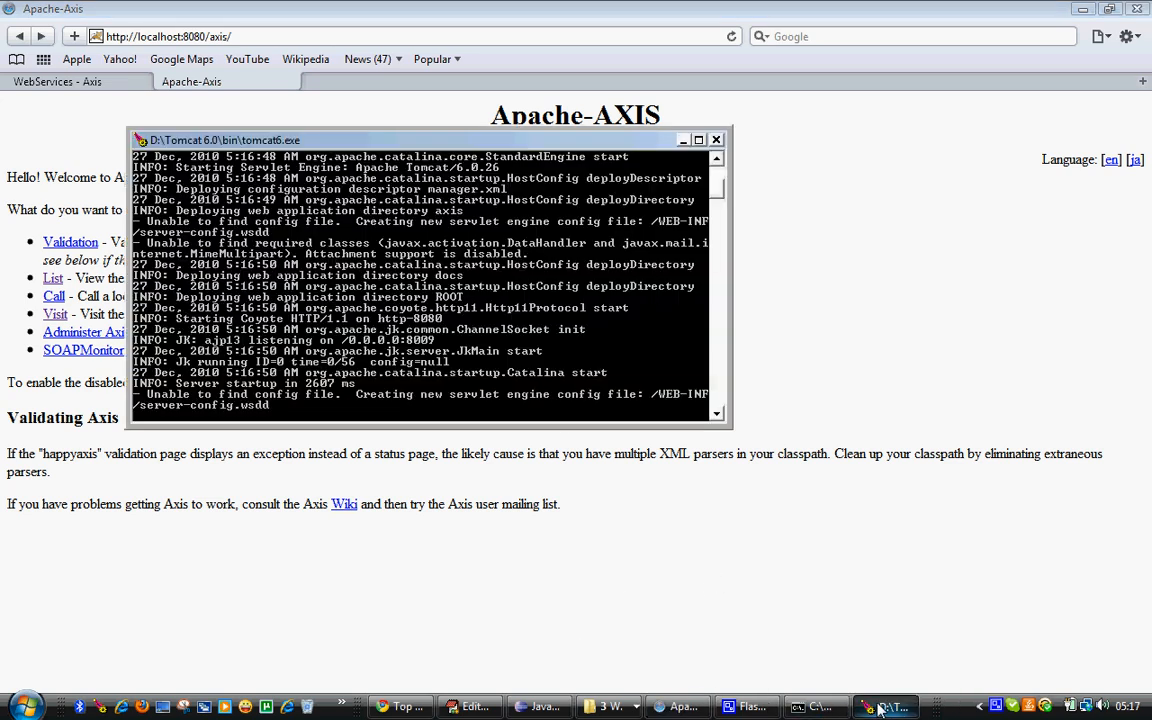
mouse_move(610, 706)
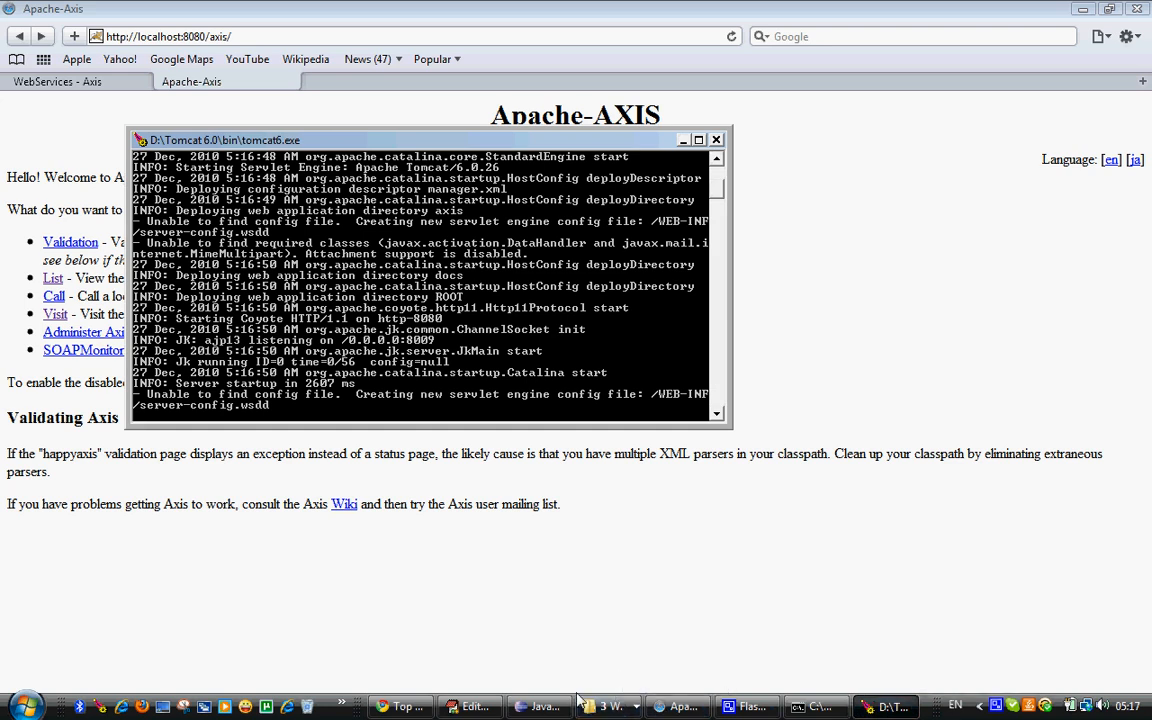
mouse_move(468, 708)
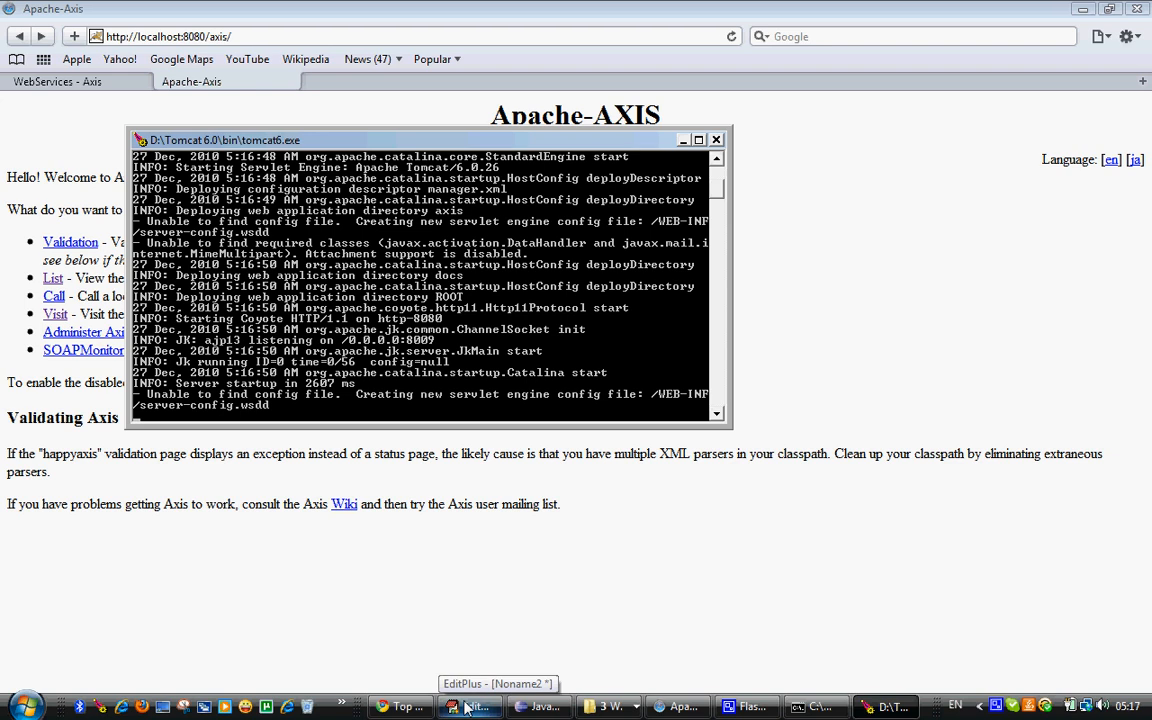
Review the EditPlus command notes and return to the Eclipse workspace
click(470, 708)
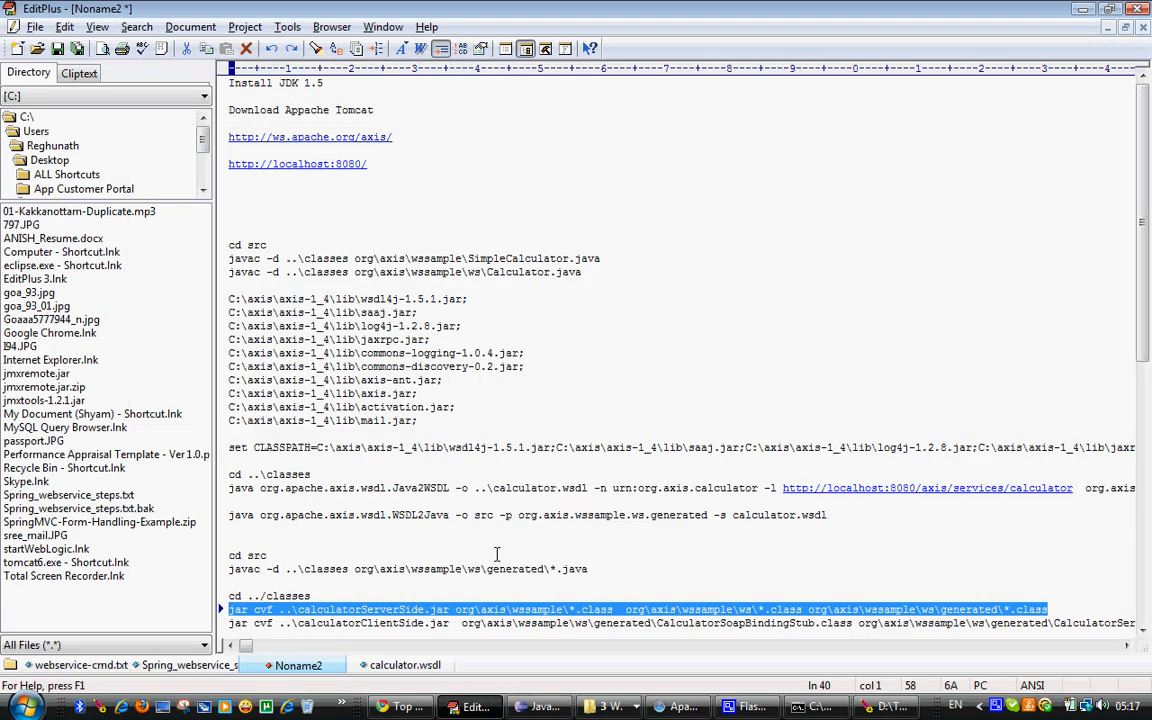
scroll(down, 3)
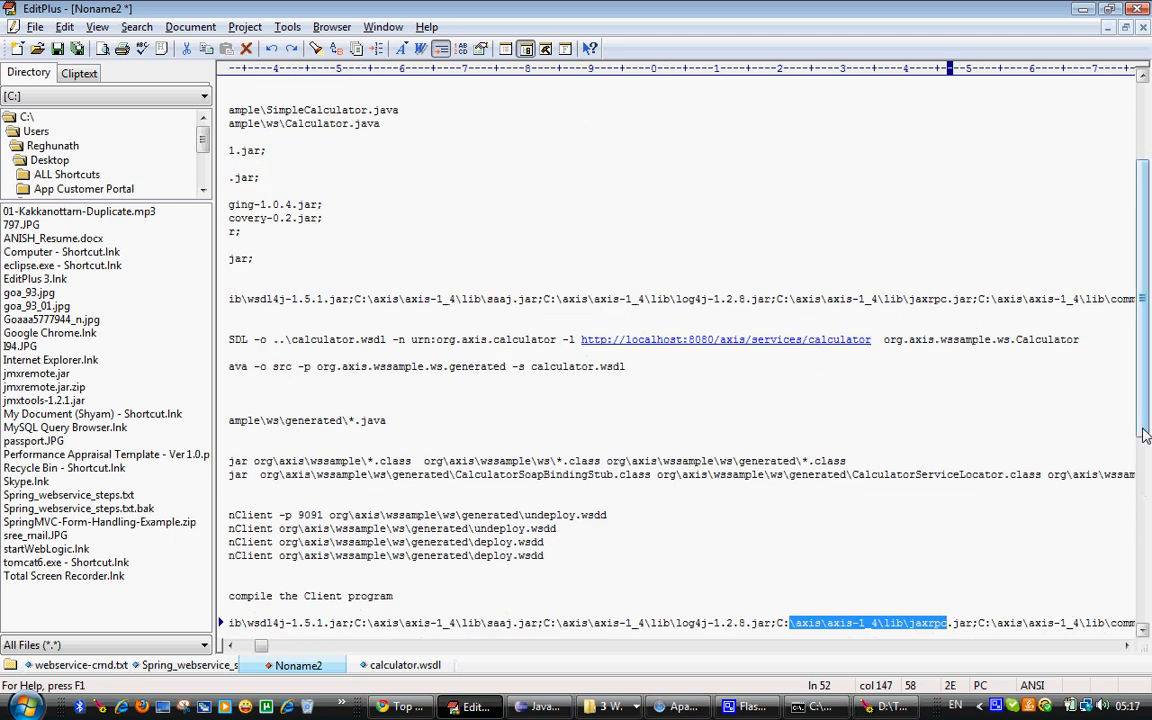
scroll(down, 3)
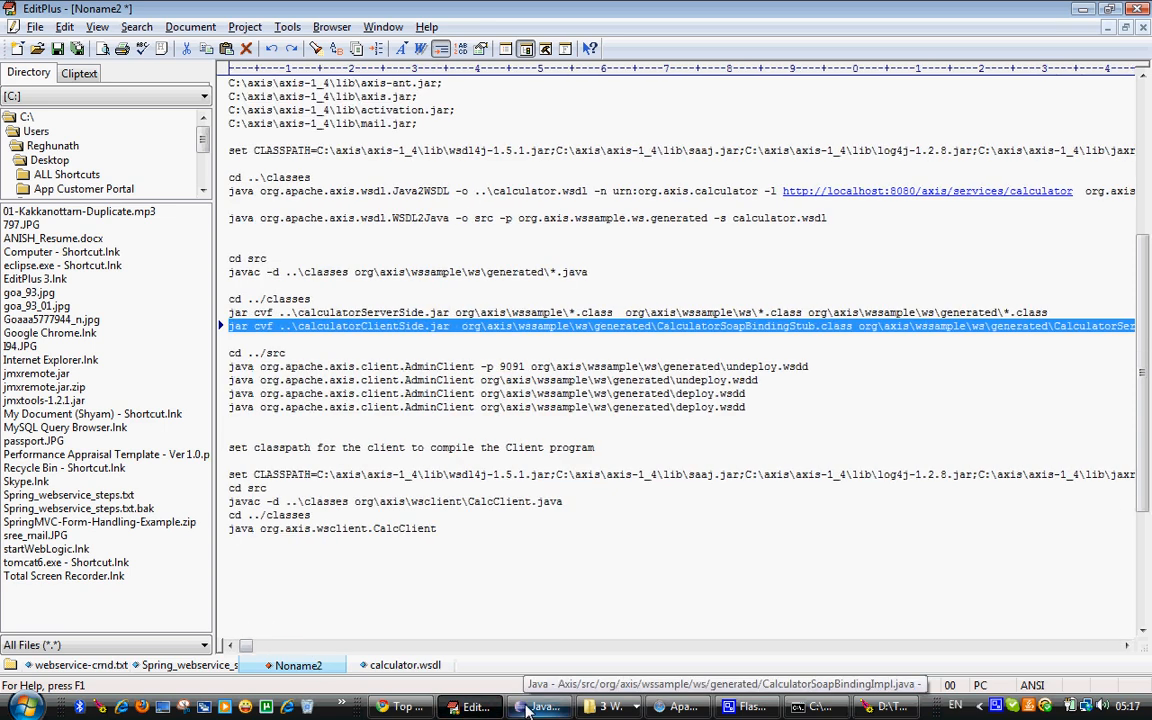
click(540, 706)
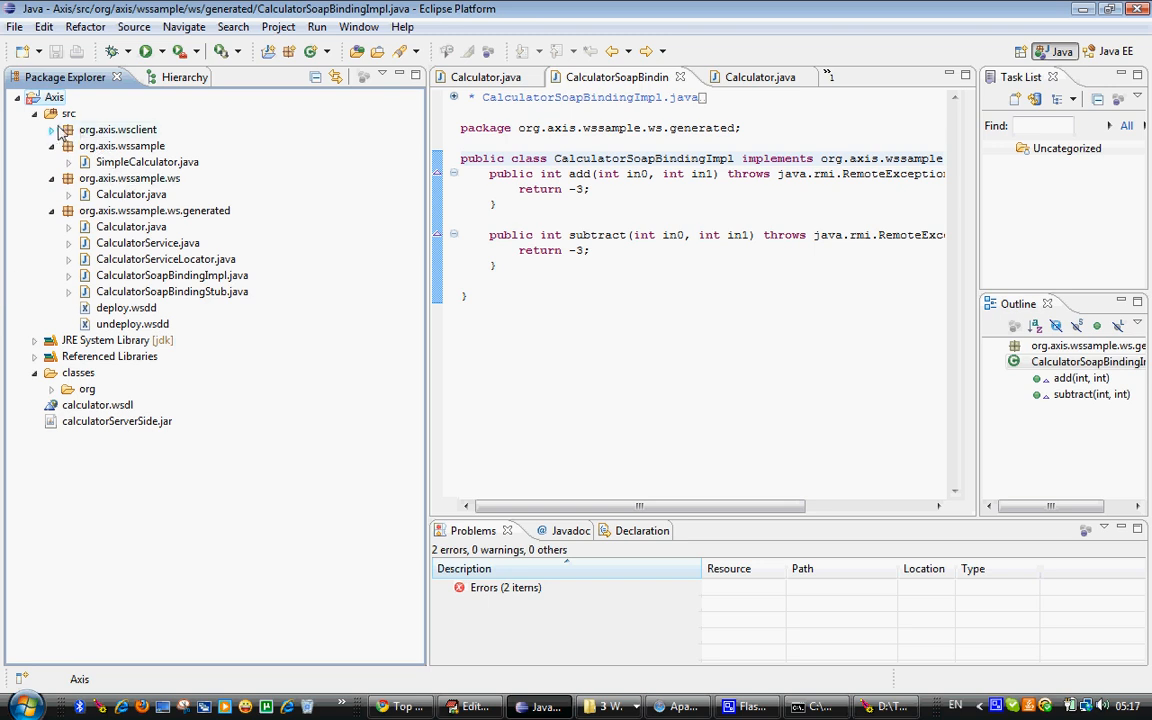
Open CalcClient.java from org.axis.wsclient, showing add(15, 6) and subtract(15, 6) calls
click(52, 128)
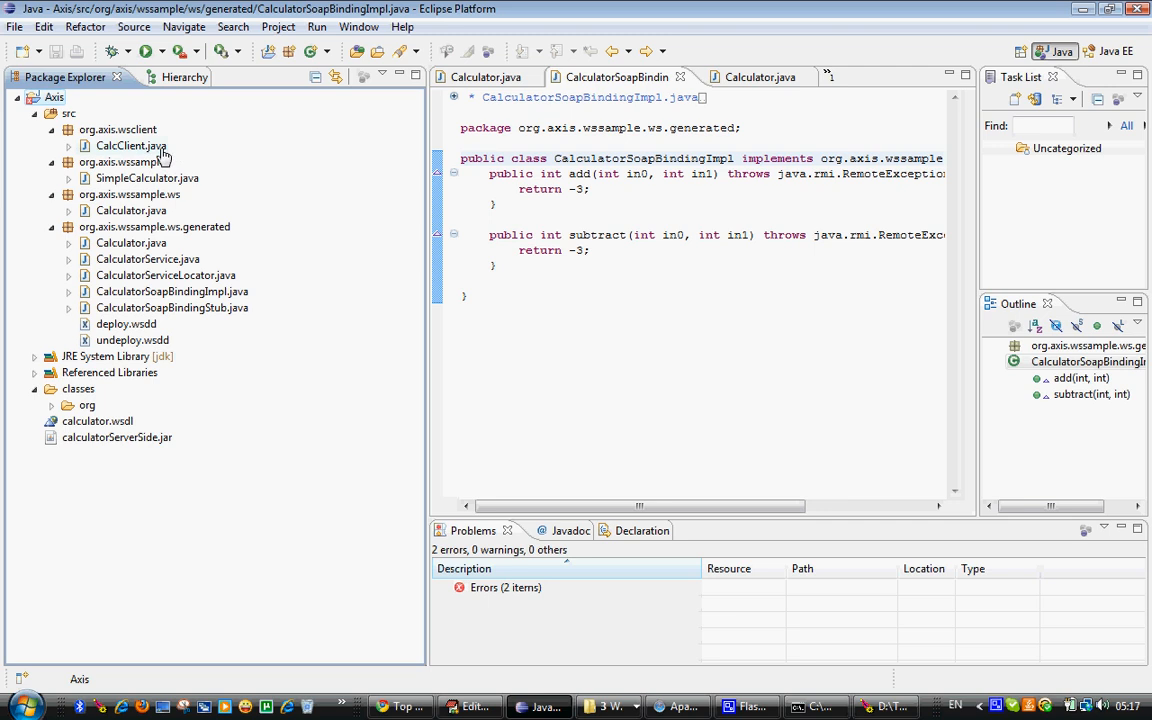
click(132, 144)
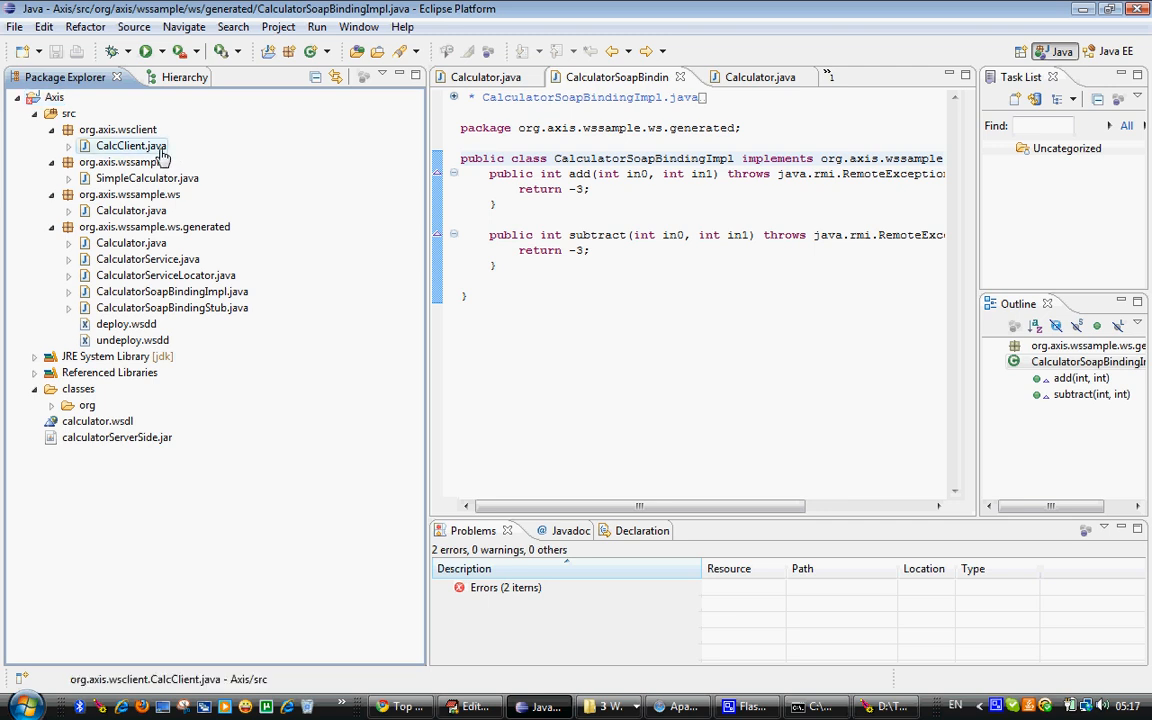
double_click(132, 144)
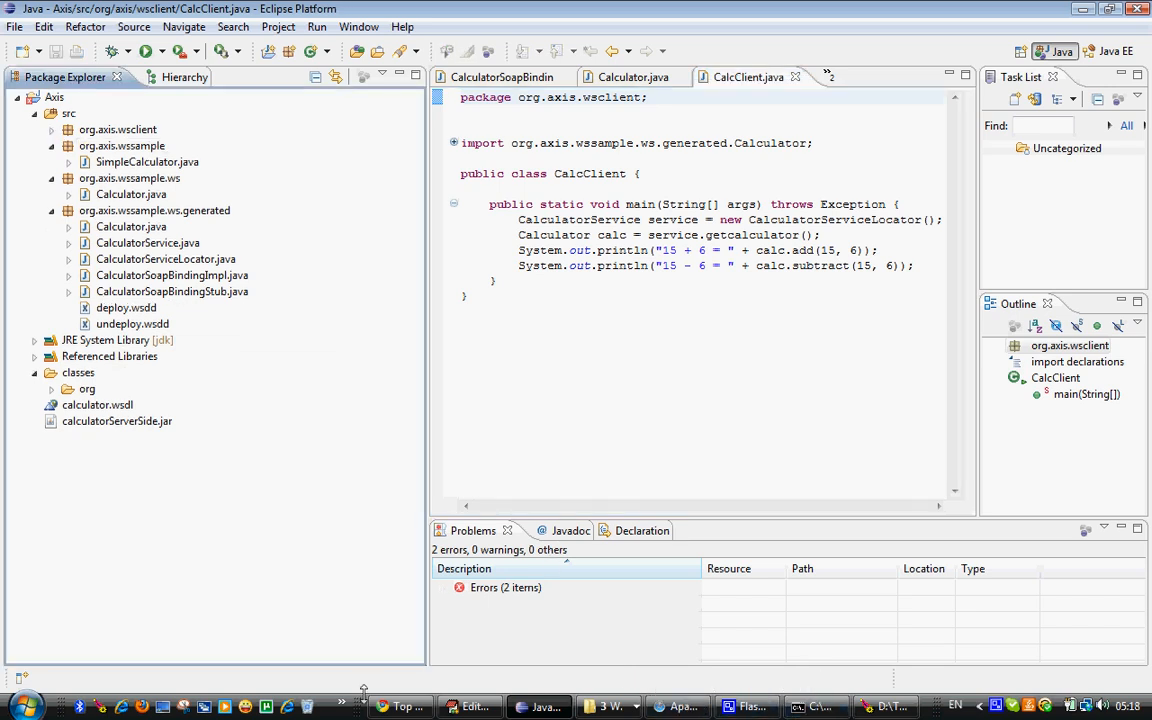
Rebuild the server and client jars and refresh the Axis project to show calculatorClientSide.jar
click(468, 706)
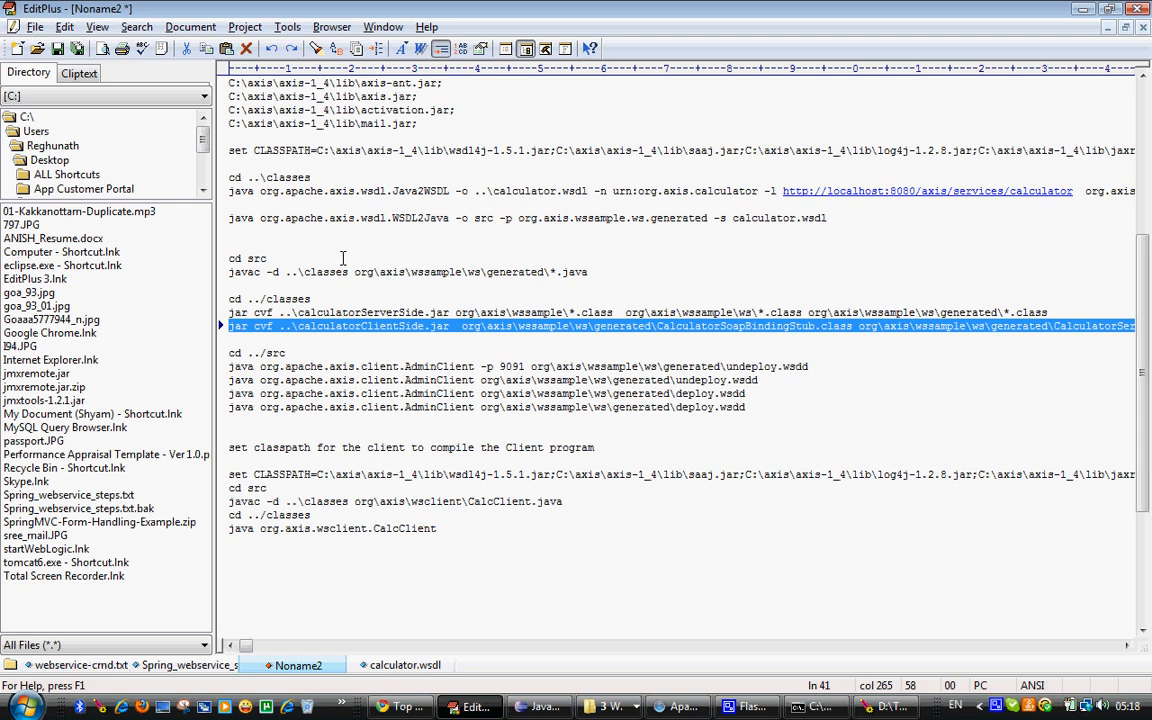
mouse_move(520, 606)
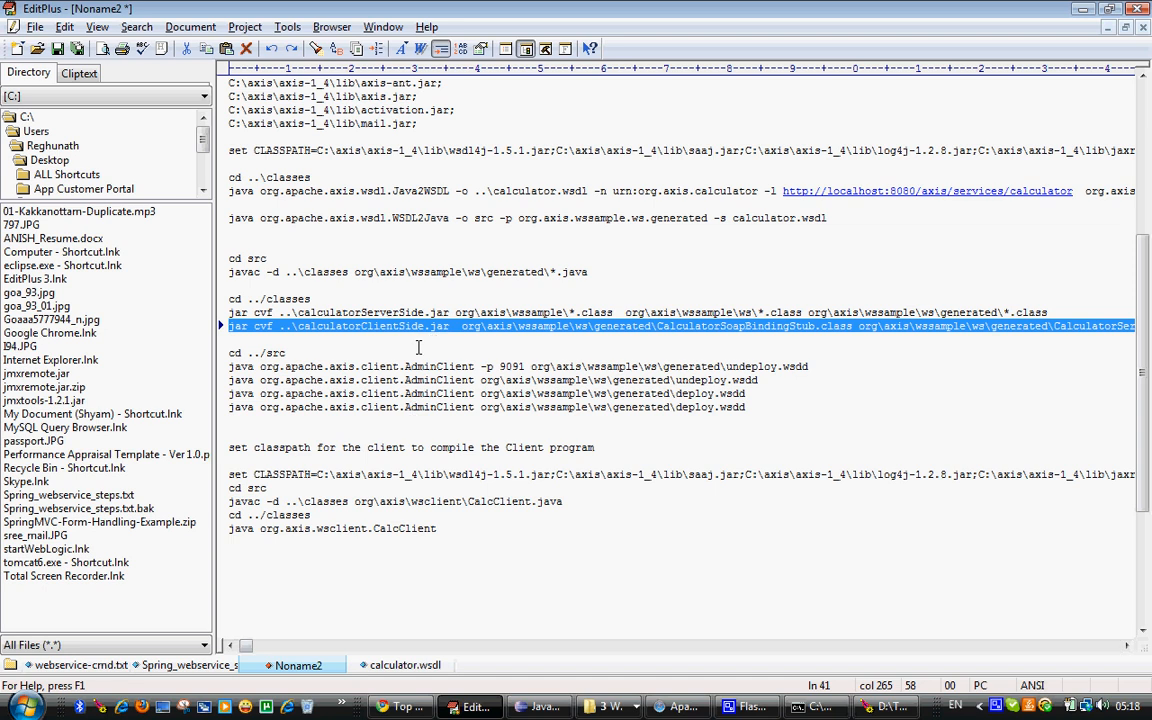
mouse_move(496, 352)
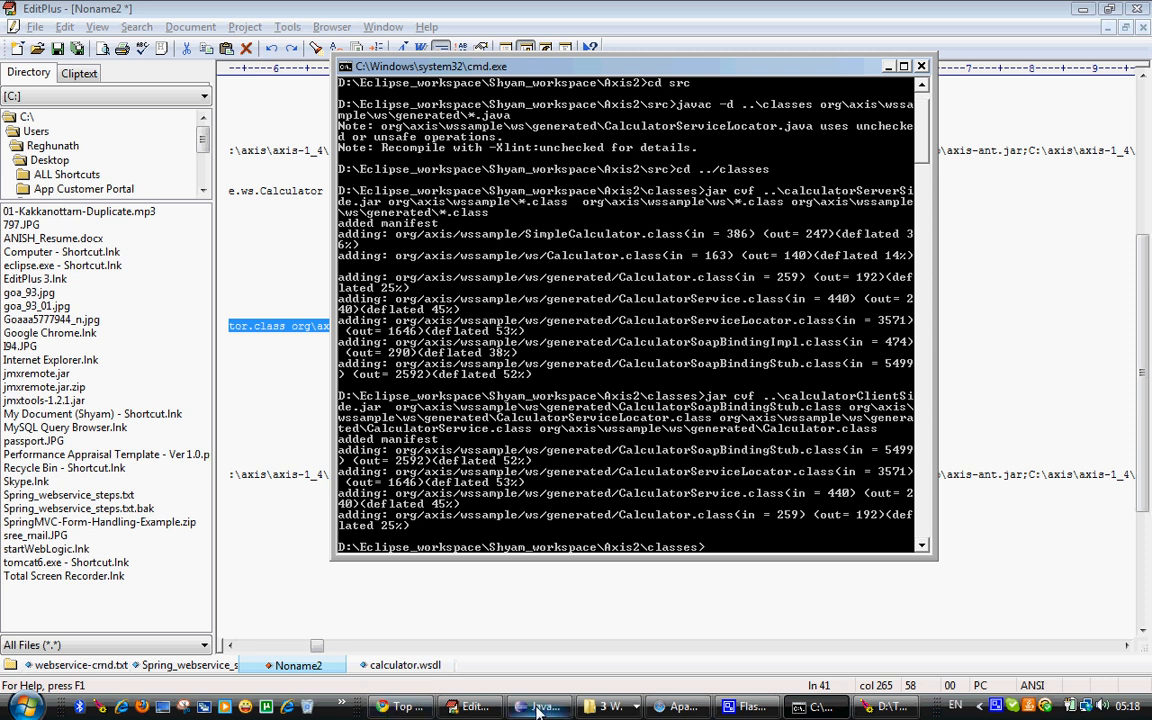
click(540, 708)
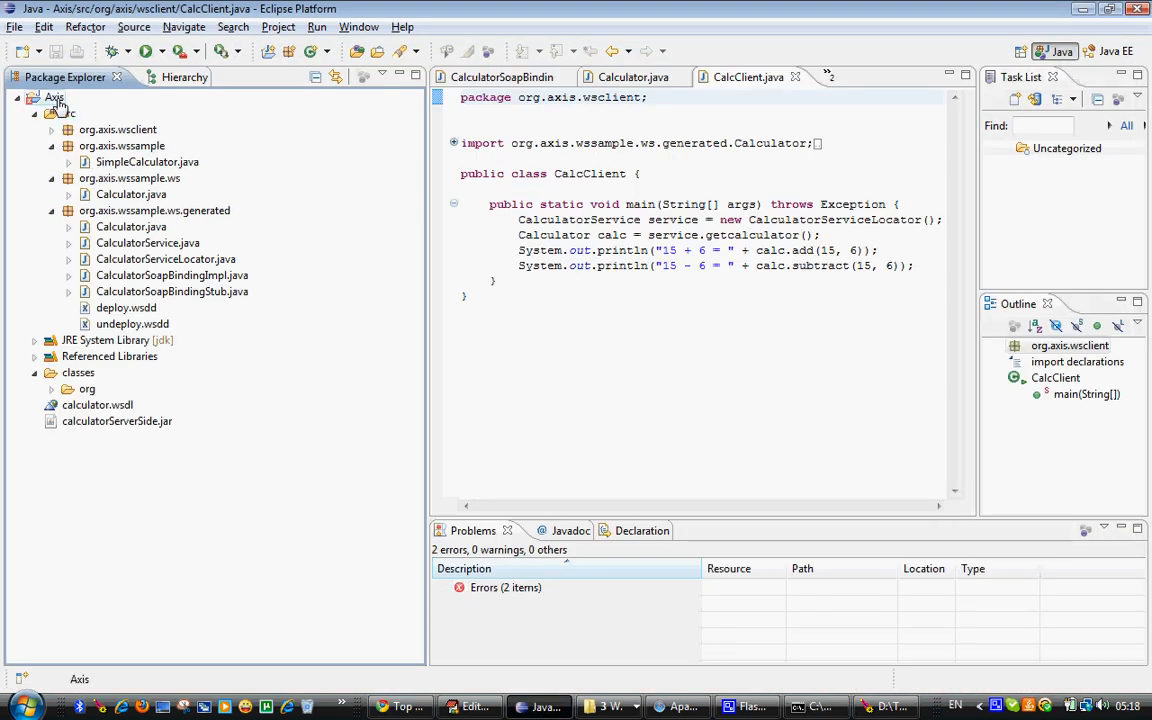
right_click(98, 404)
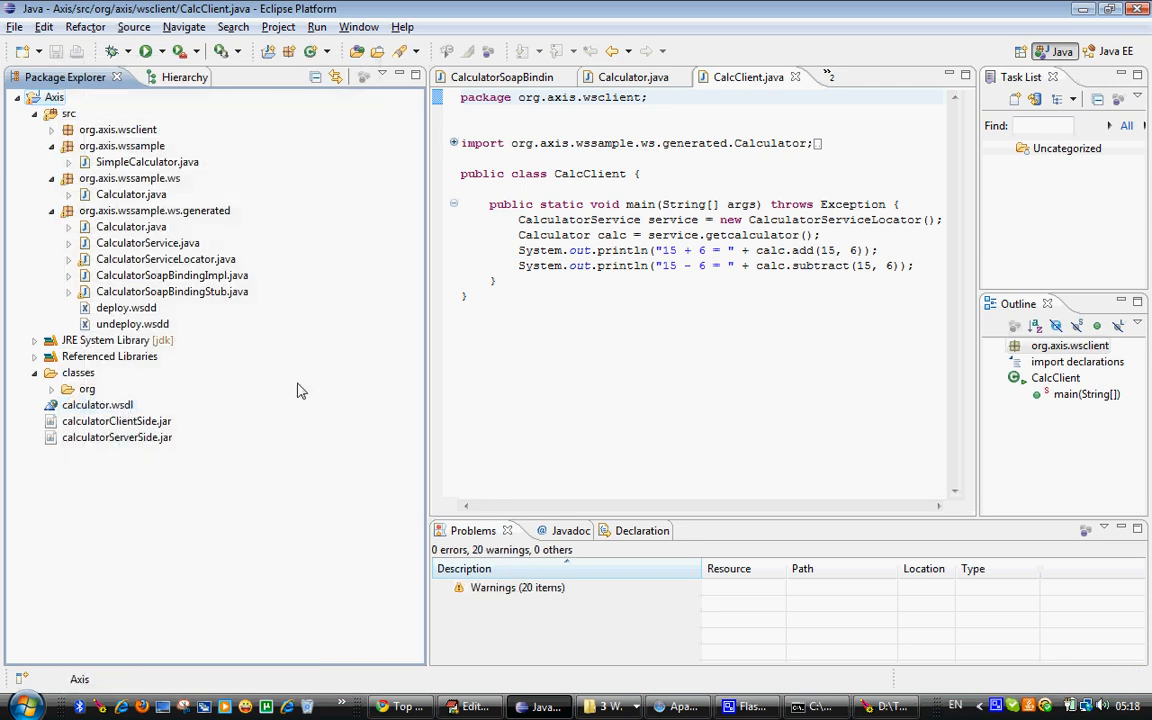
Run the AdminClient deploy.wsdd command from src until the console reports Done processing
click(470, 706)
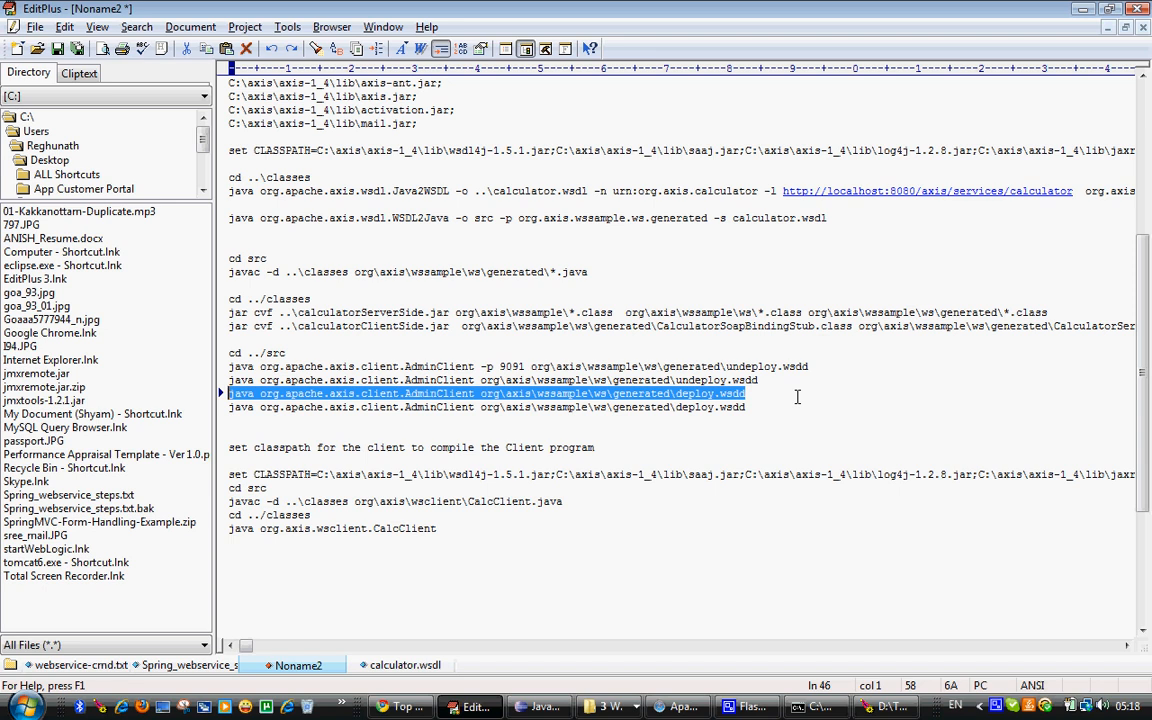
mouse_move(524, 364)
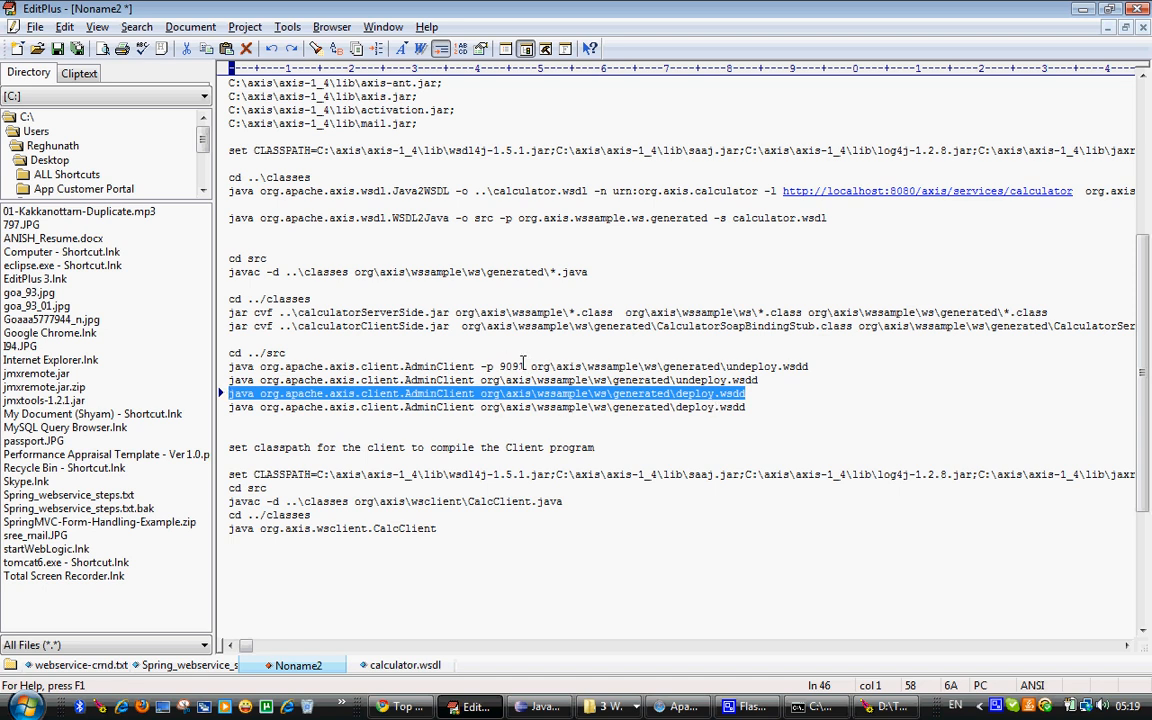
mouse_move(480, 366)
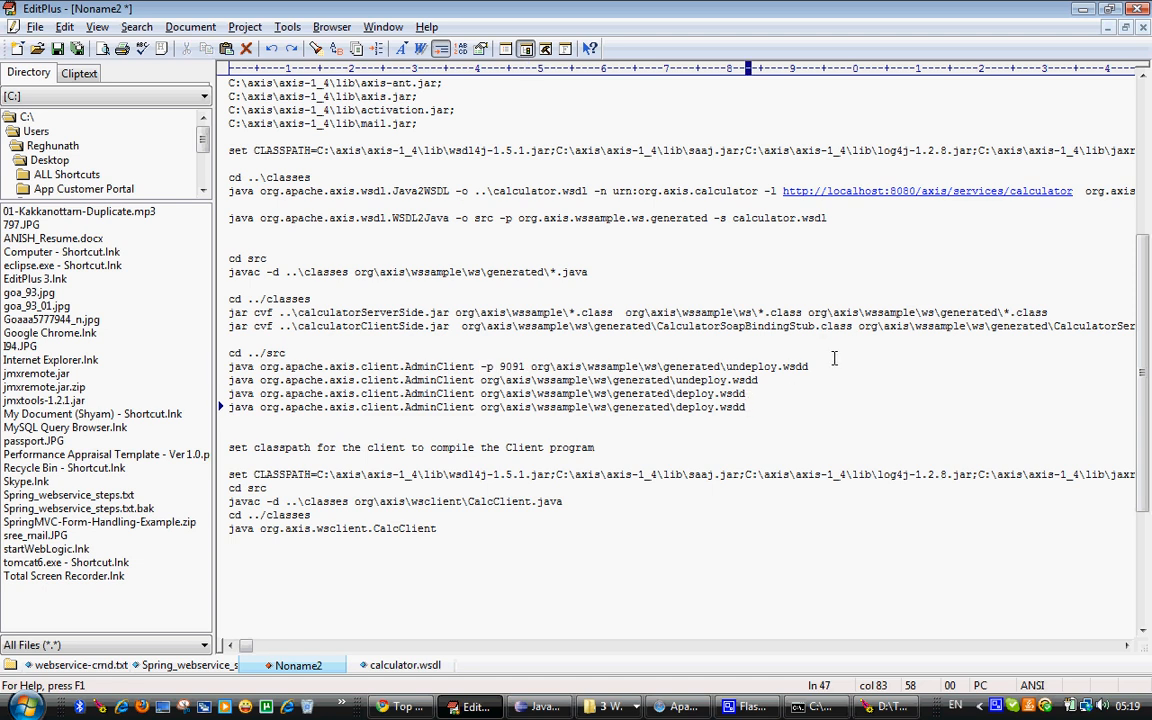
triple_click(488, 408)
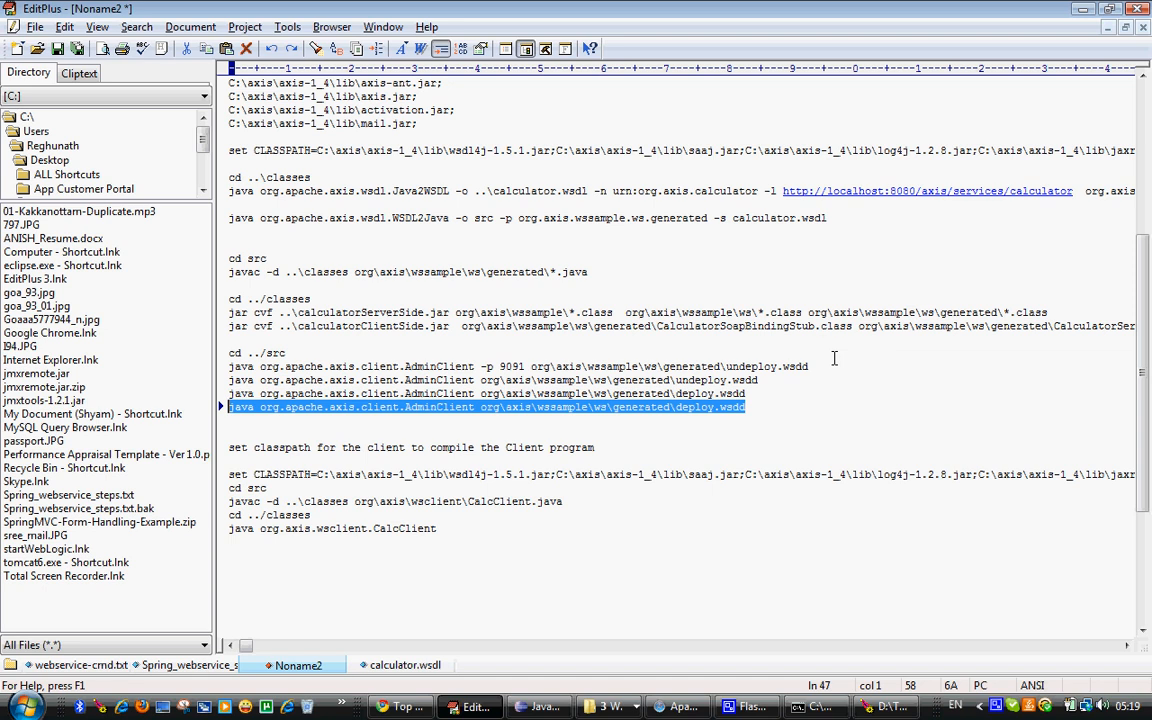
mouse_move(820, 704)
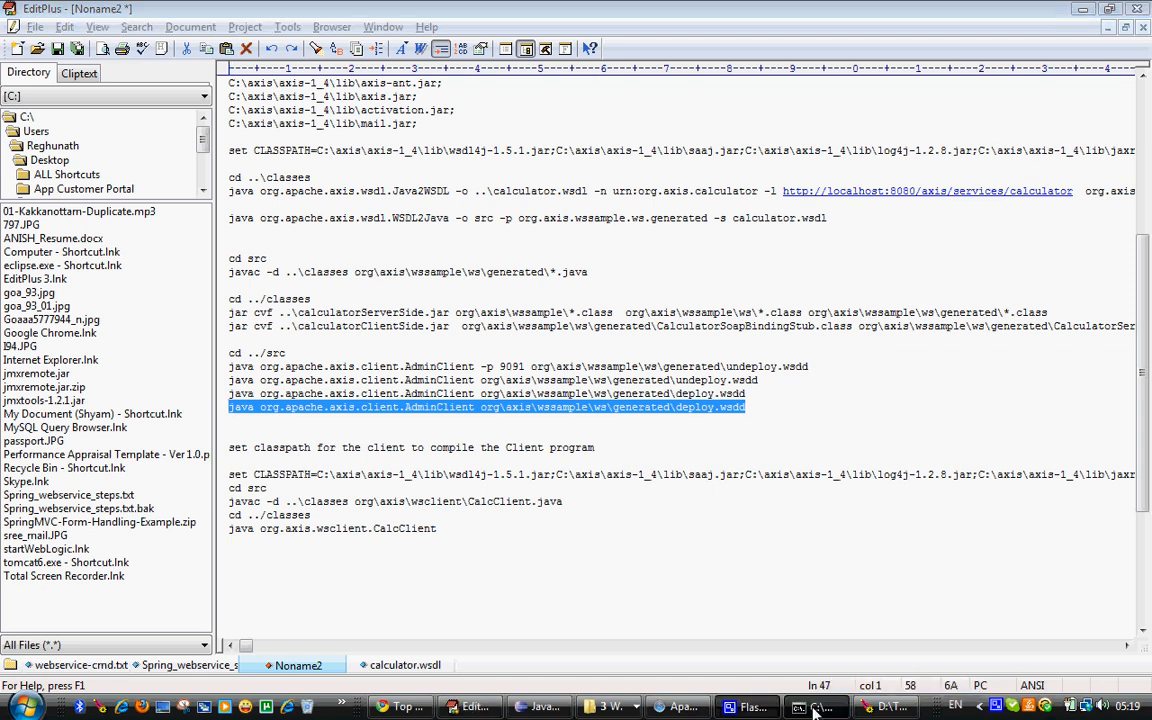
click(816, 708)
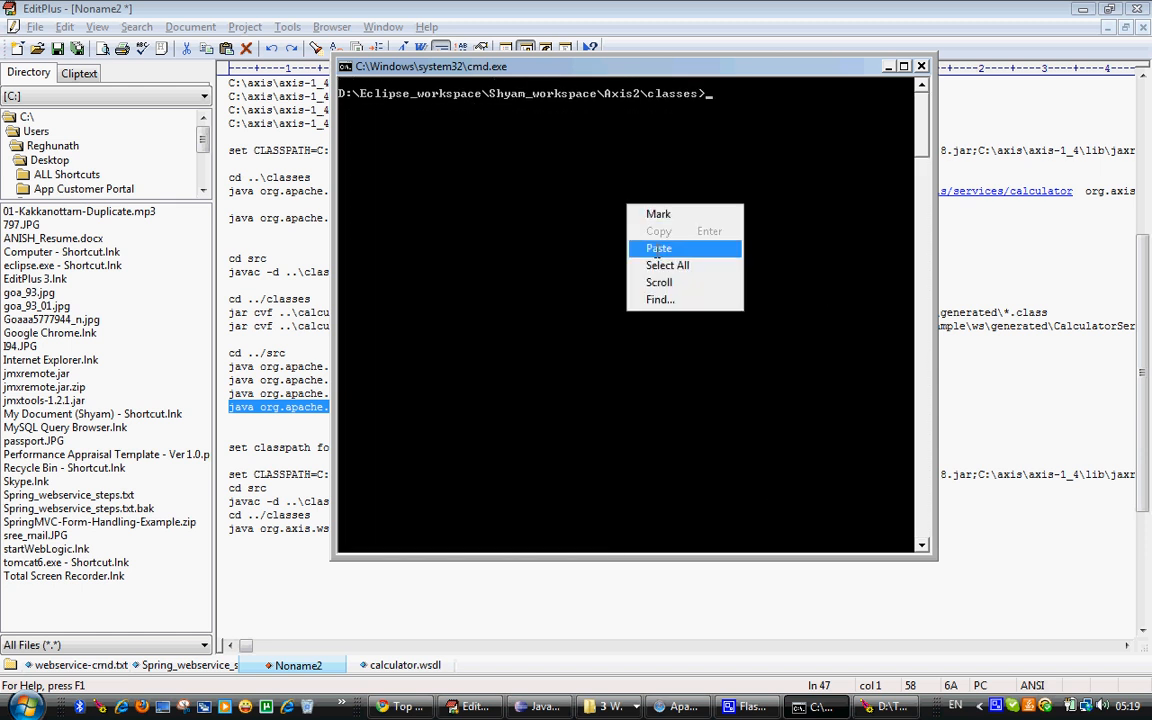
click(660, 248)
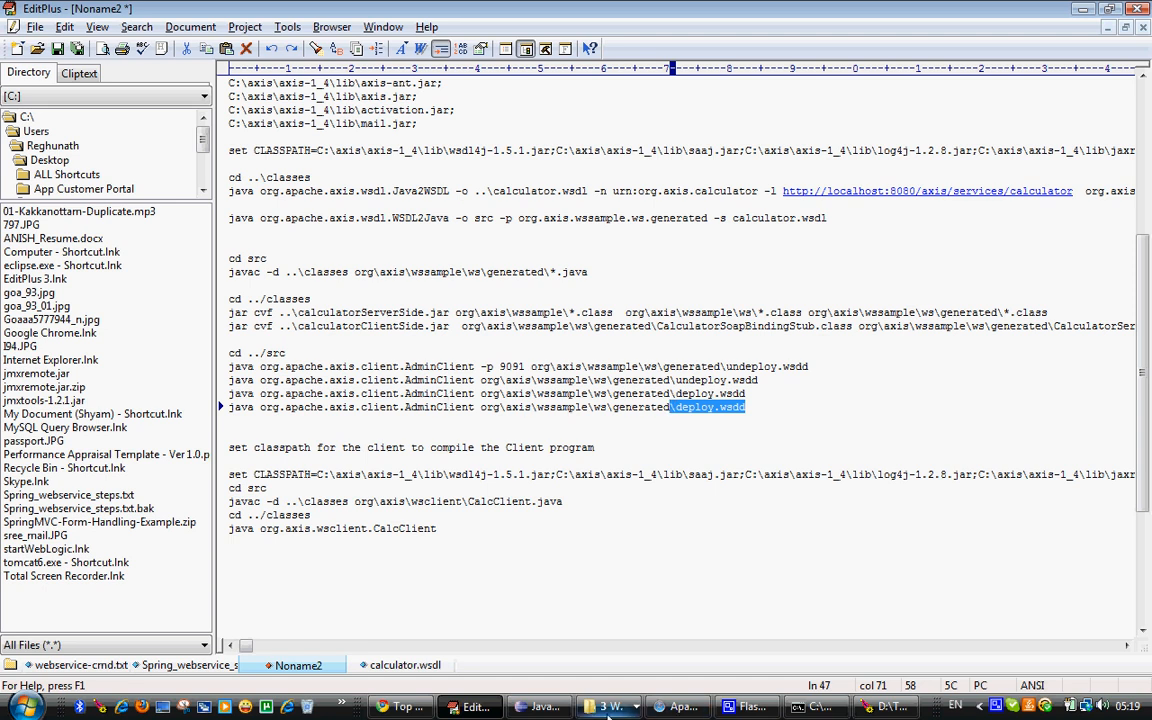
click(540, 708)
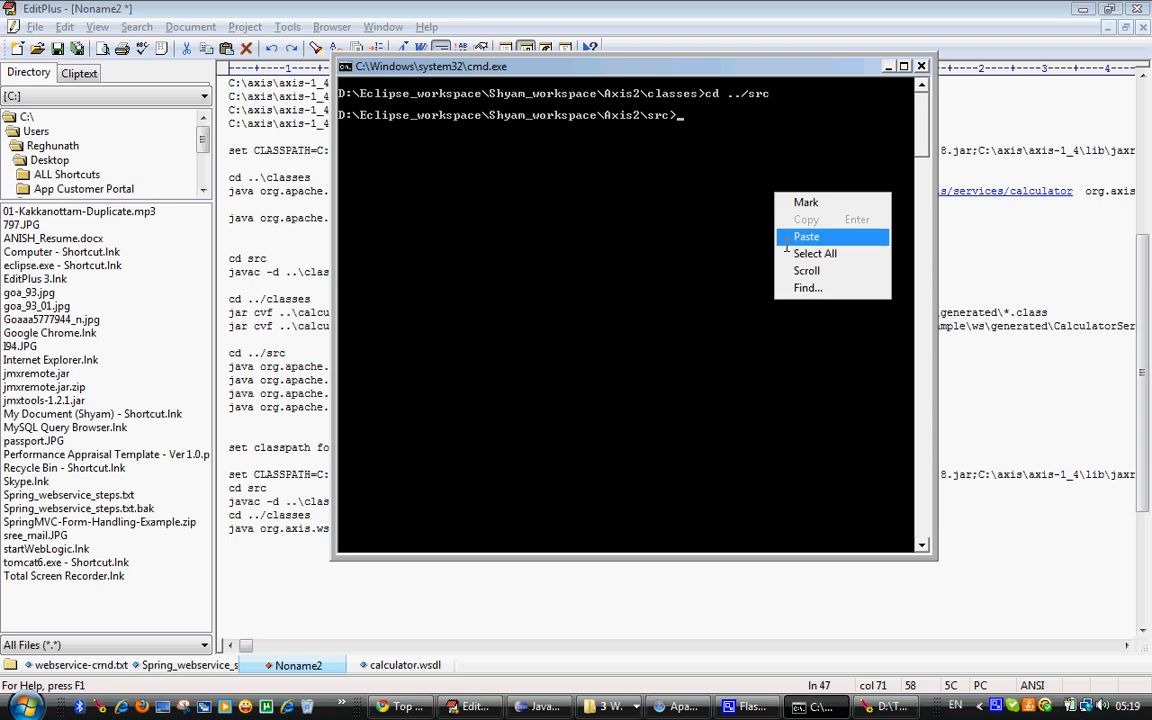
click(806, 236)
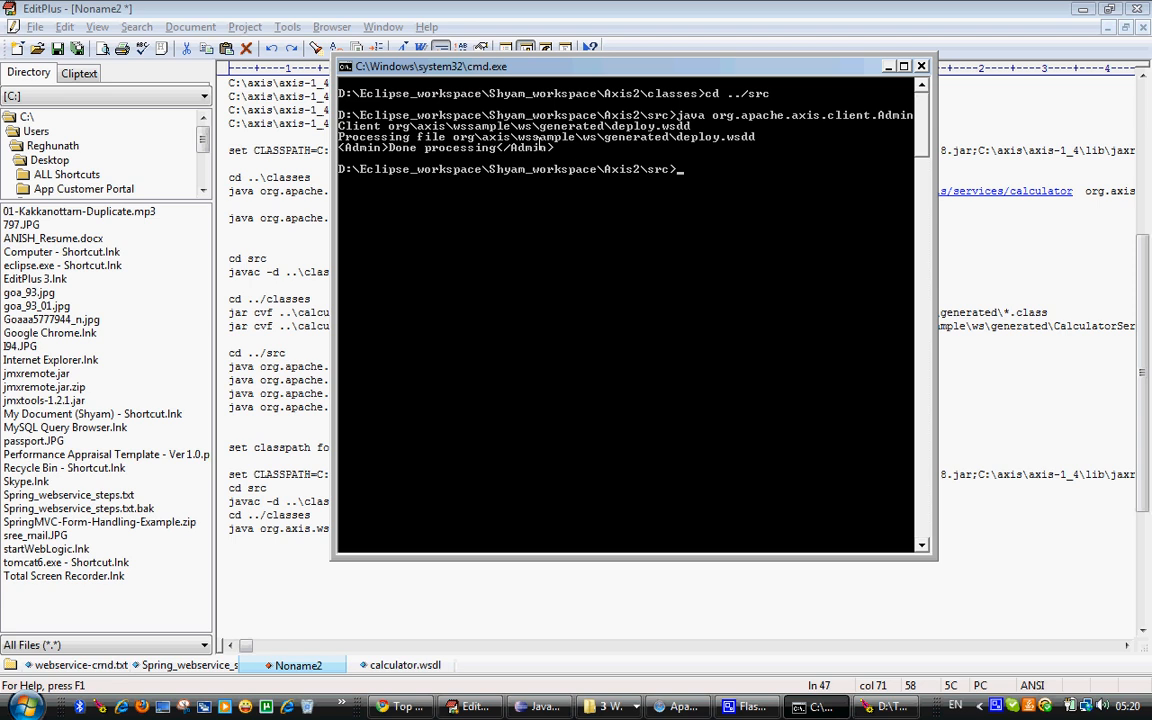
click(884, 706)
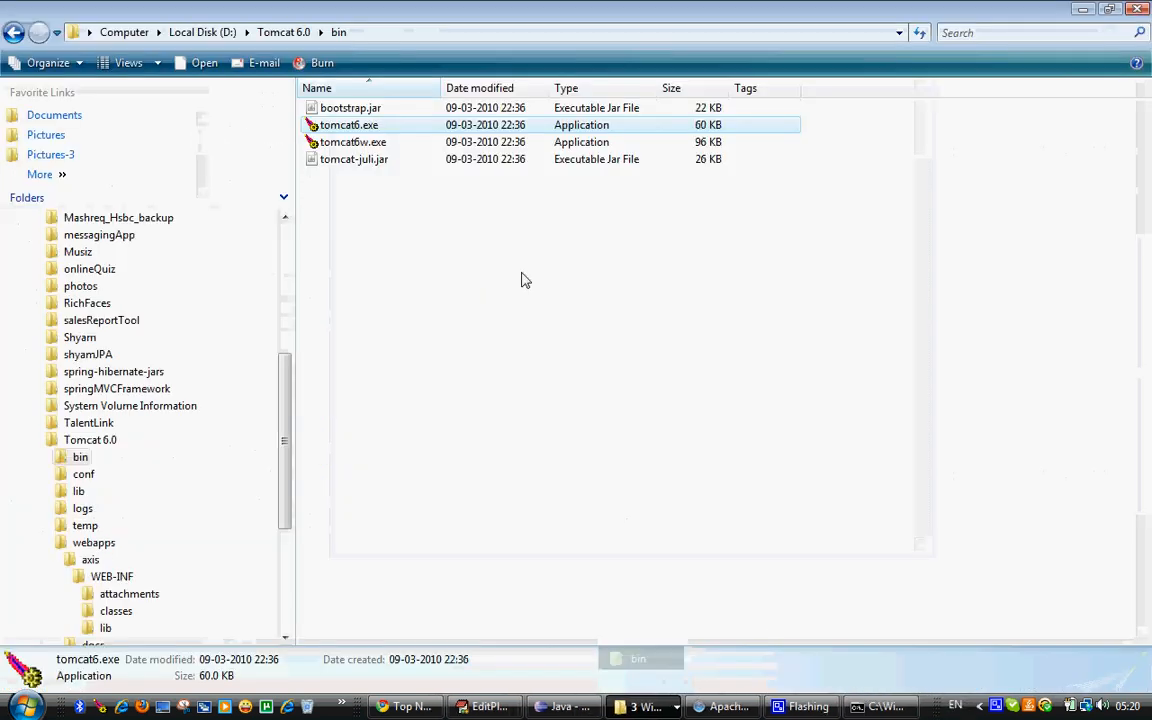
Restart Tomcat from tomcat6.exe in its bin folder and return to the browser
double_click(348, 124)
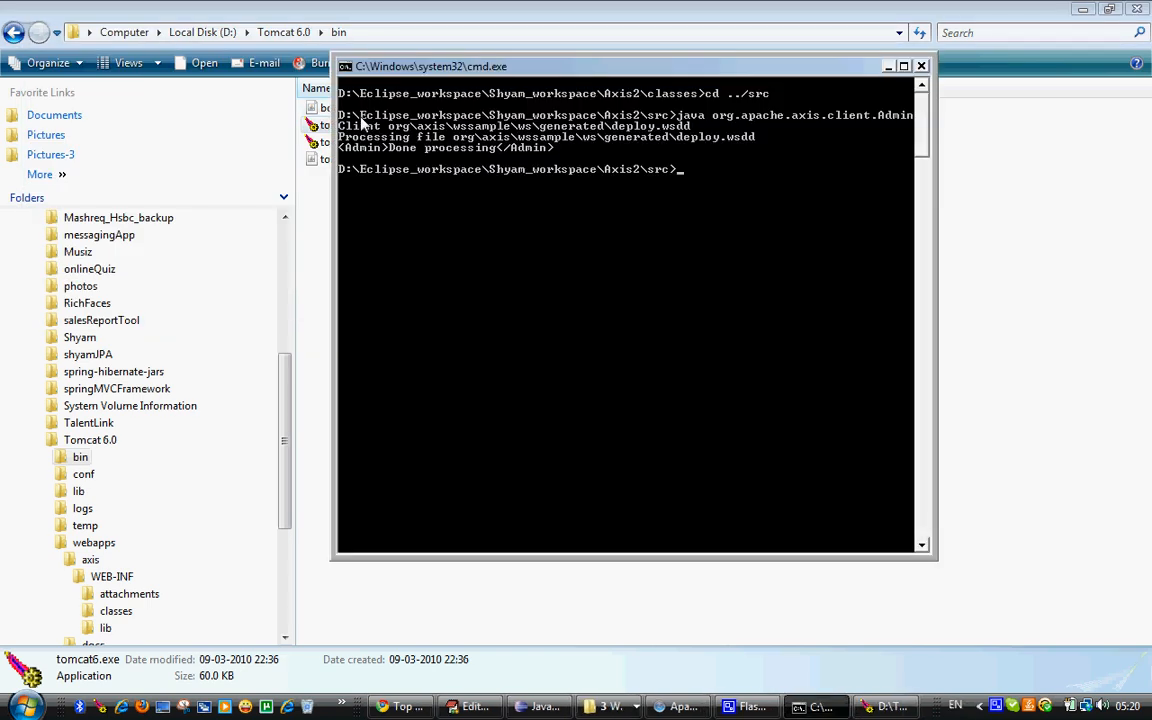
mouse_move(856, 674)
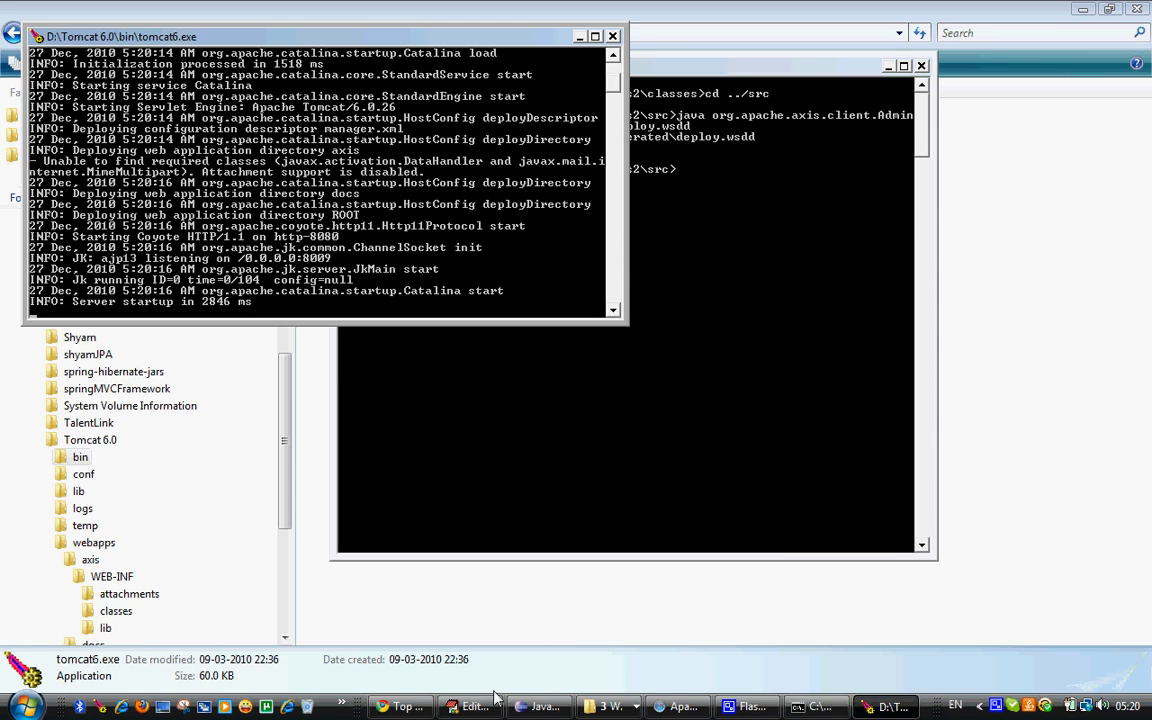
click(676, 708)
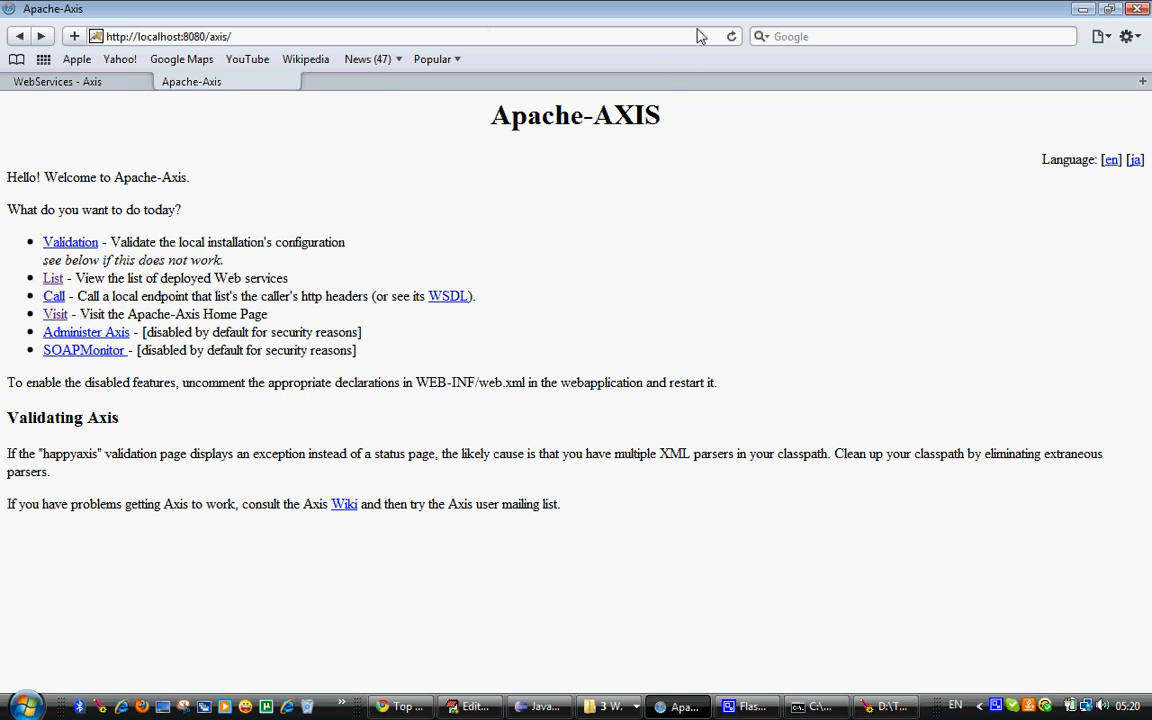
mouse_move(222, 276)
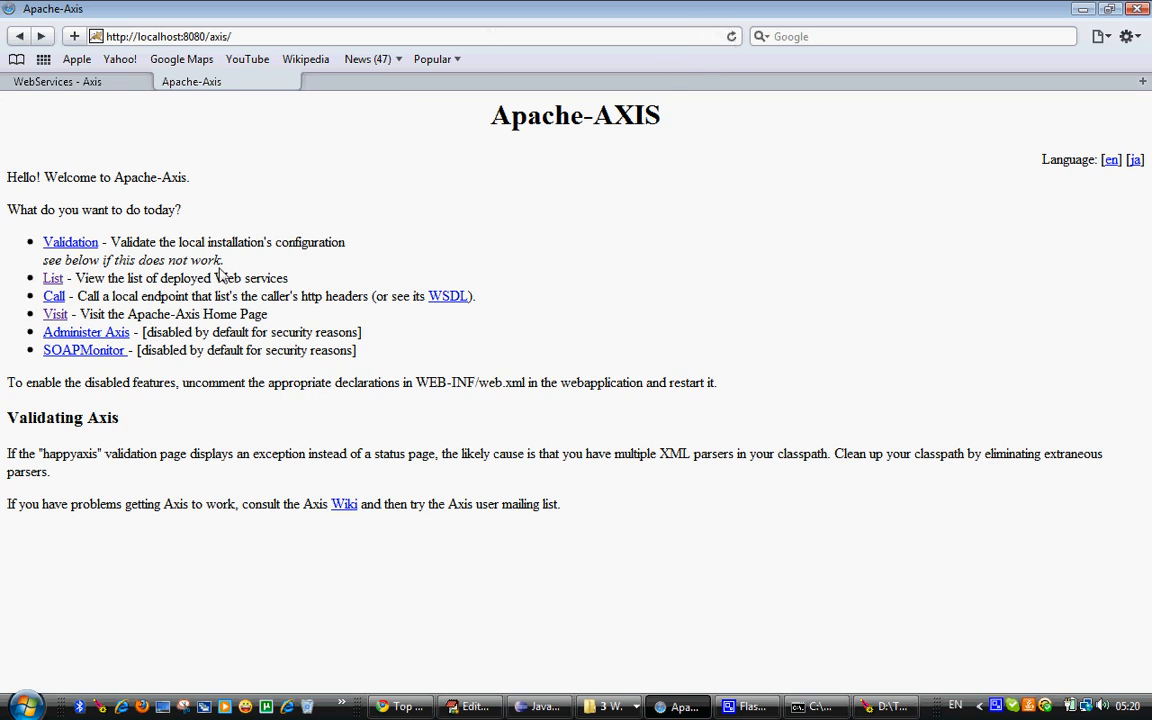
List the deployed Axis services and follow the calculator service's WSDL link
click(52, 278)
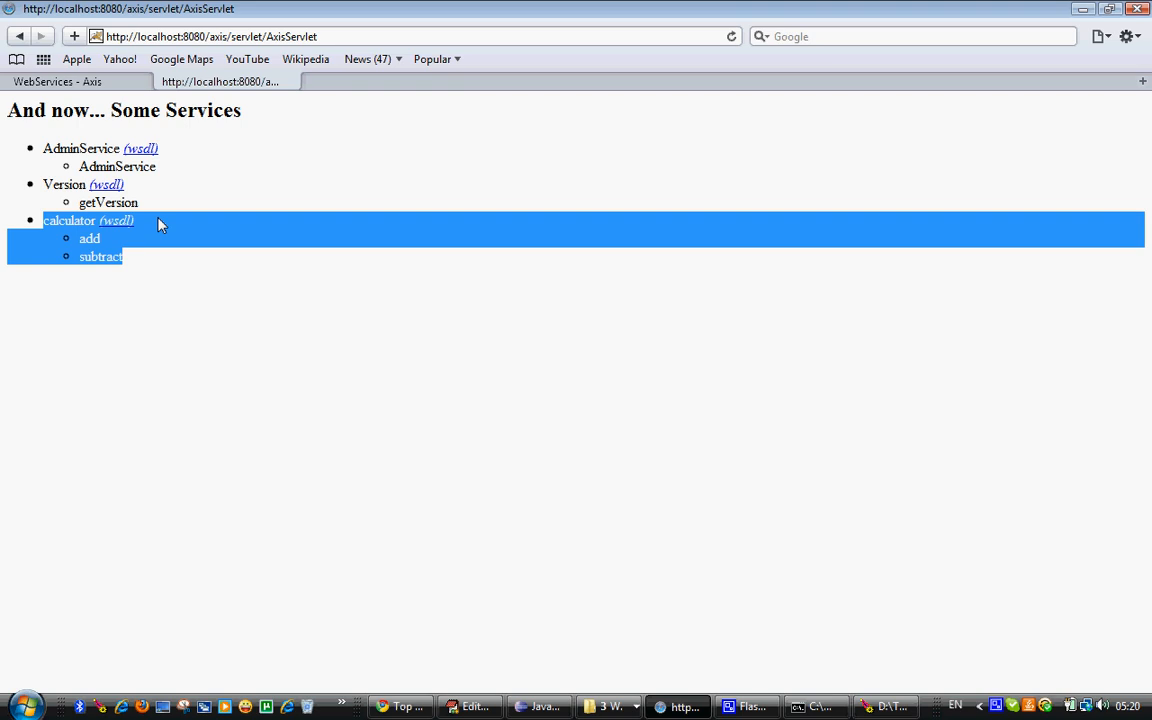
mouse_move(158, 212)
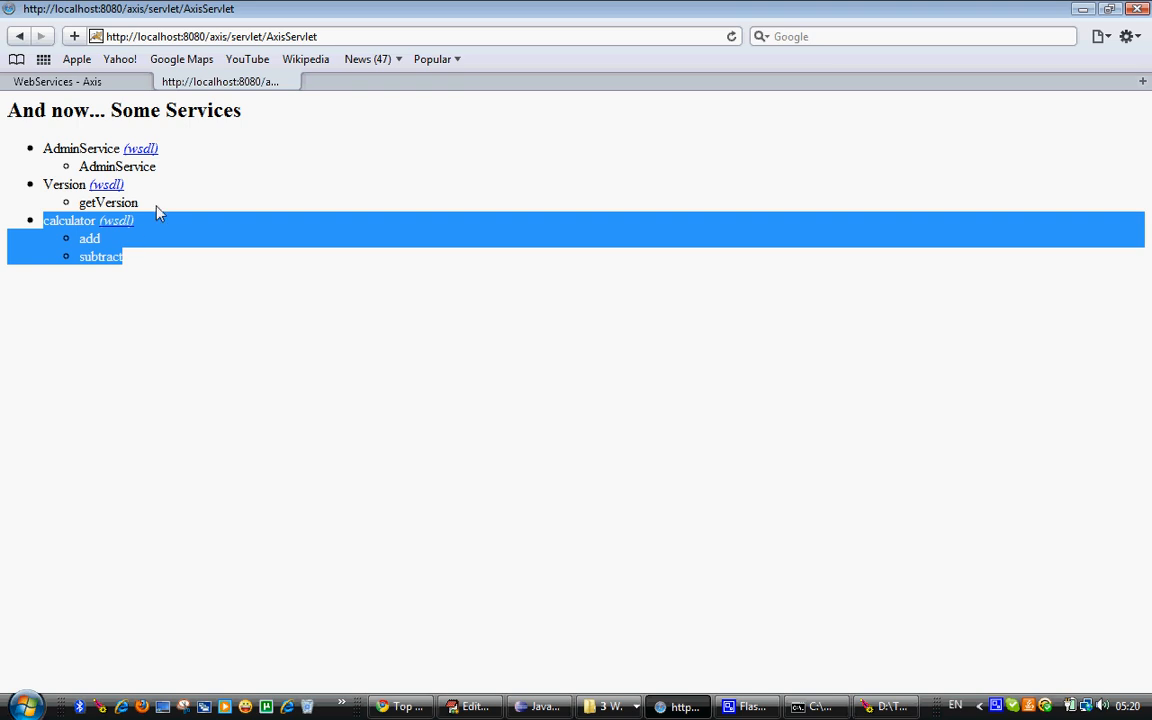
mouse_move(130, 264)
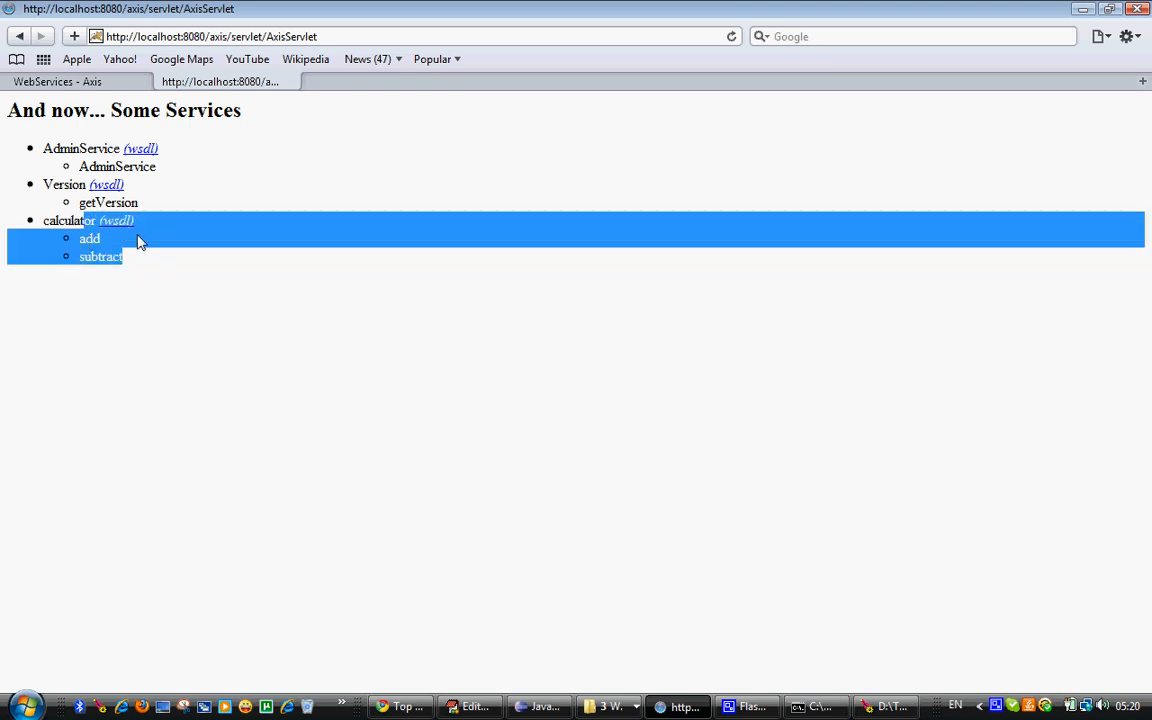
click(116, 220)
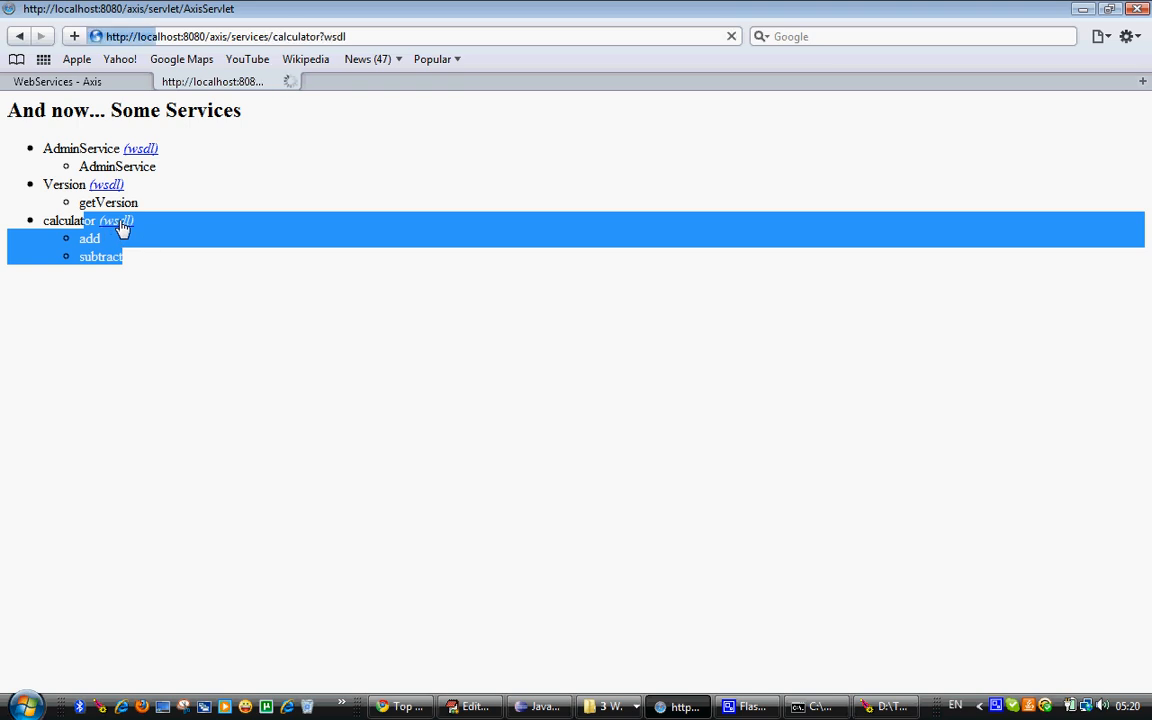
mouse_move(144, 252)
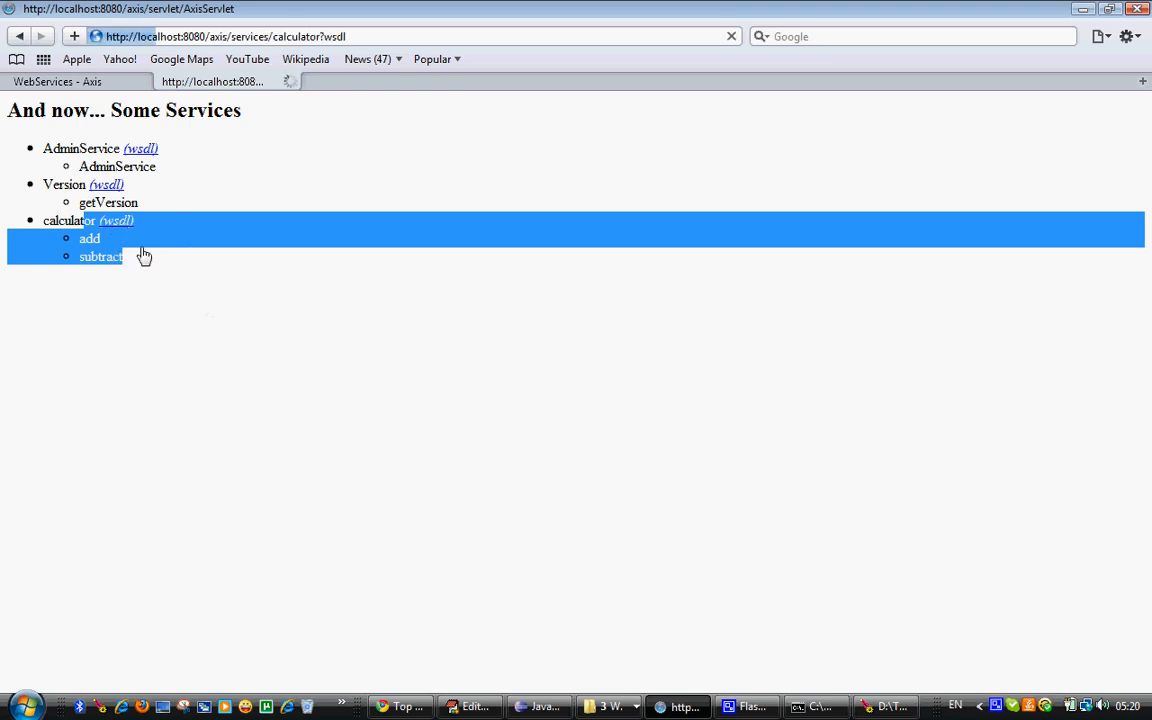
mouse_move(150, 252)
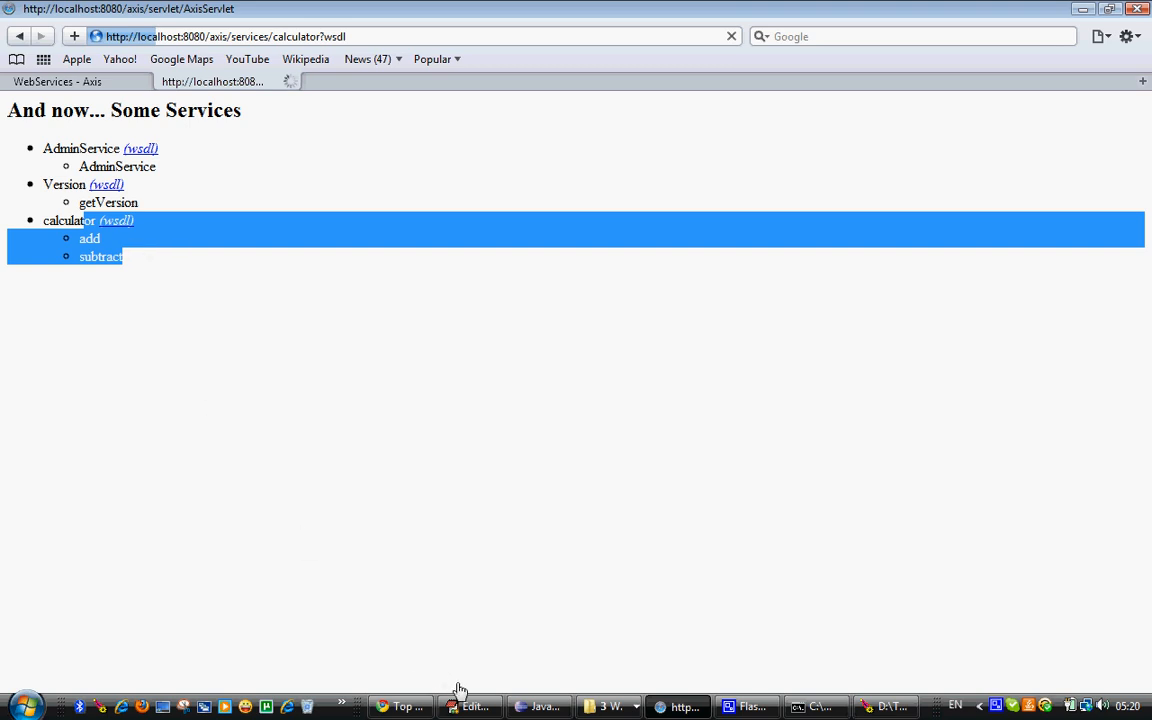
mouse_move(540, 708)
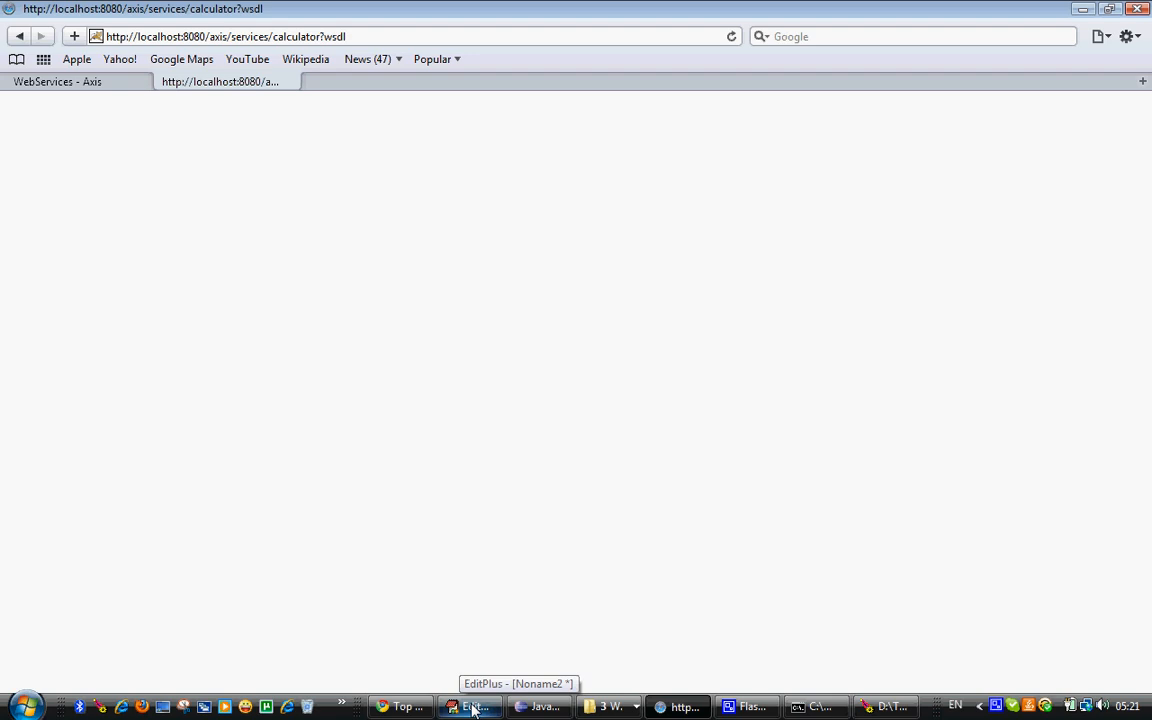
click(470, 708)
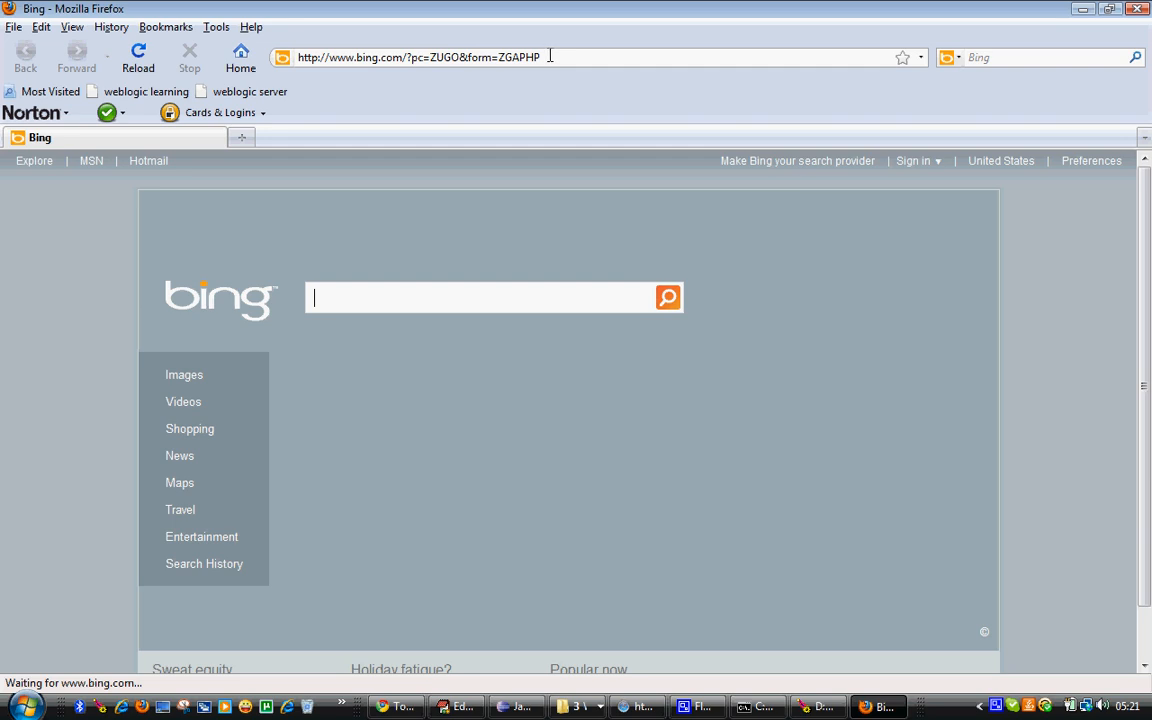
click(420, 56)
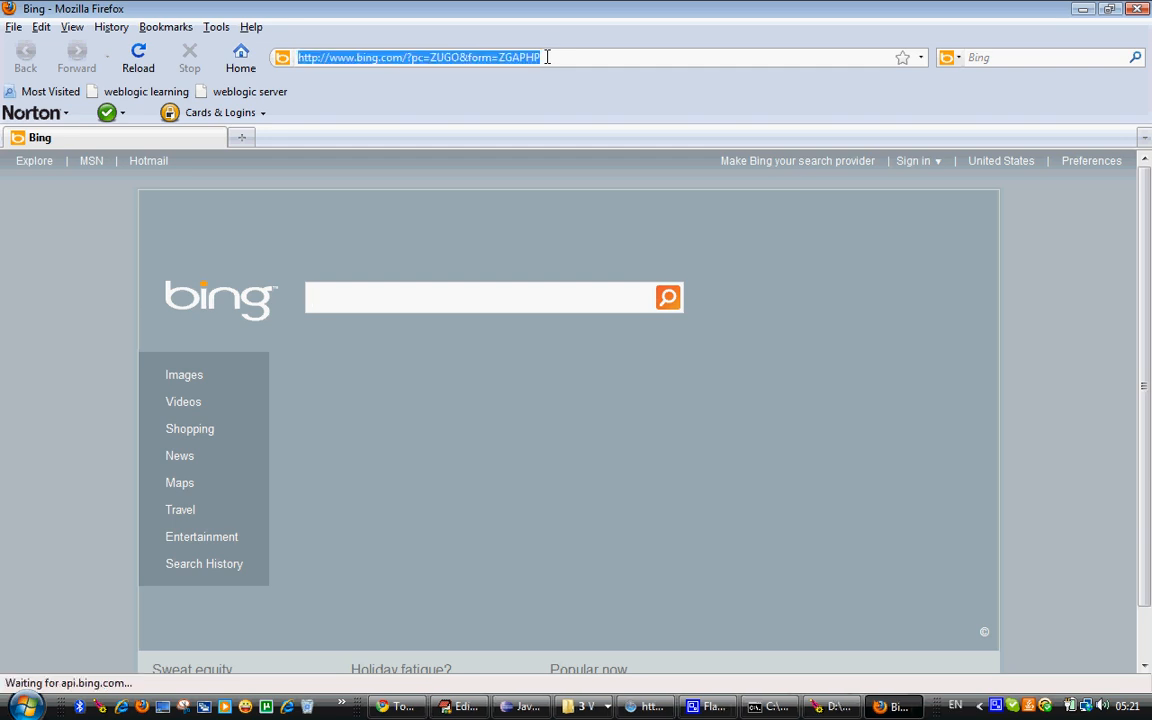
text(http://localhost:8080/axis/services/calculator?wsdl)
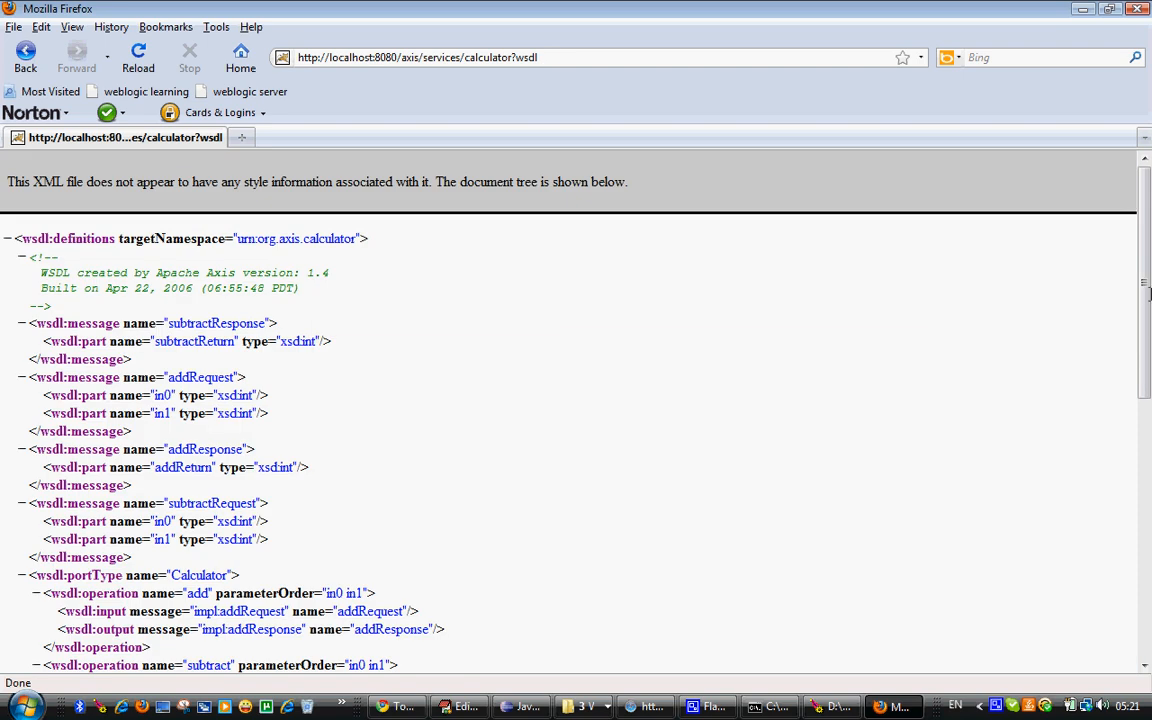
scroll(down, 3)
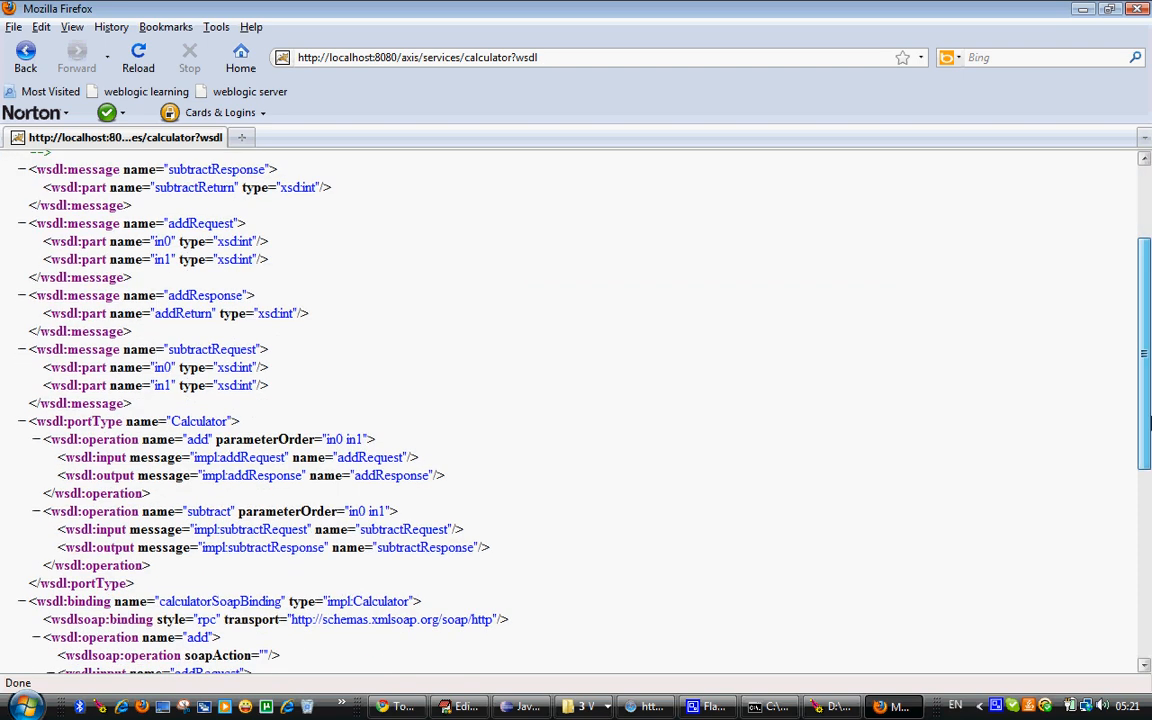
scroll(down, 3)
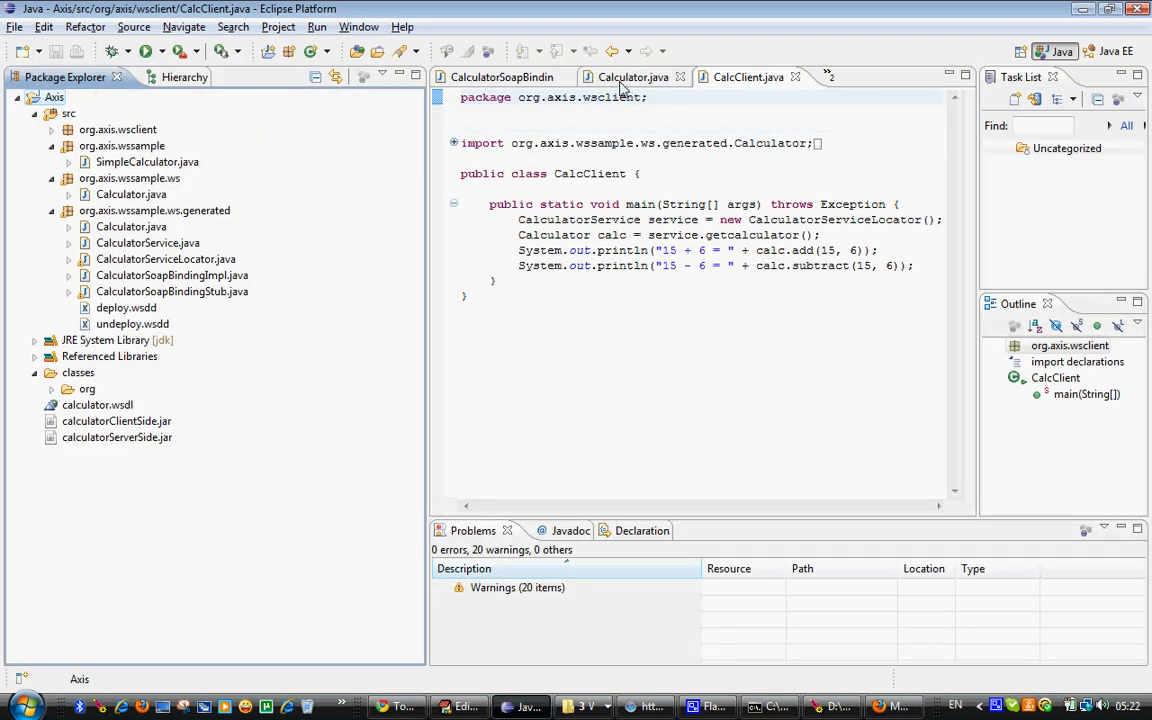
click(632, 76)
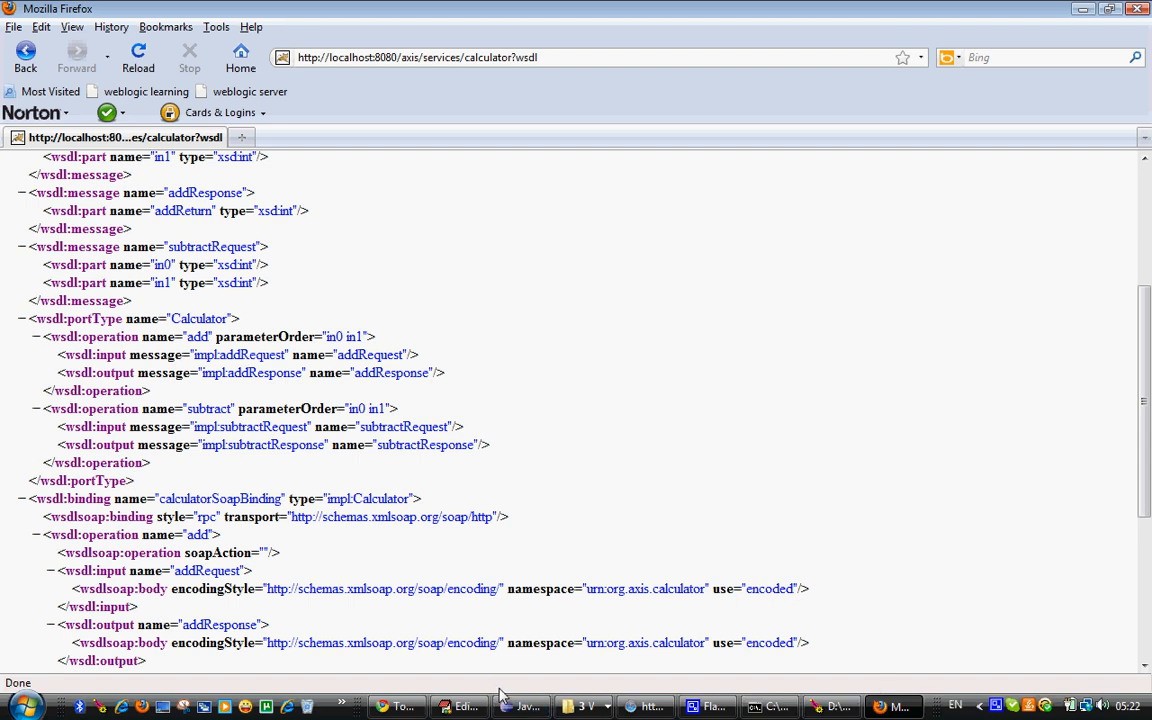
mouse_move(520, 708)
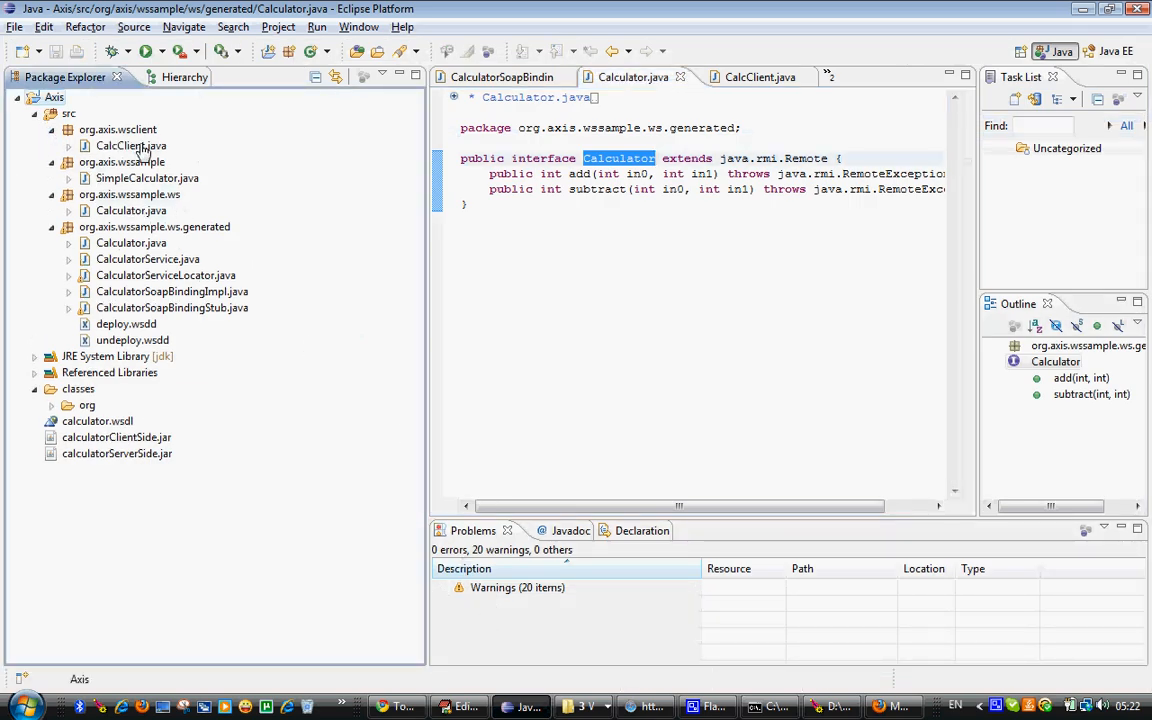
Review the client CLASSPATH notes in EditPlus and bring up the command prompt at src
click(460, 706)
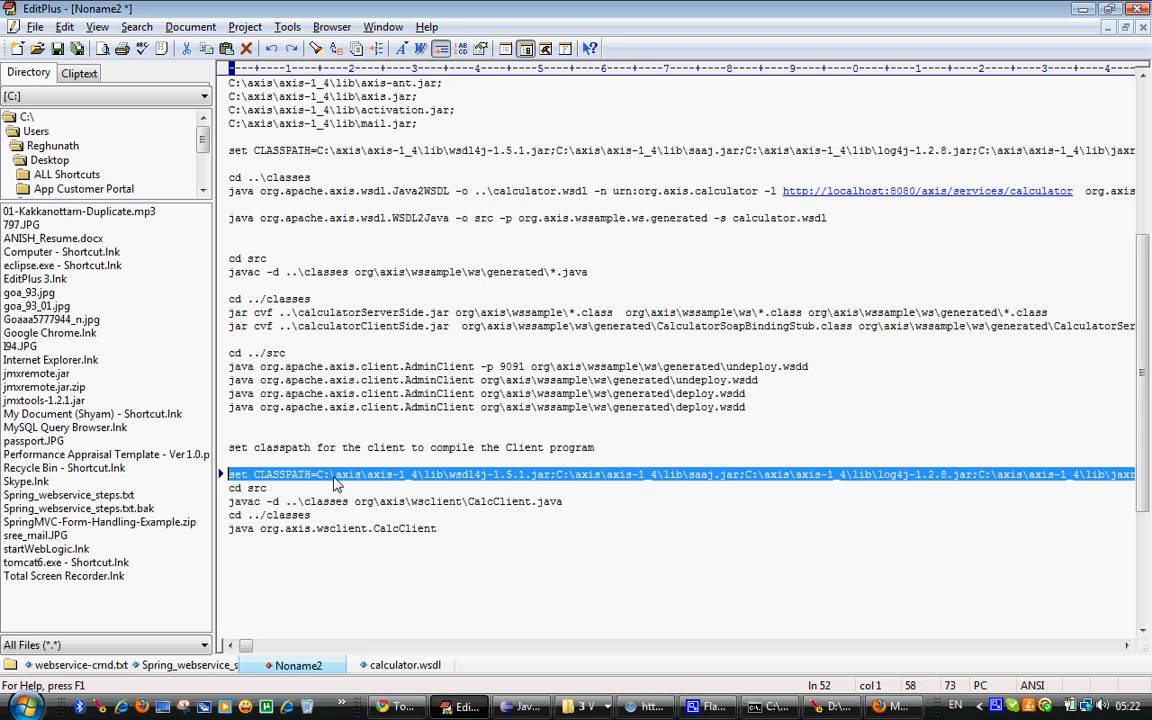
mouse_move(422, 480)
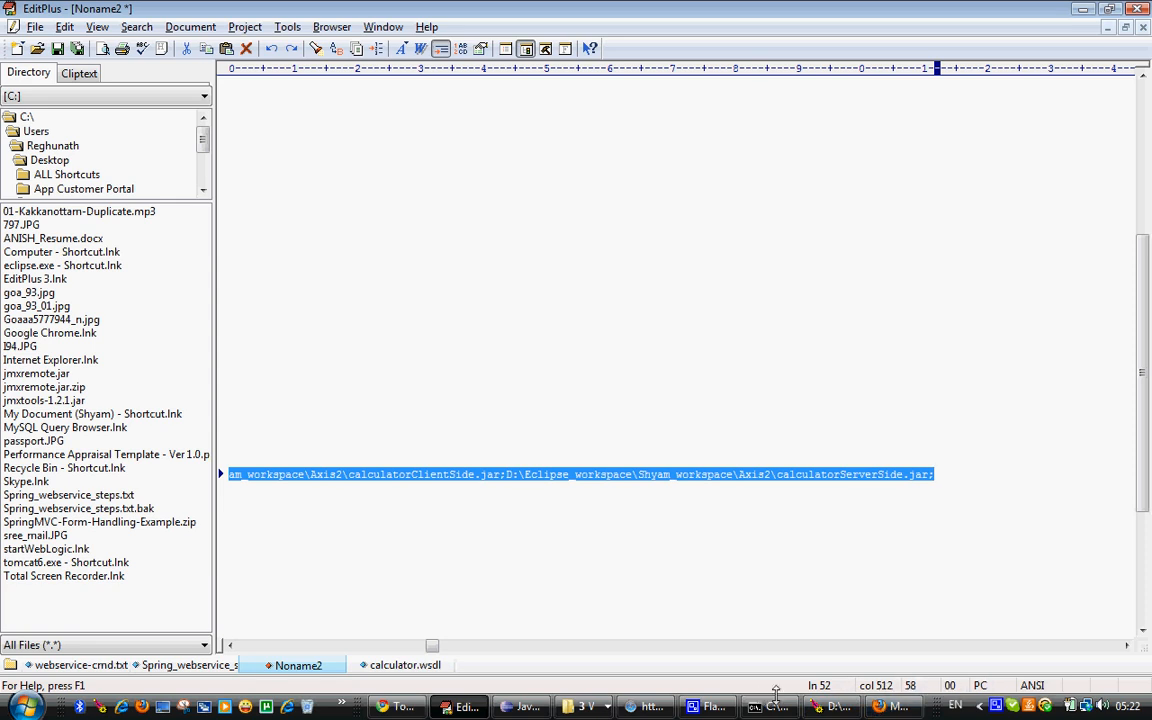
click(770, 706)
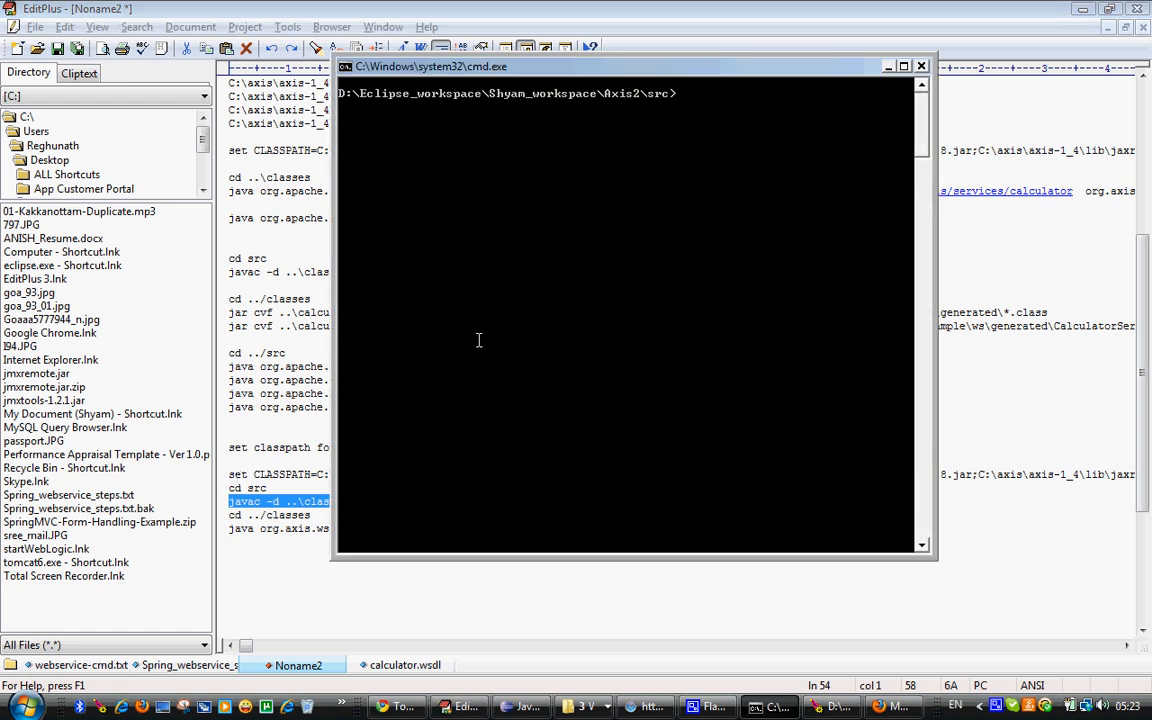
Compile CalcClient.java with javac -d ..\classes, then copy the client run command from the notes
text(javac -d ..\classes org\axis\wsclient\CalcClient.java)
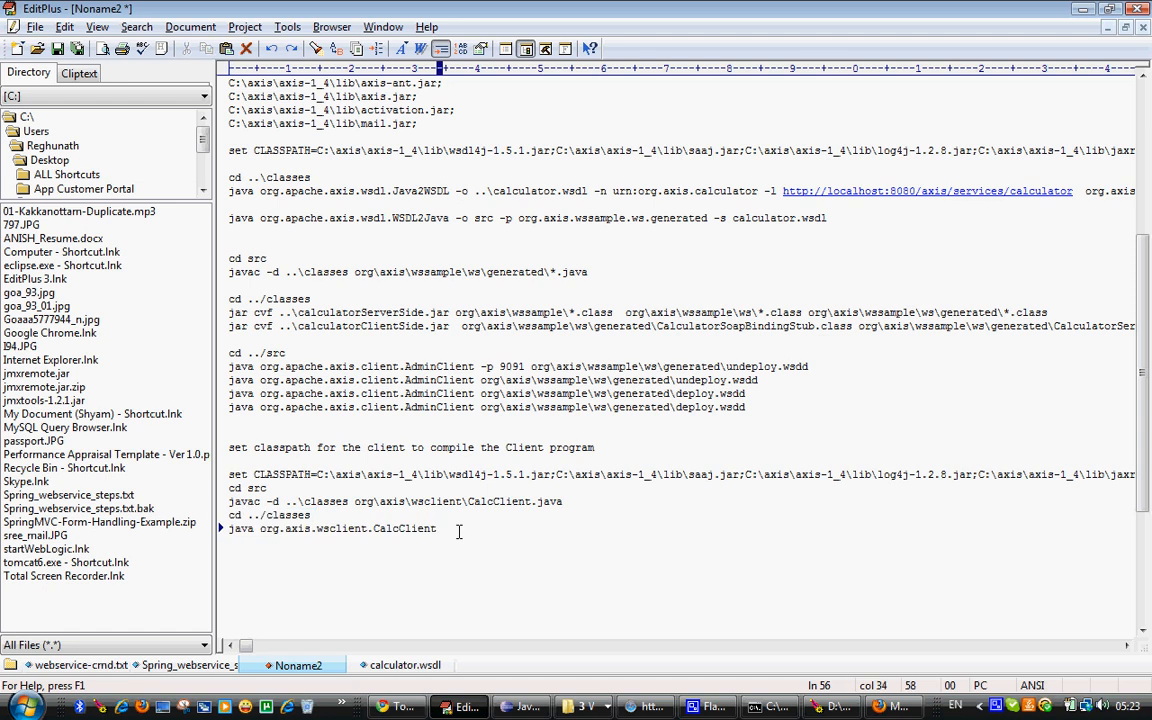
triple_click(330, 528)
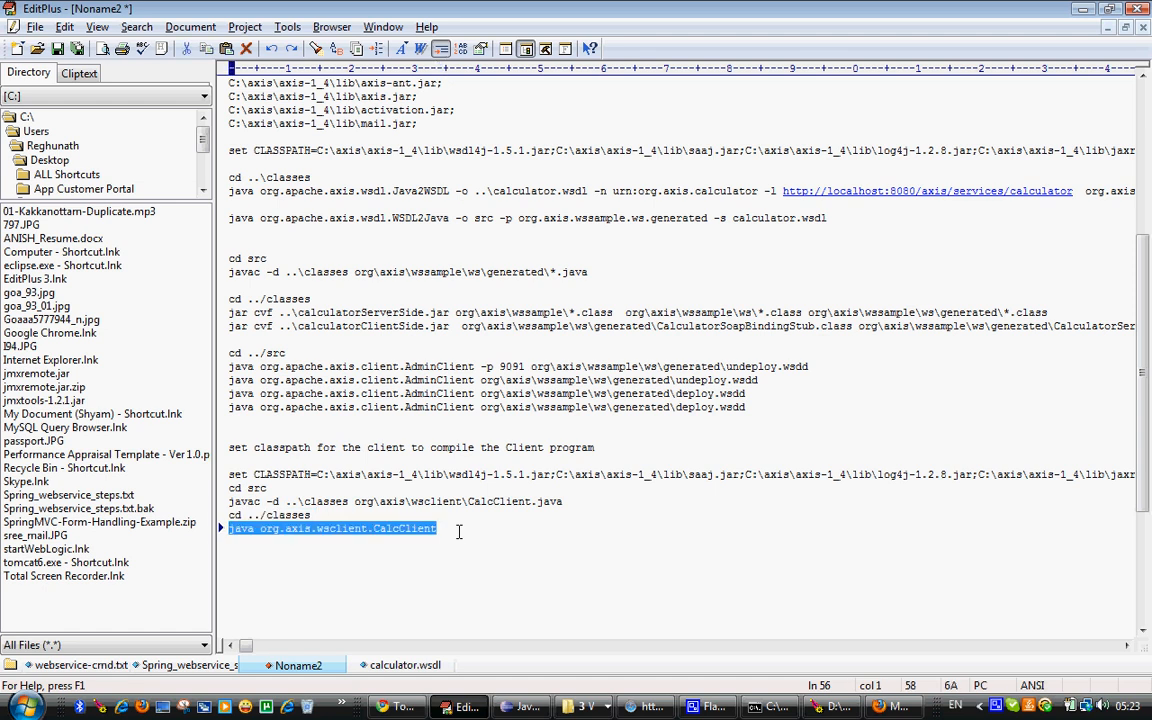
right_click(588, 352)
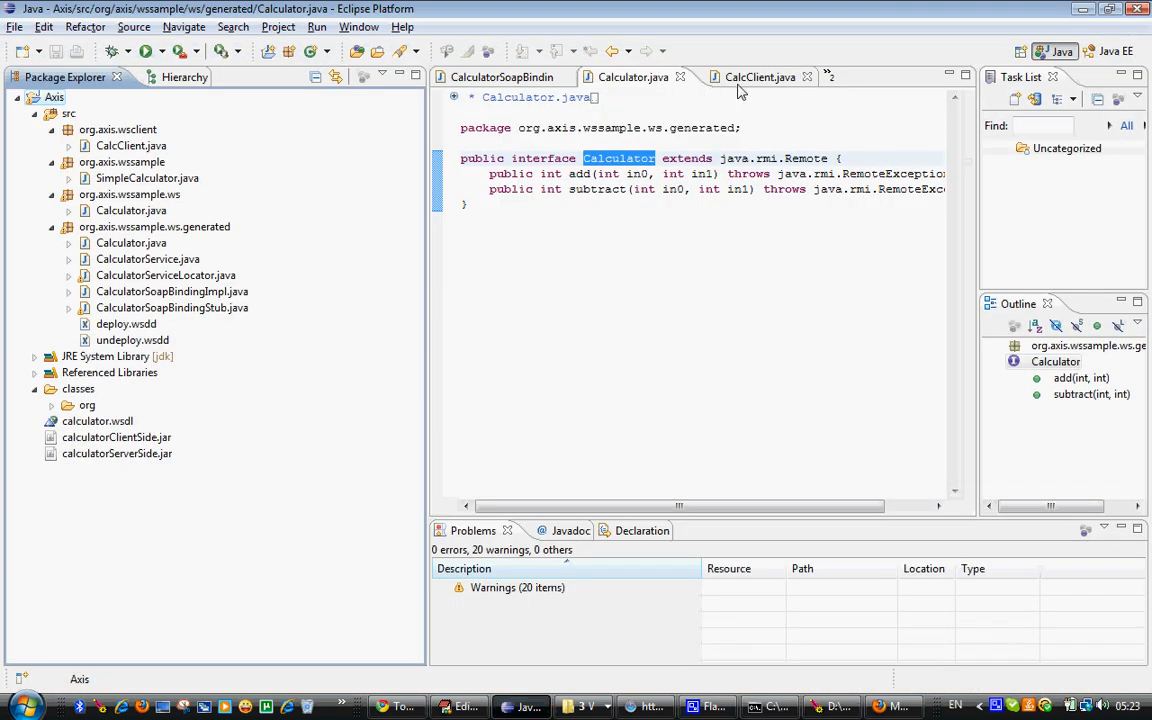
Review CalcClient's service lookup and subtract call in a maximized editor, then view SimpleCalculator.java
click(748, 76)
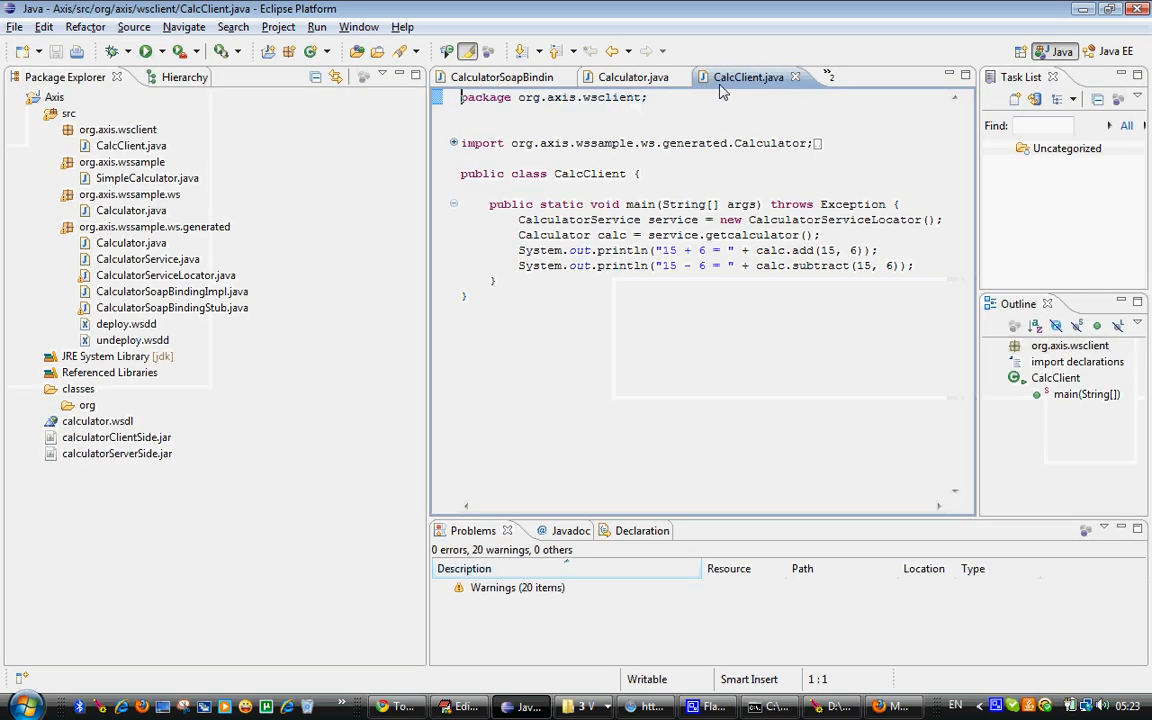
double_click(748, 76)
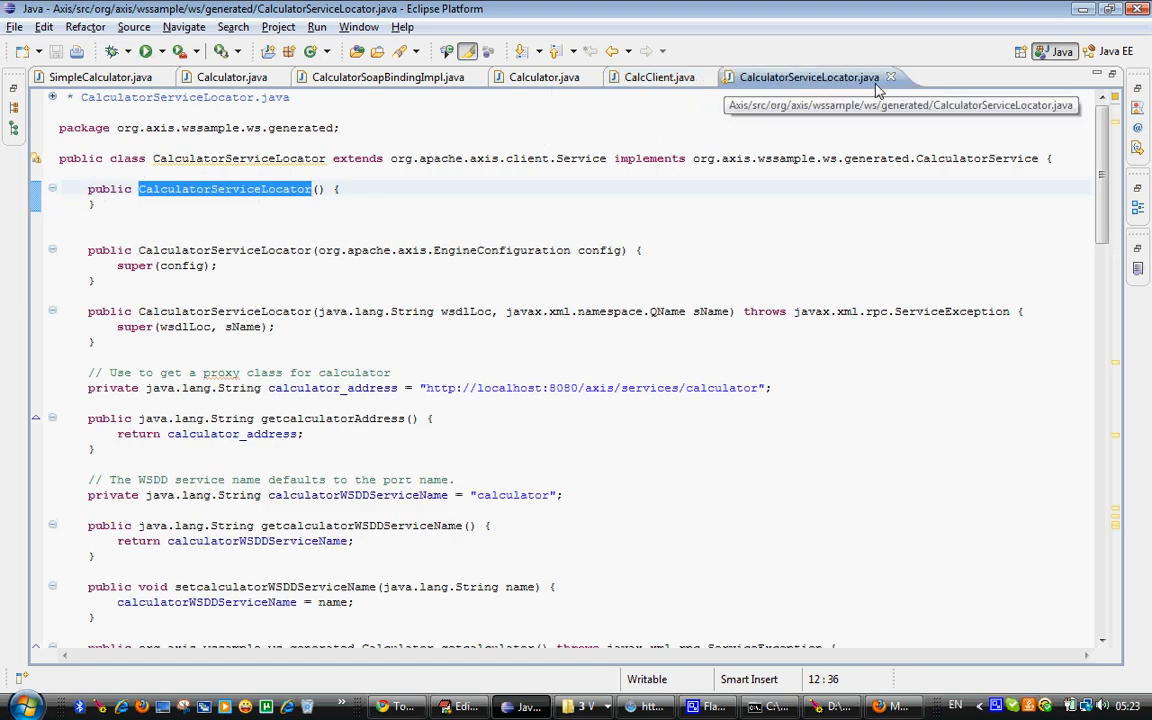
mouse_move(864, 84)
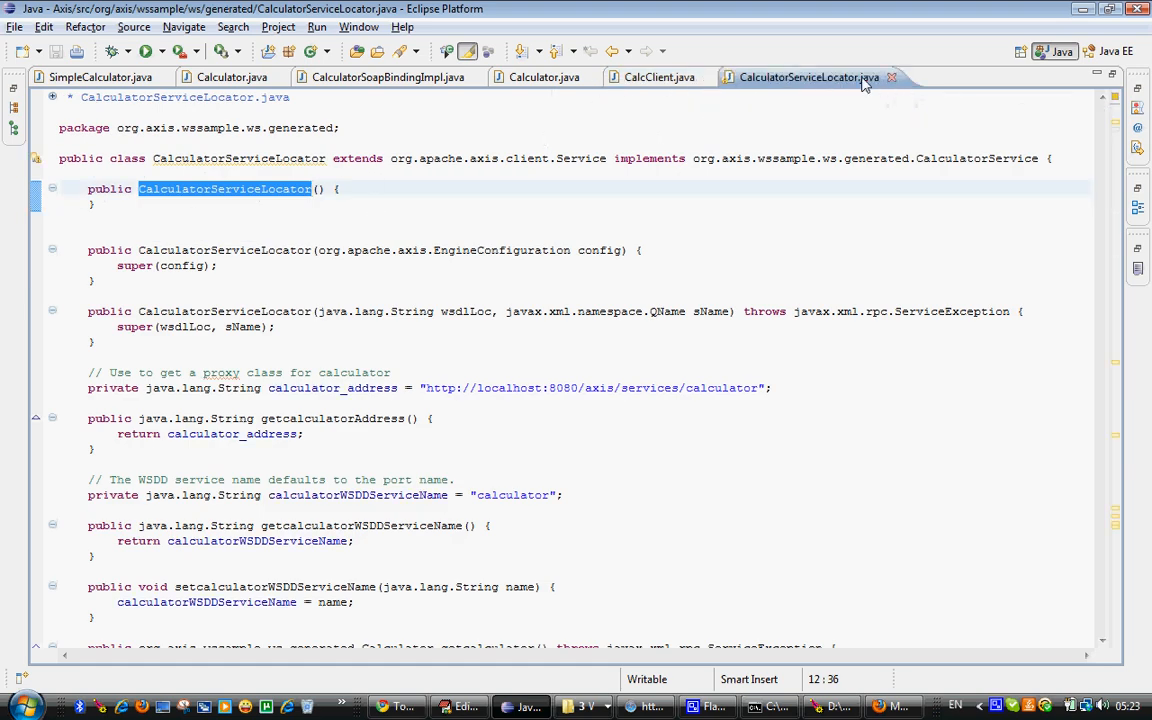
click(890, 76)
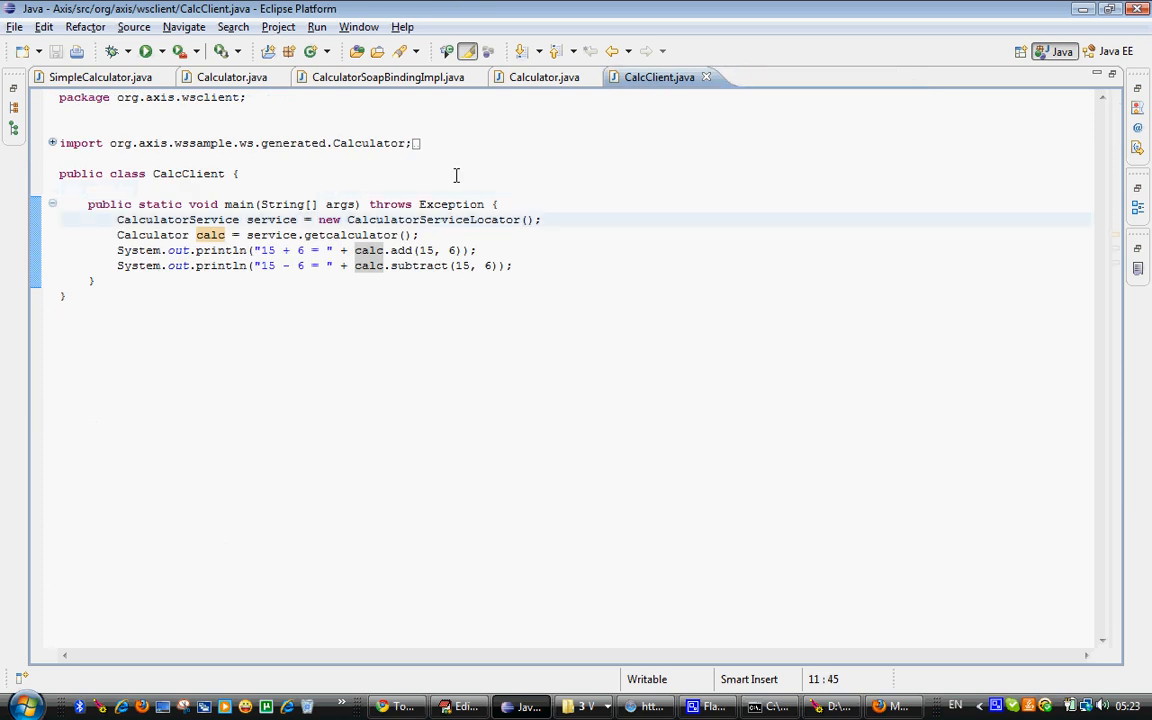
mouse_move(276, 218)
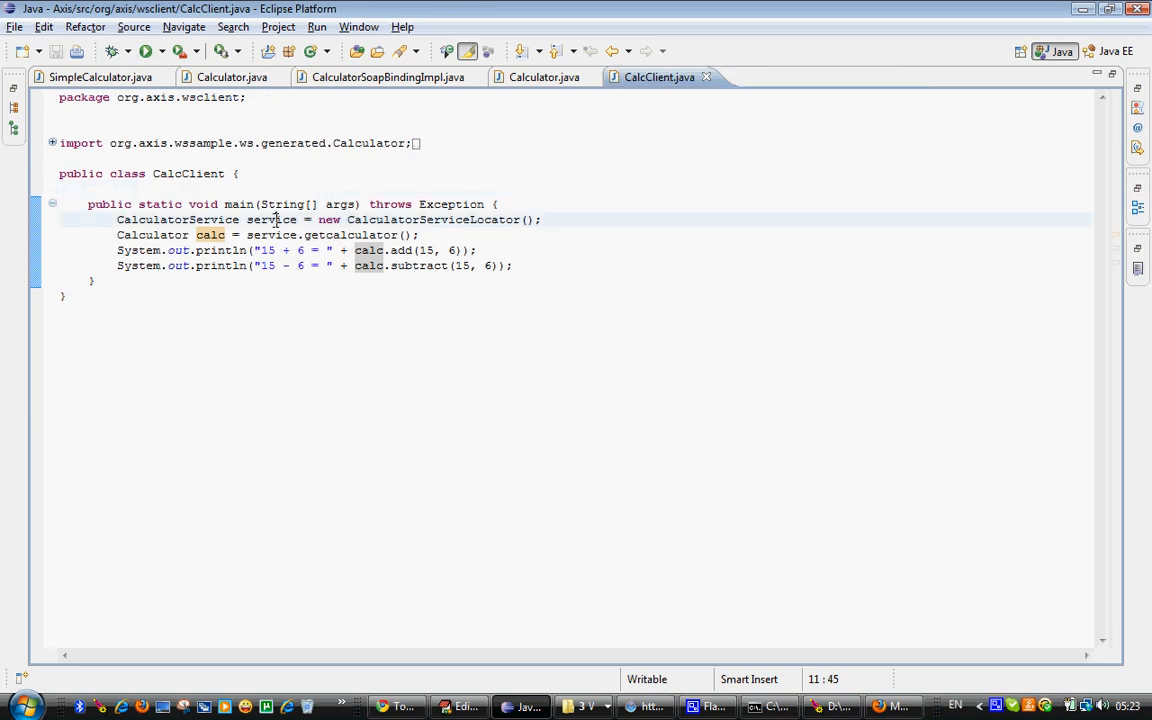
double_click(272, 218)
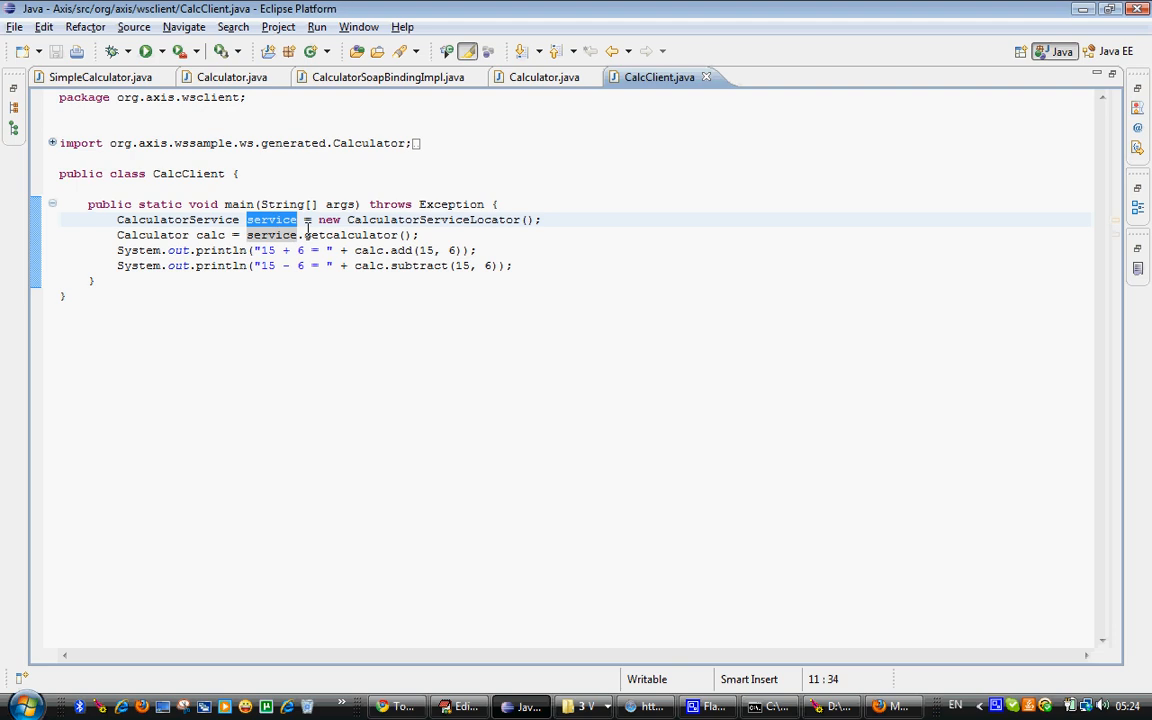
mouse_move(340, 236)
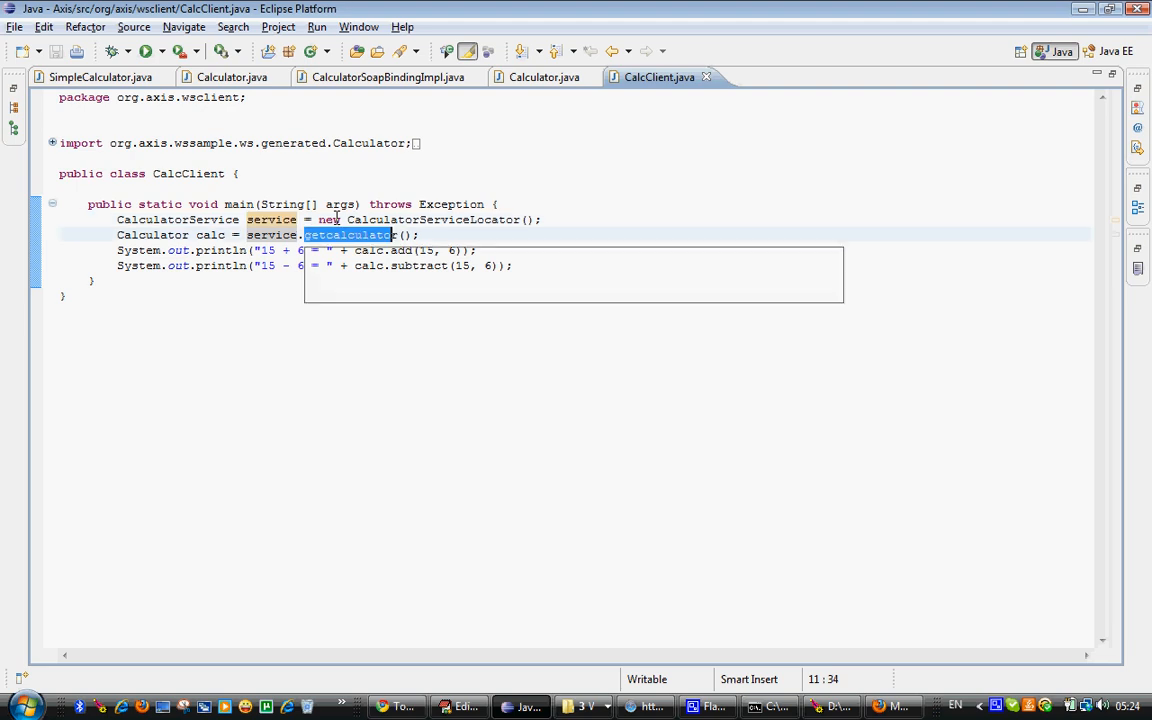
click(468, 308)
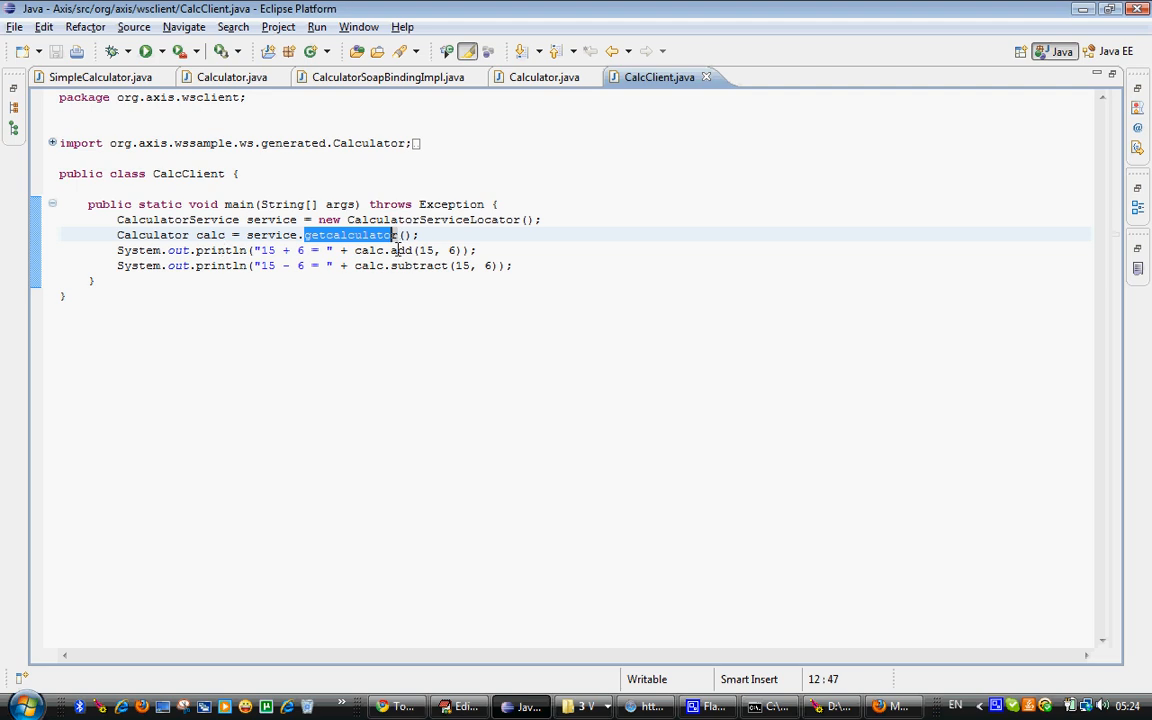
double_click(420, 264)
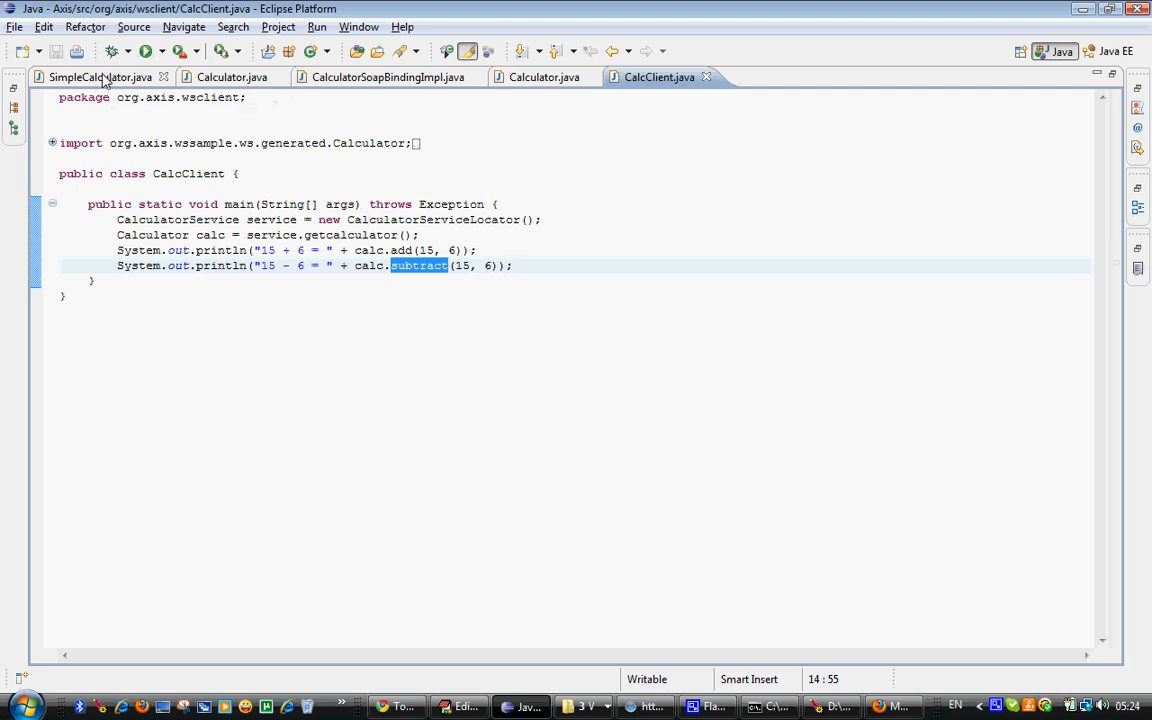
click(100, 76)
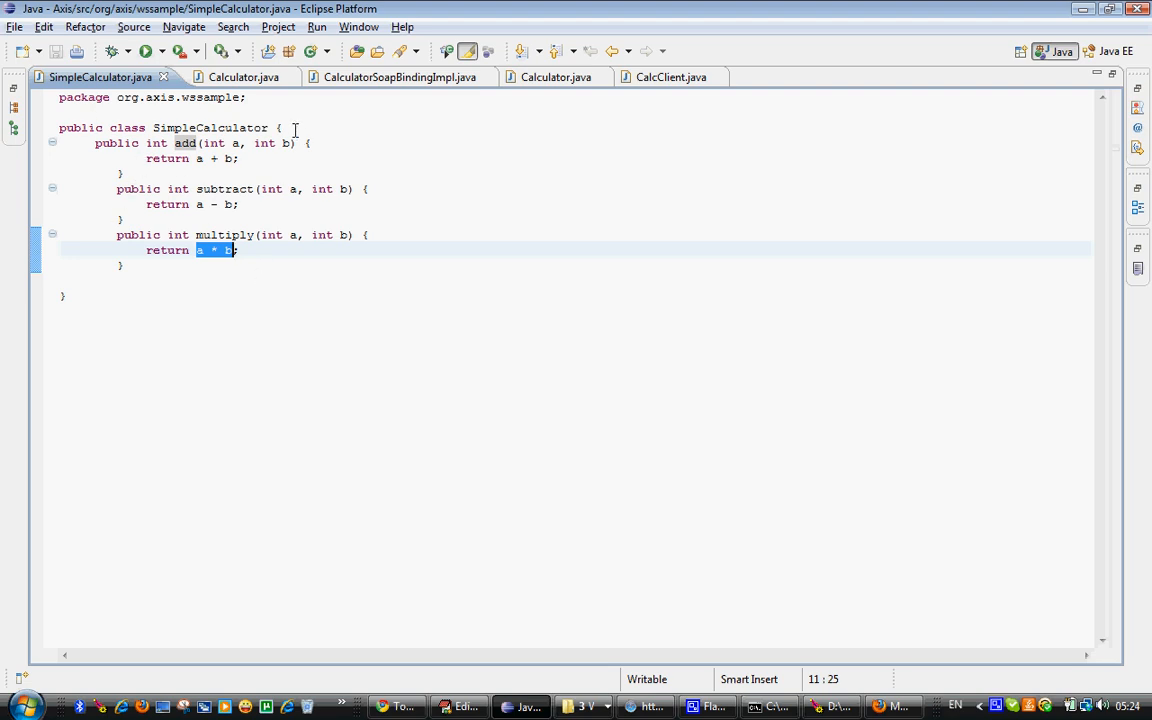
mouse_move(320, 180)
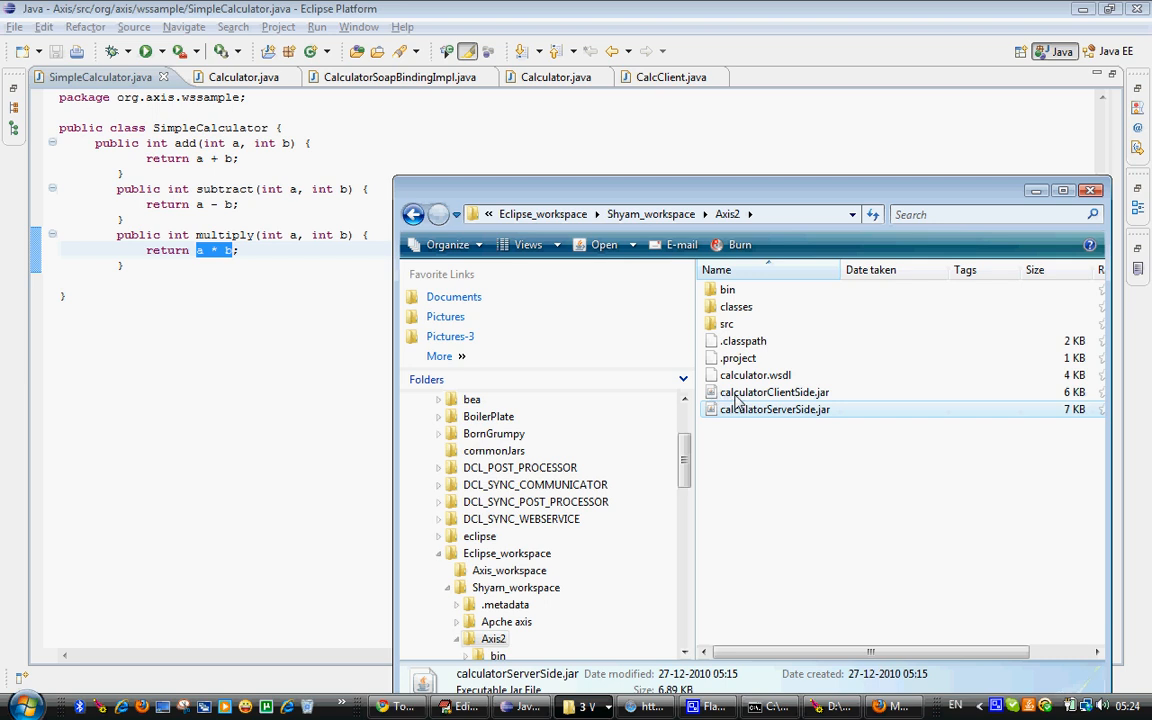
click(774, 392)
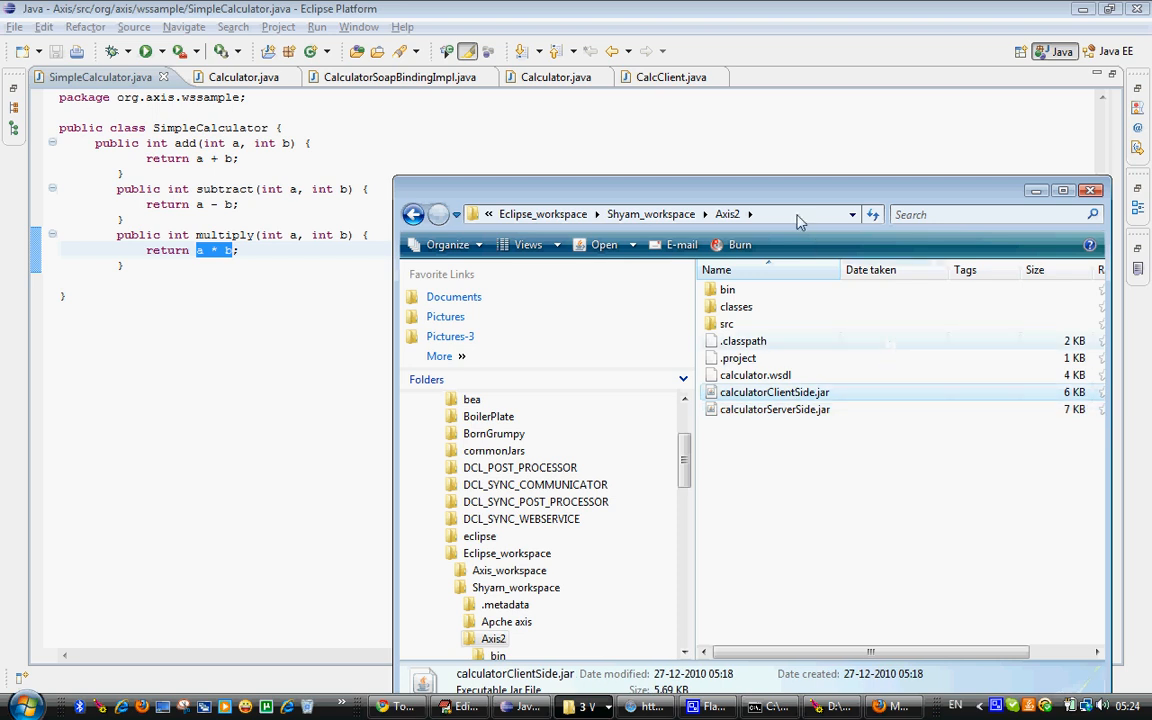
click(774, 408)
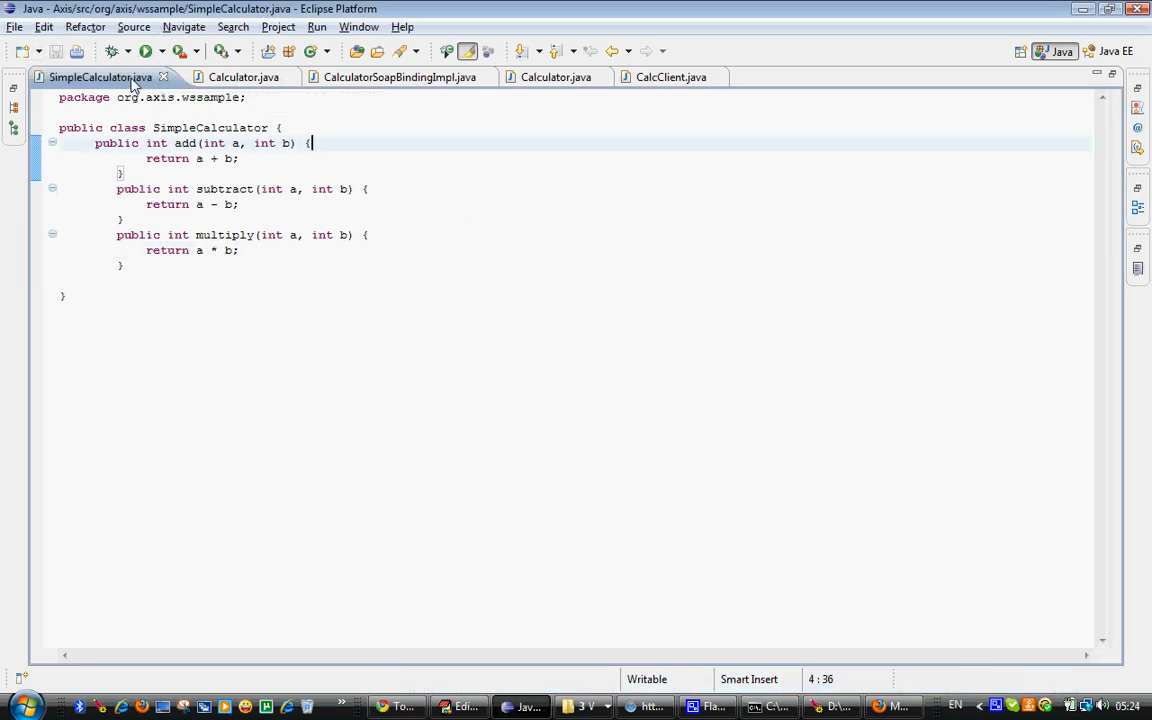
Review CalculatorSoapBindingImpl's stub returning -3 and the Calculator interface, ending on SimpleCalculator
click(390, 76)
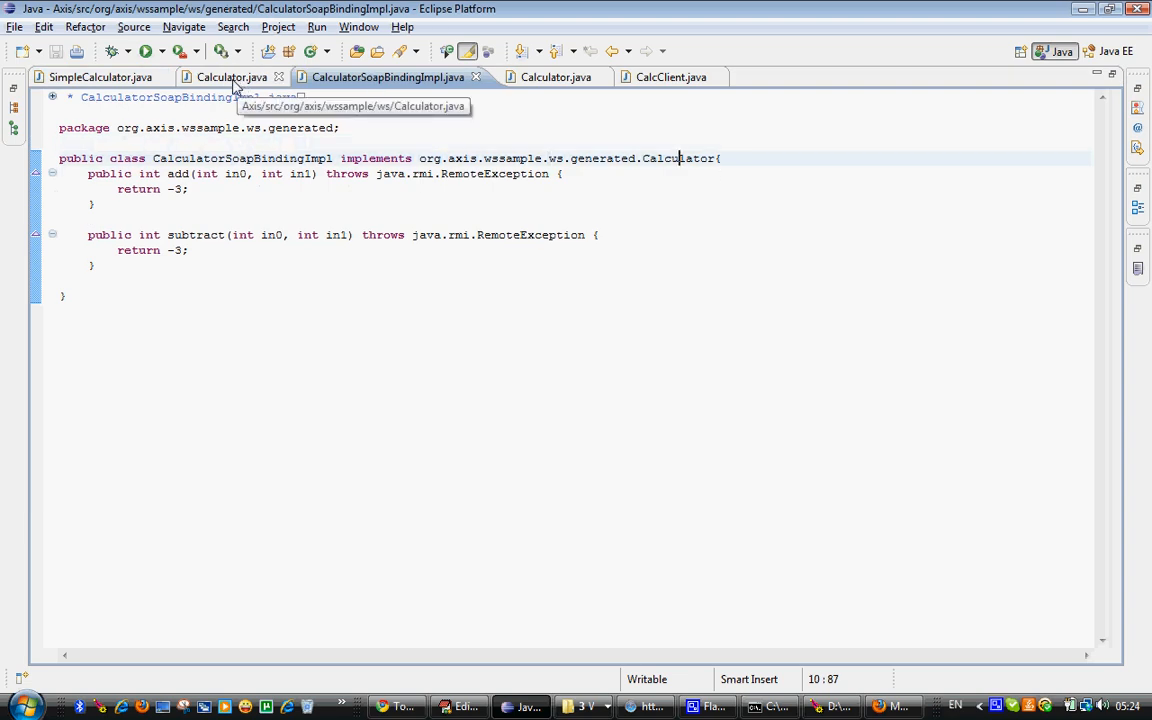
click(232, 76)
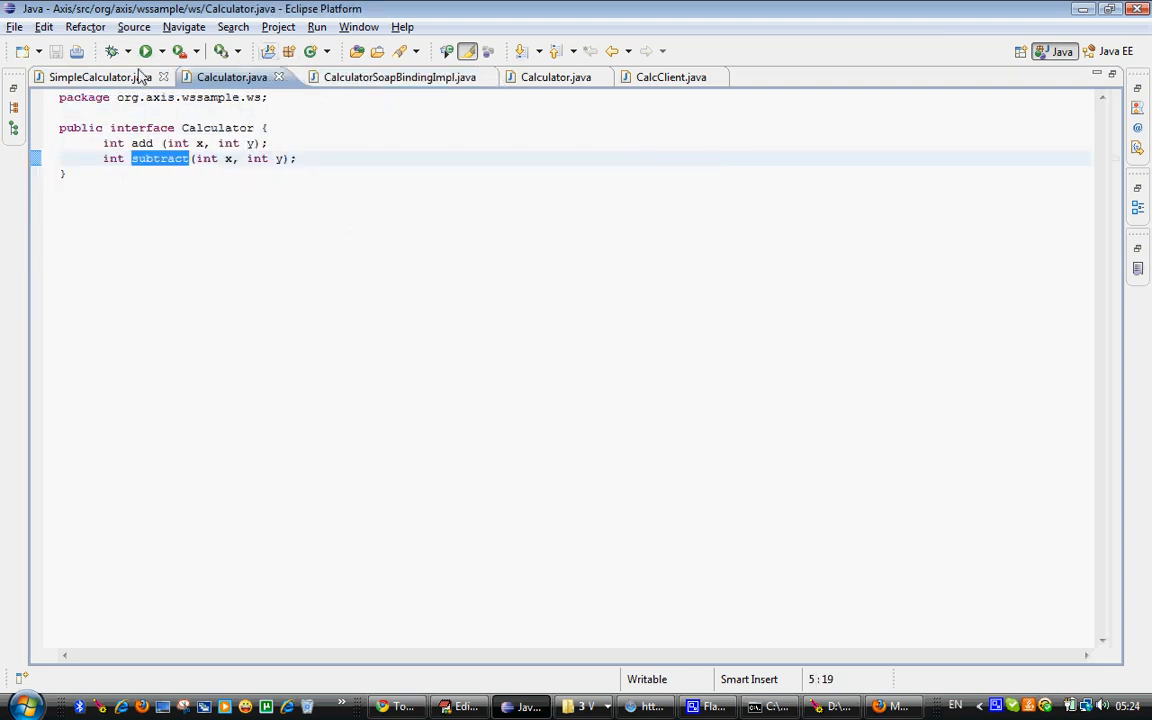
click(90, 76)
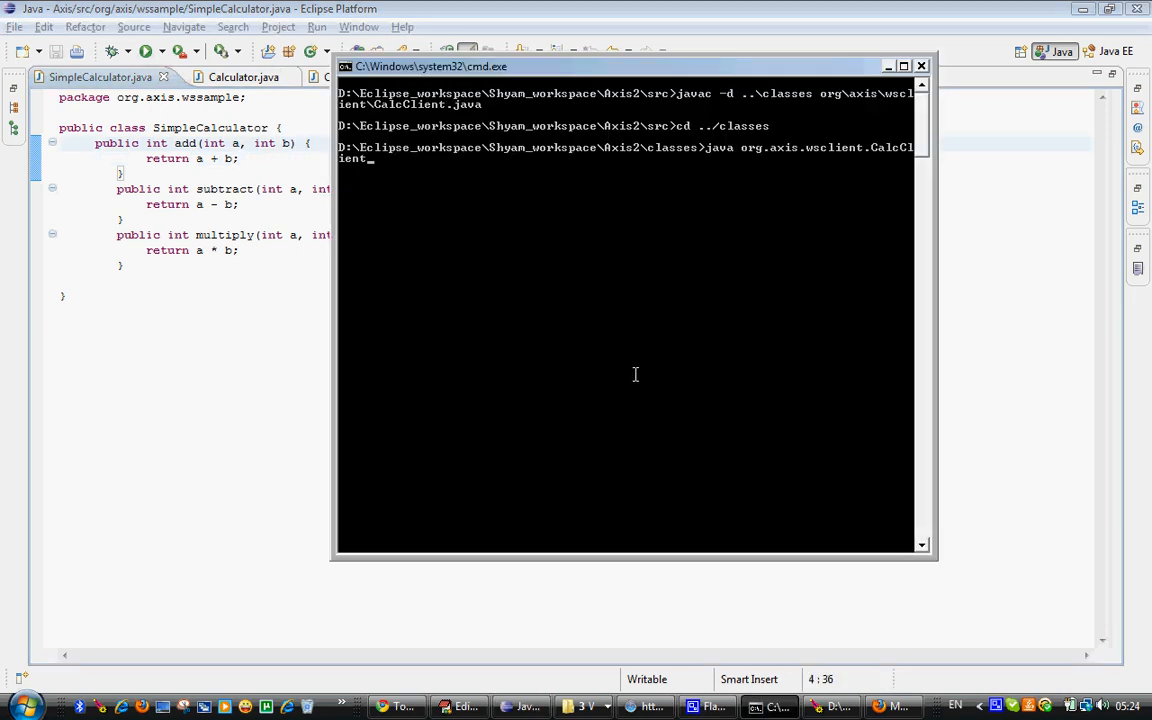
Run java org.axis.wsclient.CalcClient, which prints 15 + 6 = -3 and 15 - 6 = -3
key(Return)
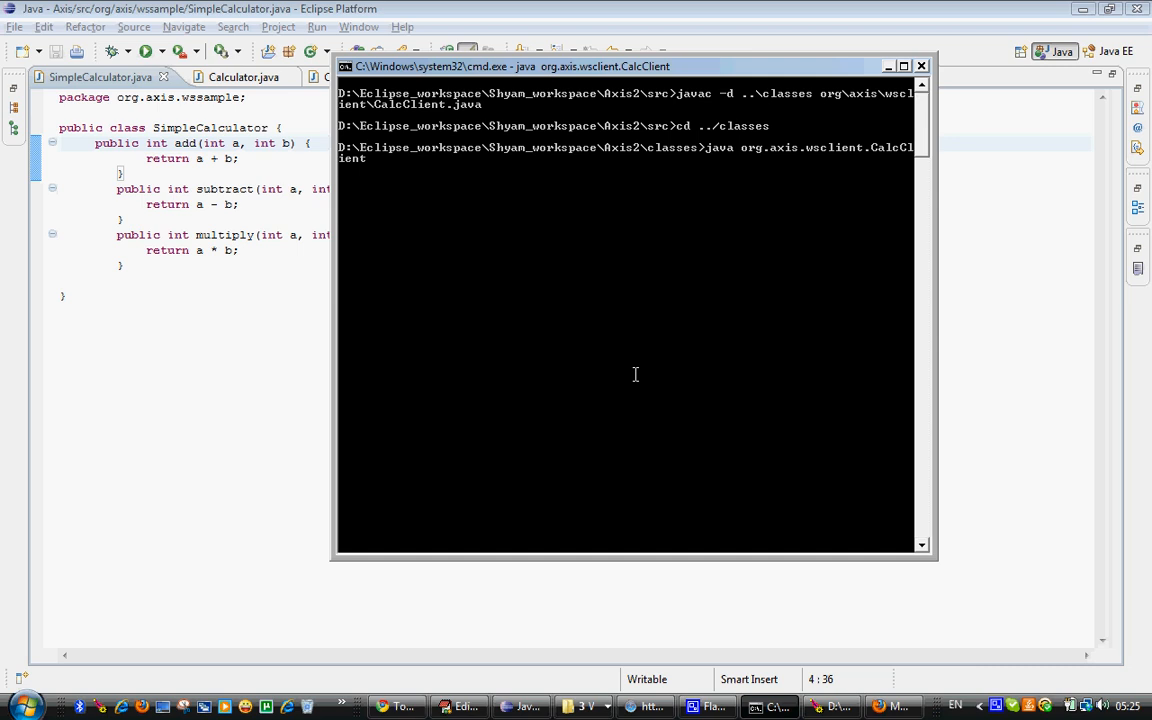
key(enter)
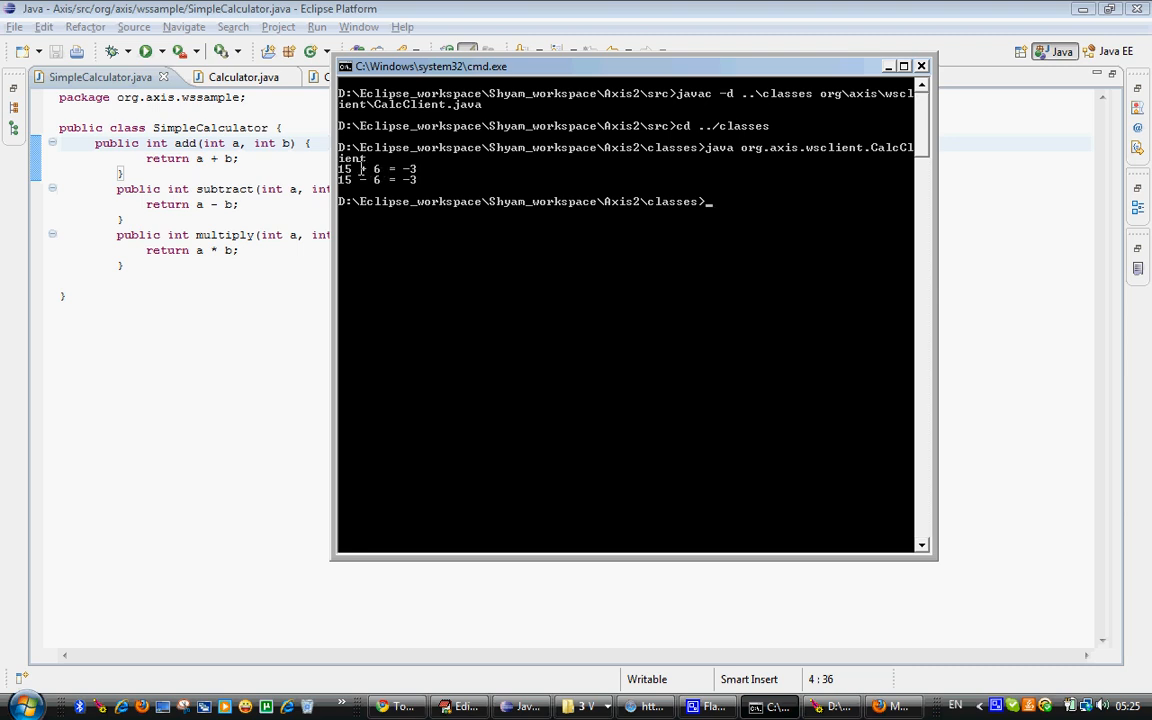
mouse_move(500, 176)
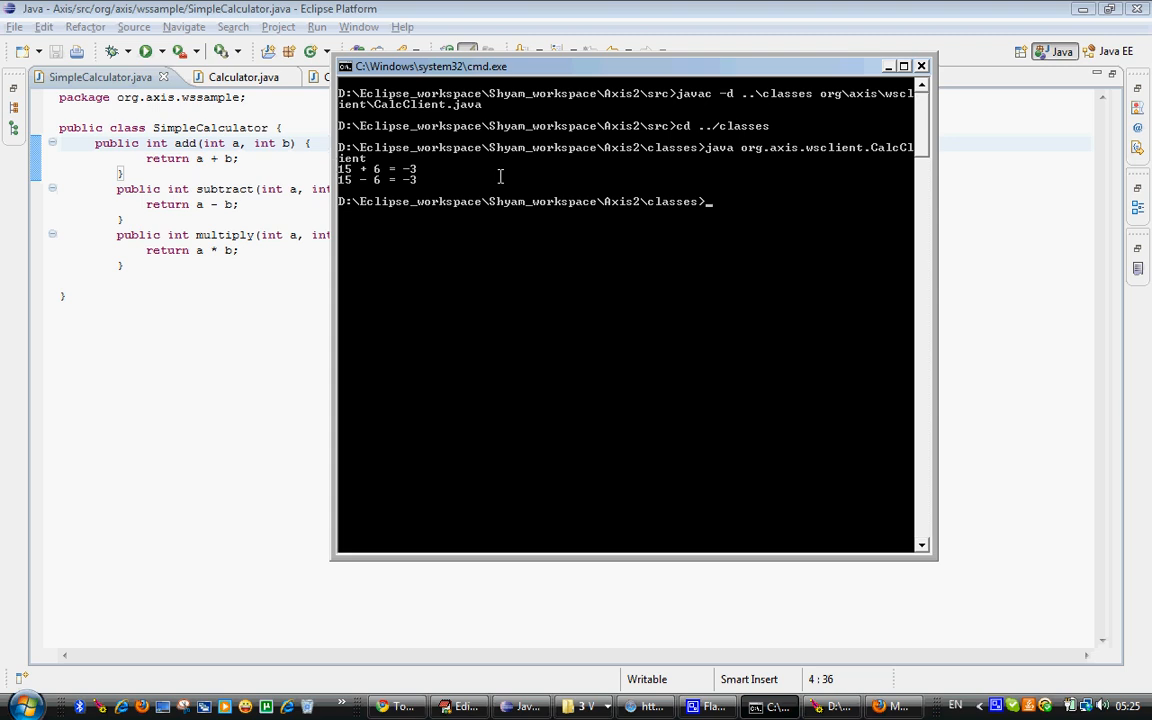
mouse_move(950, 244)
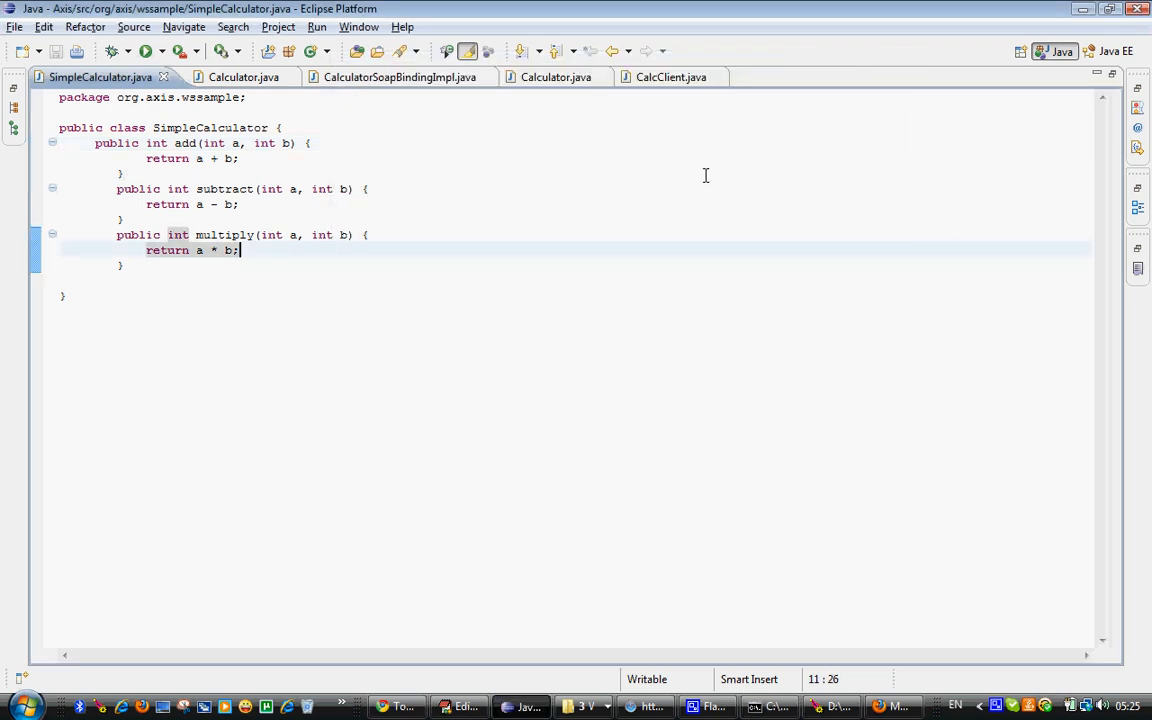
mouse_move(400, 76)
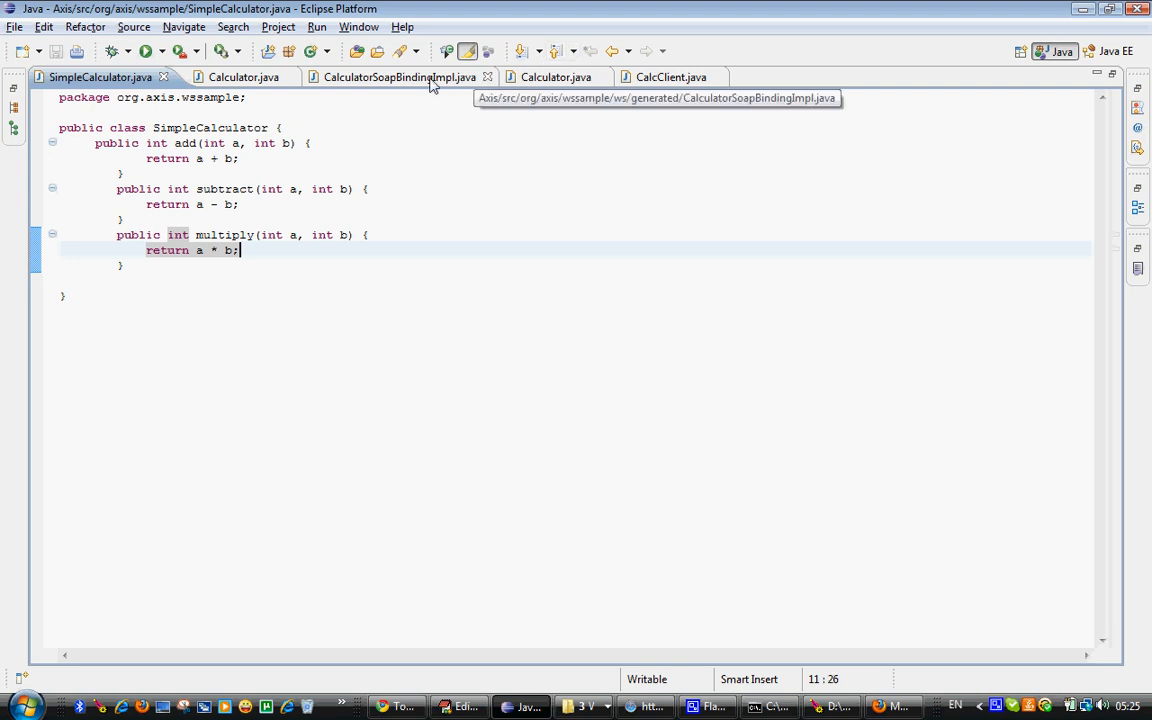
Declare a SimpleCalculator field 'simple' initialized with new SimpleCalculator in CalculatorSoapBindingImpl
click(390, 76)
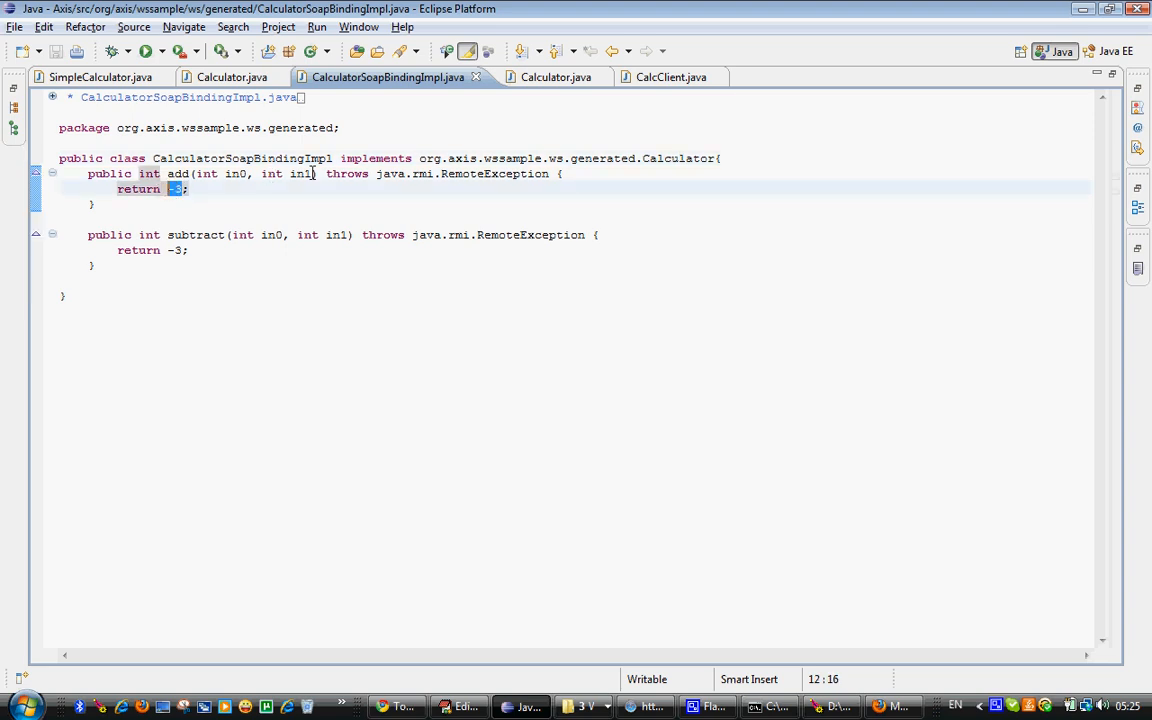
mouse_move(298, 204)
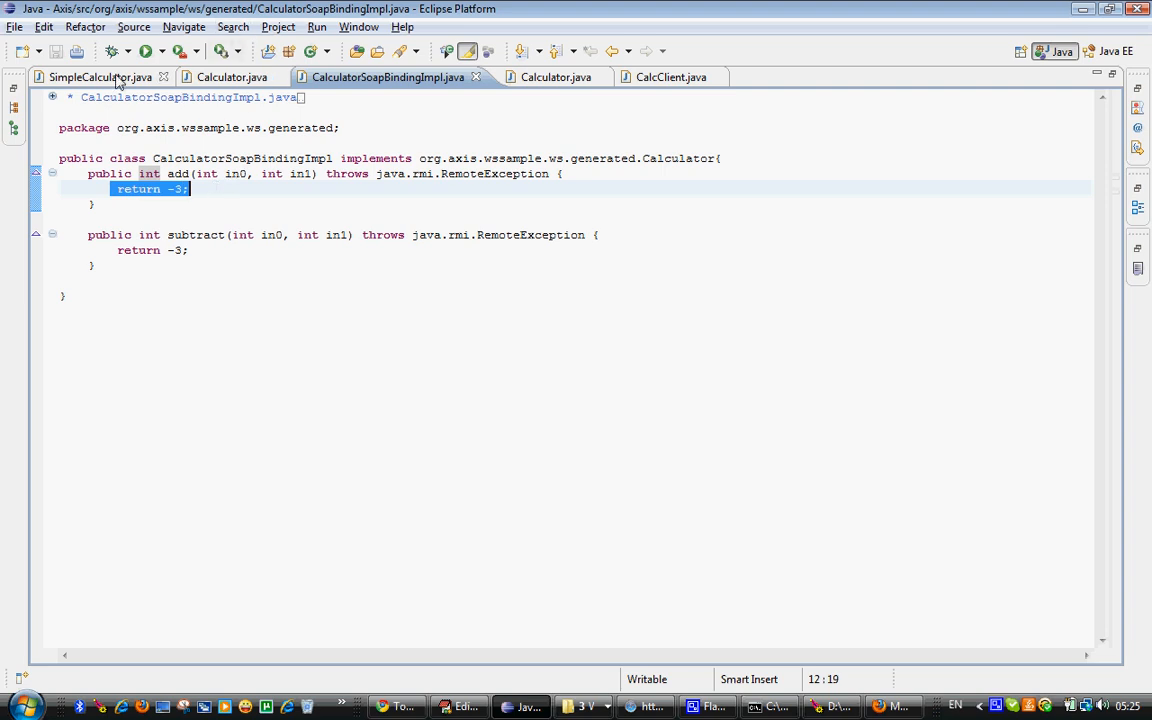
click(96, 76)
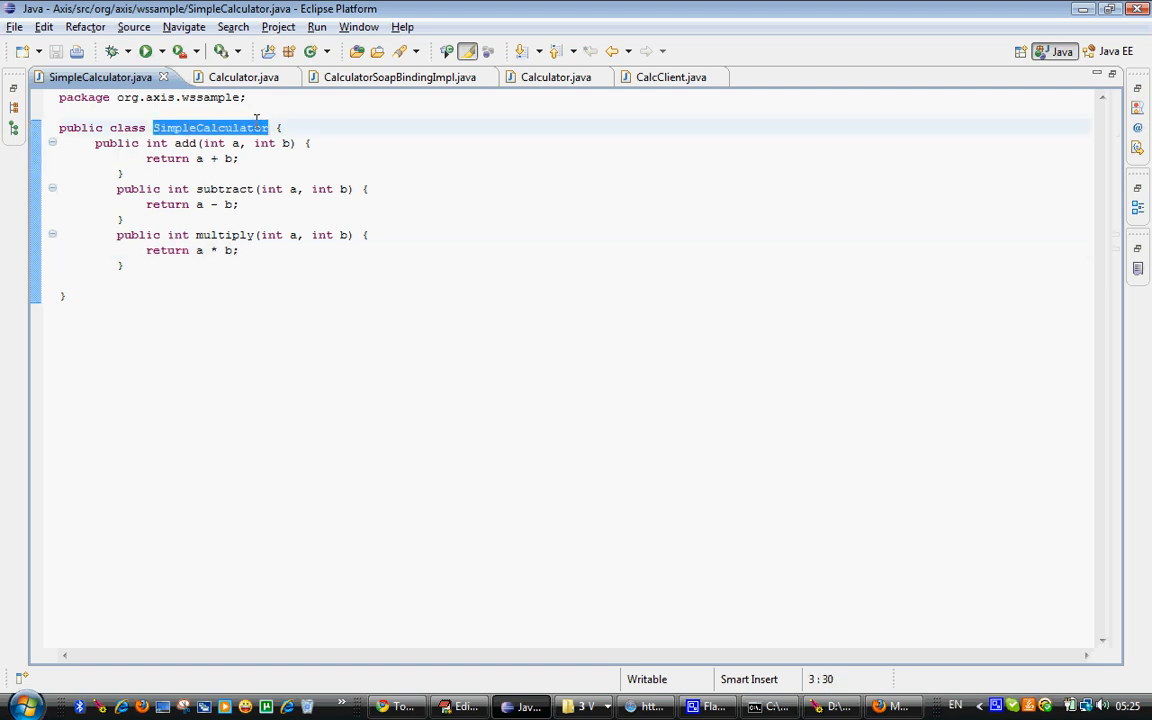
mouse_move(400, 76)
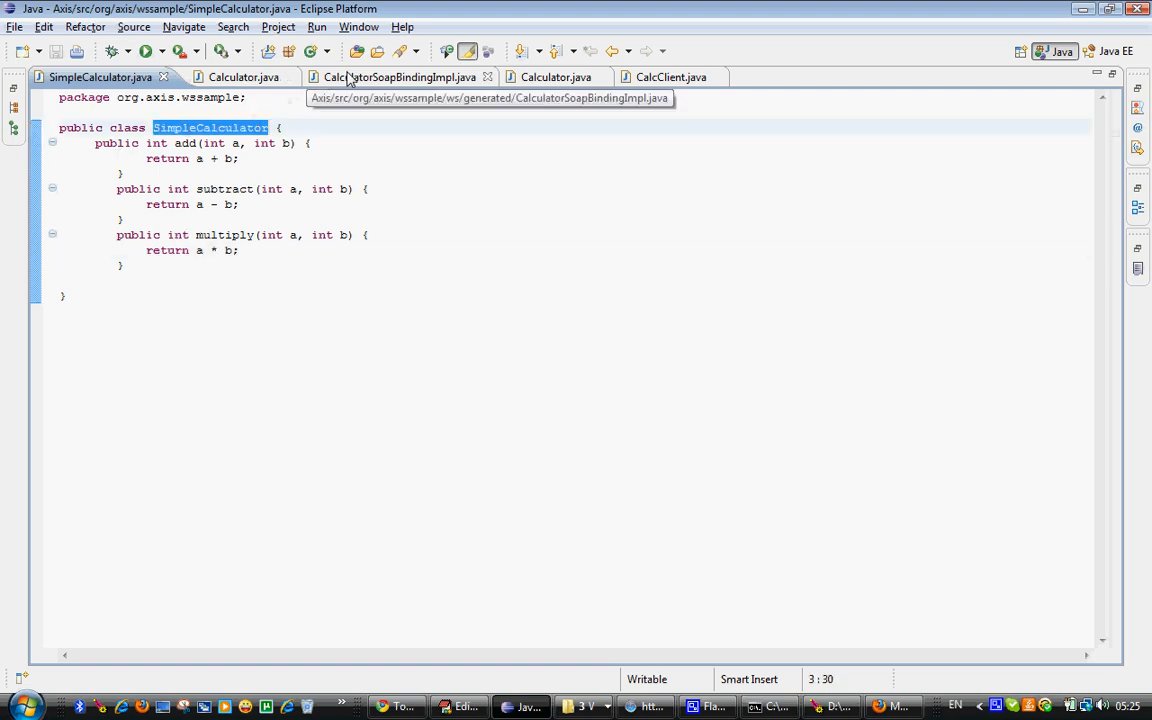
click(388, 76)
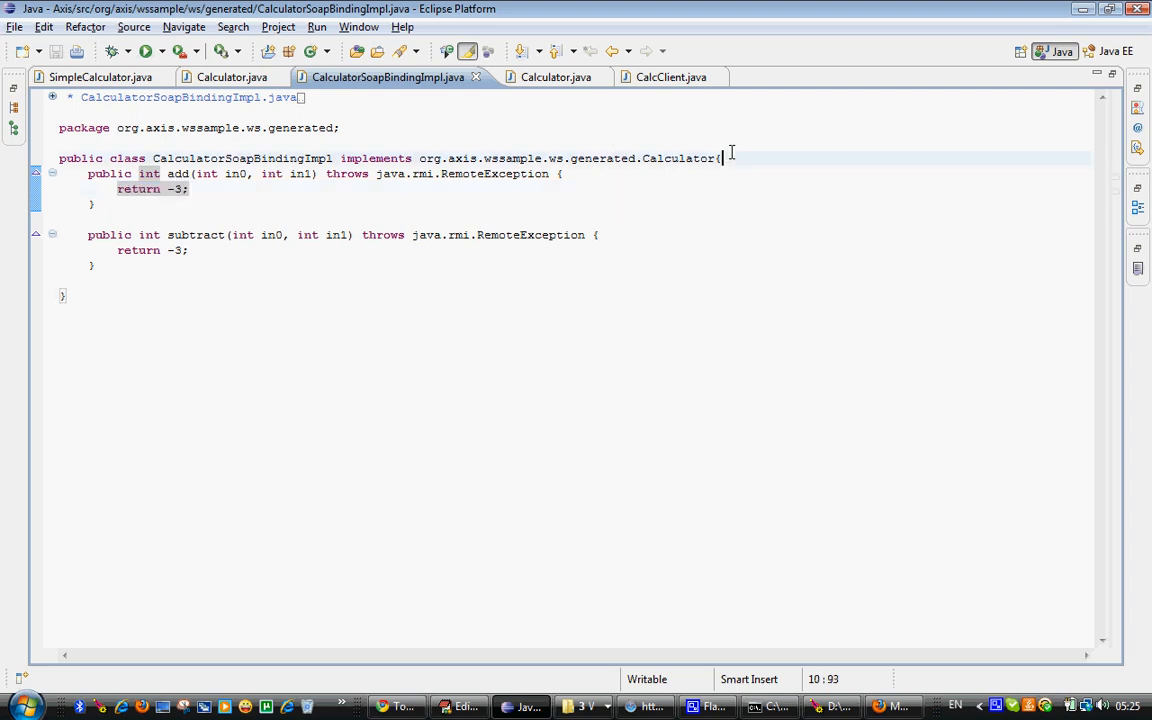
text(SimpleCalculator)
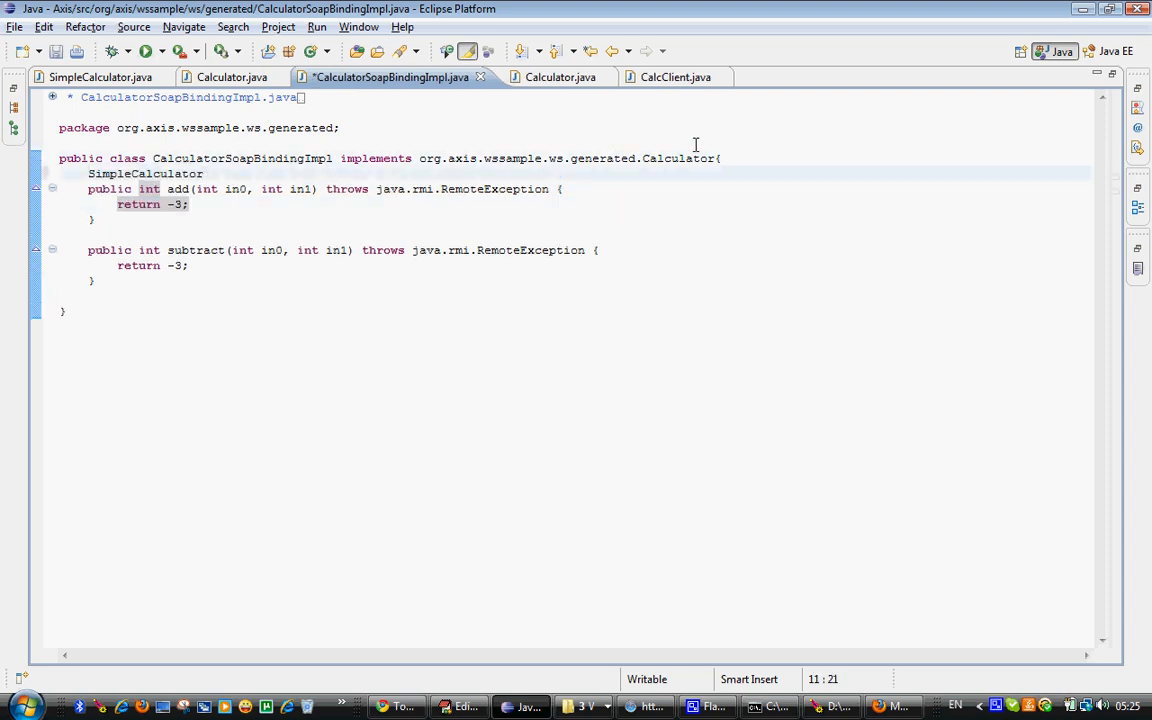
text(simple)
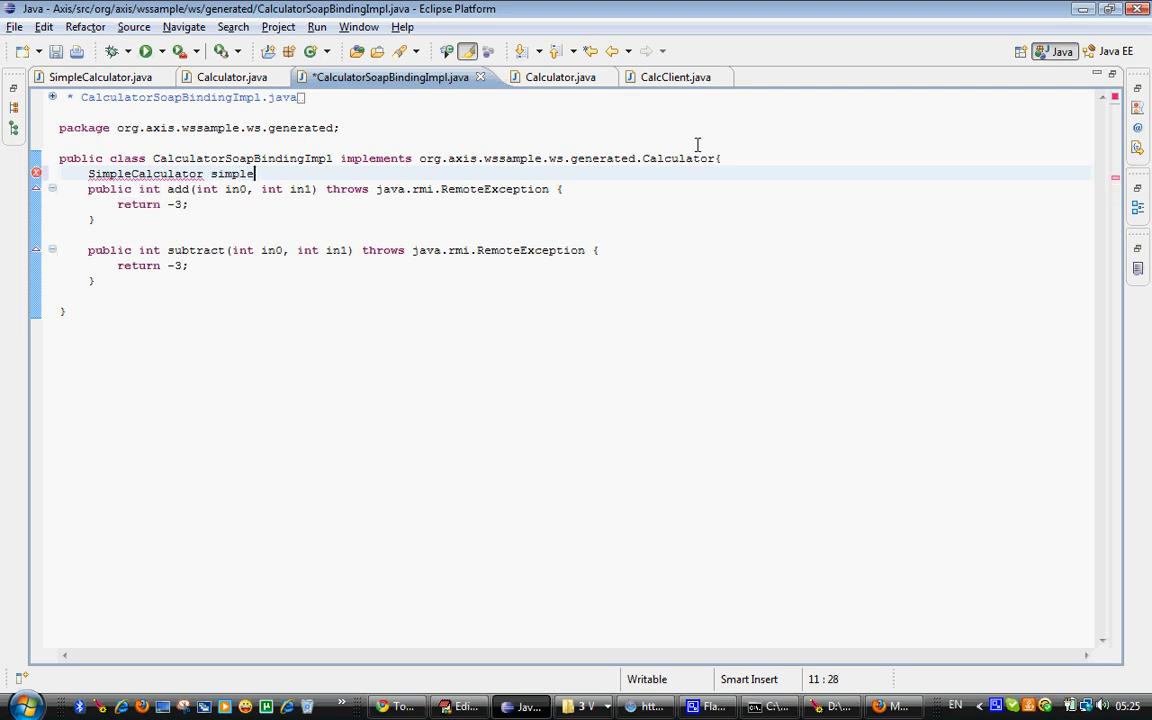
text(= new)
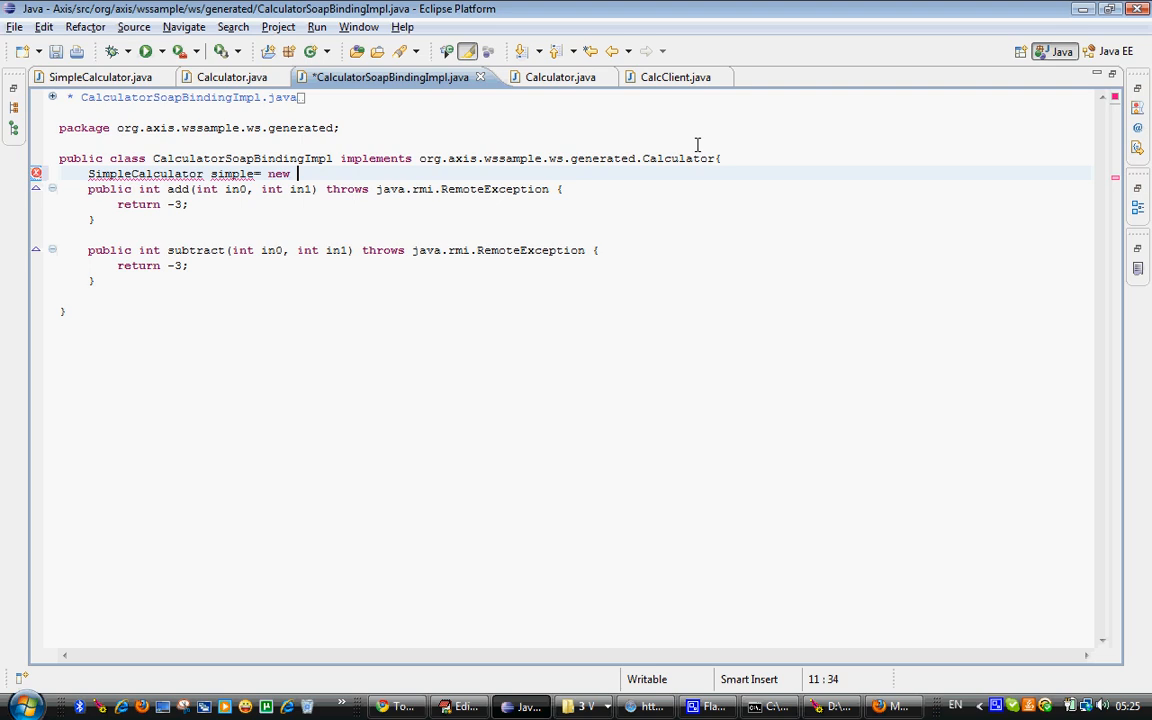
text(CalculatorSoapBindingImpl)
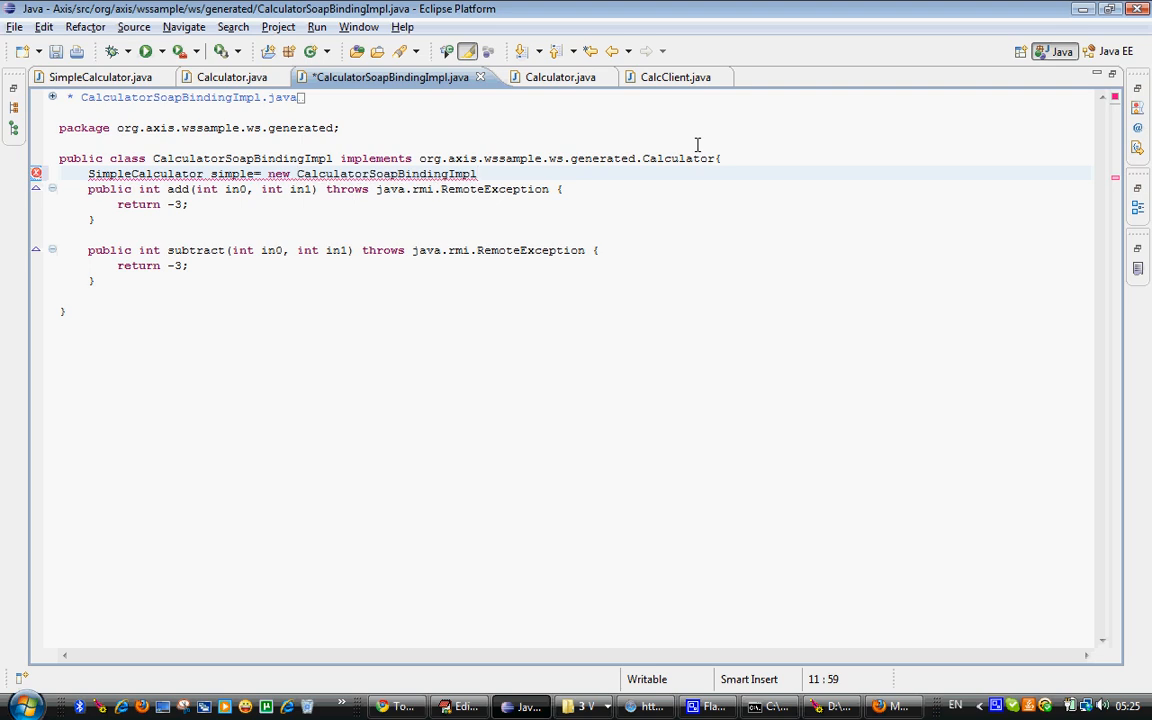
double_click(438, 172)
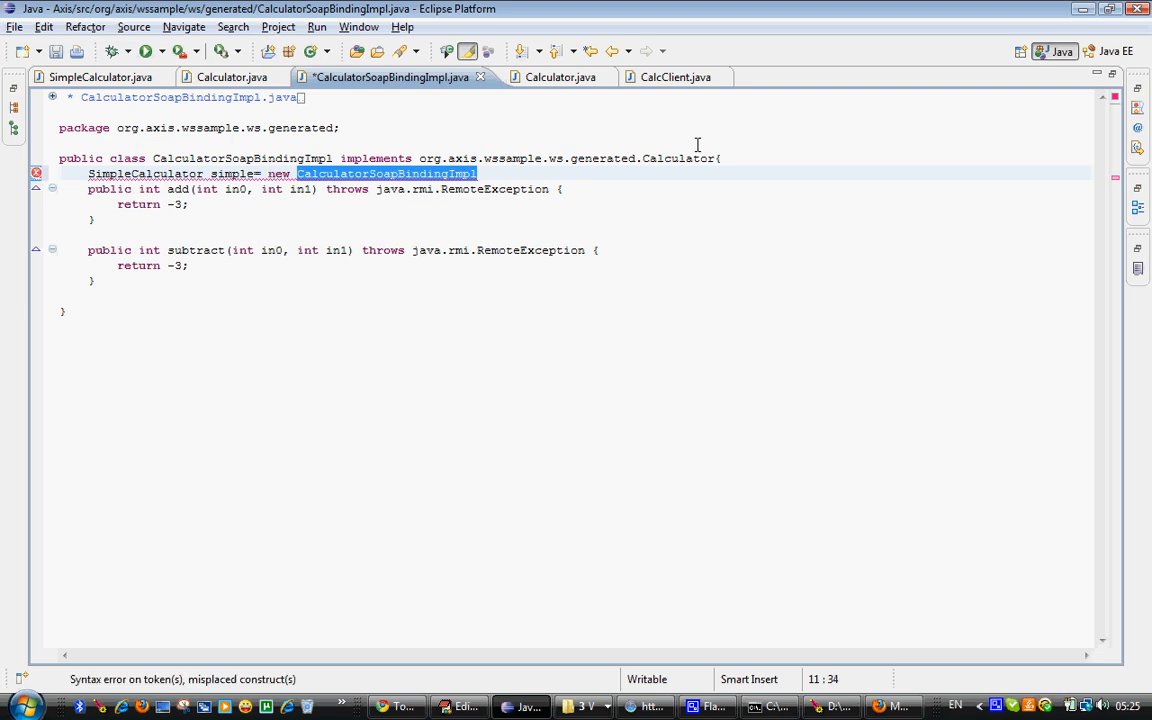
text(Simple)
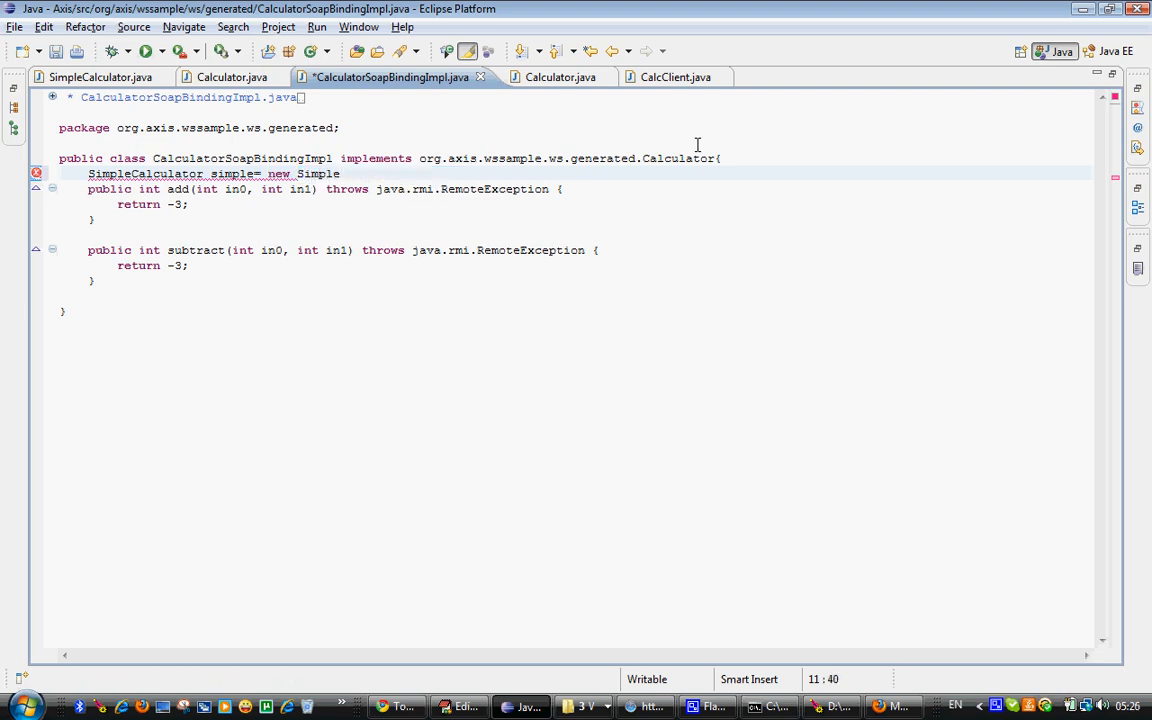
text(Calculator();)
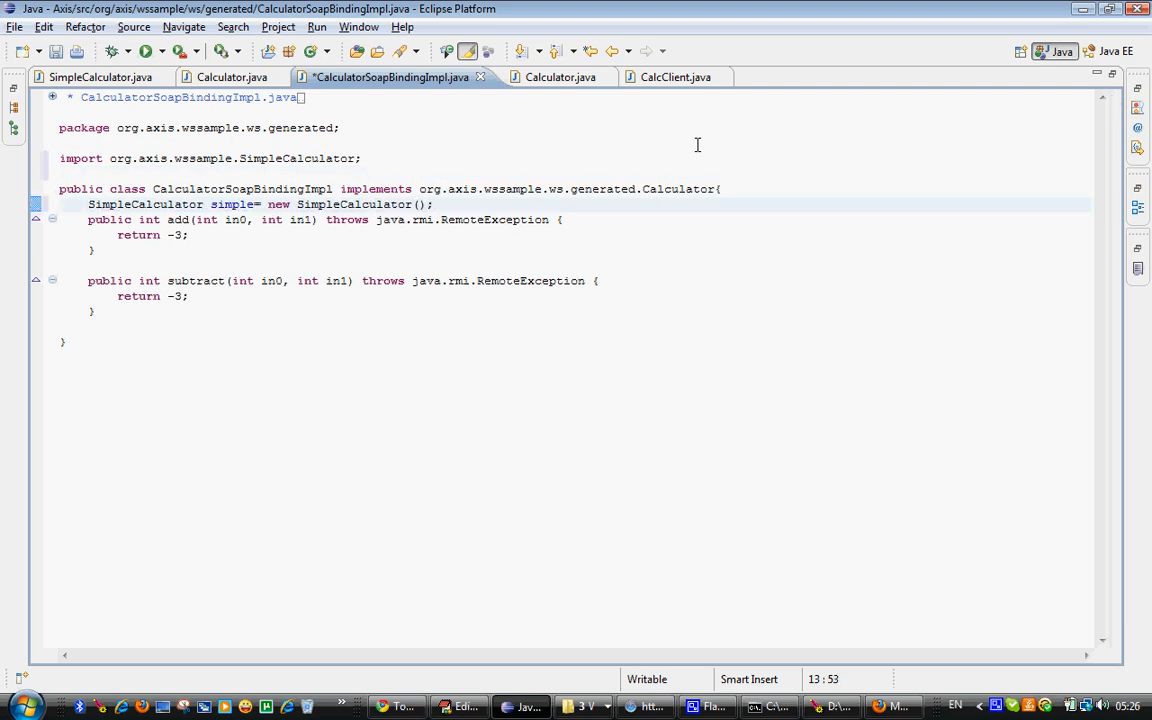
mouse_move(238, 204)
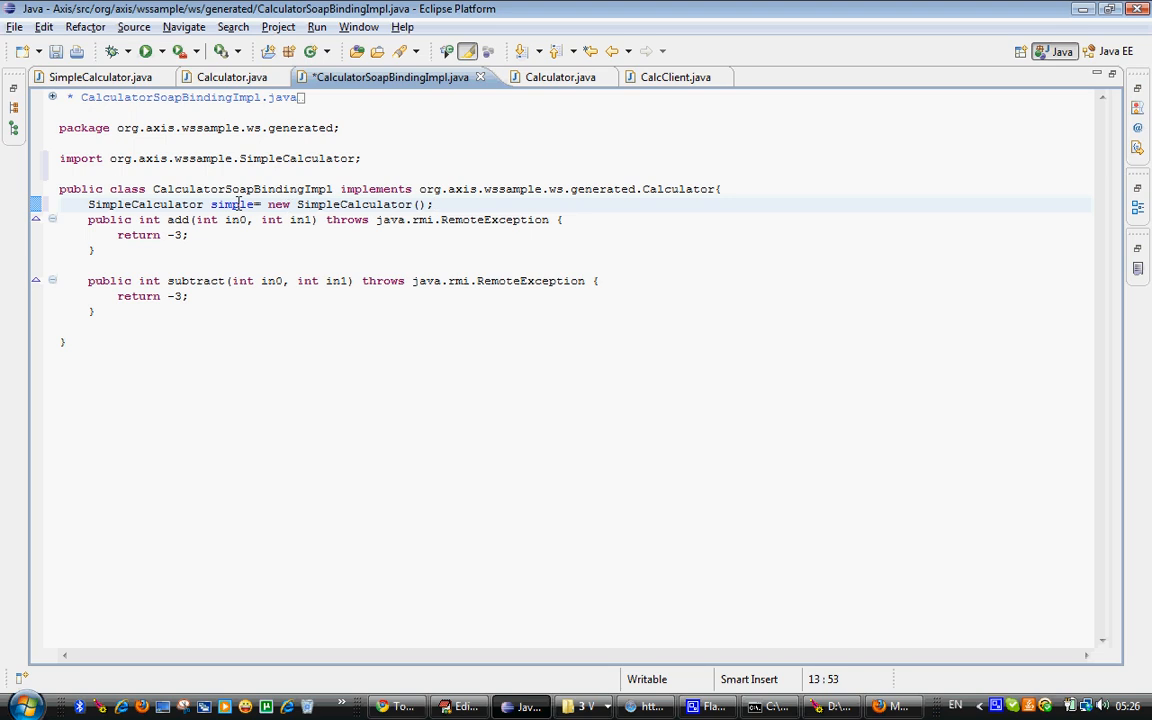
Replace the -3 return value with simple.add(in0, in1) using content assist
double_click(232, 204)
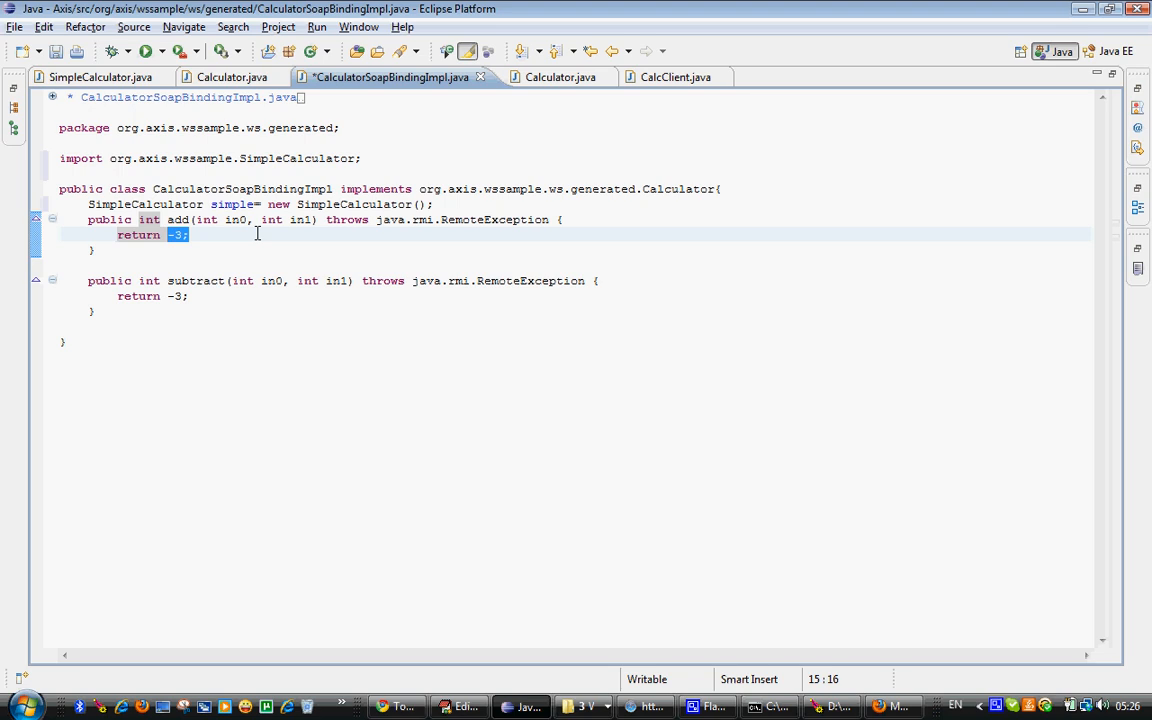
text(simple.)
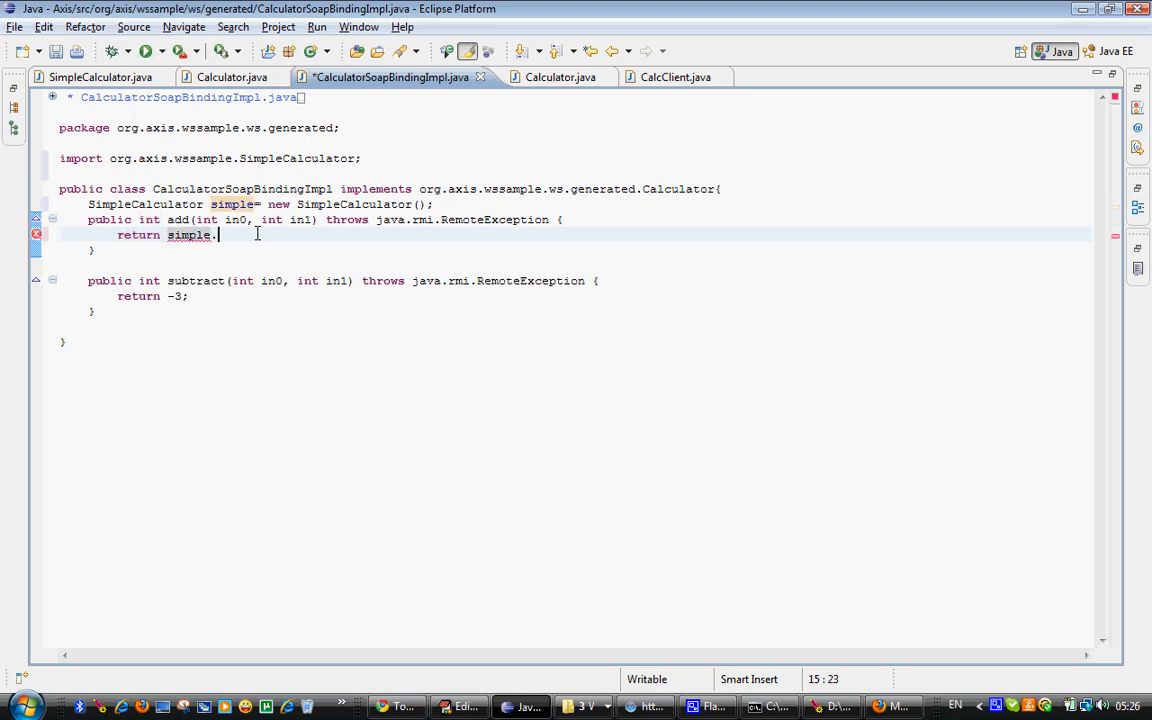
text(.)
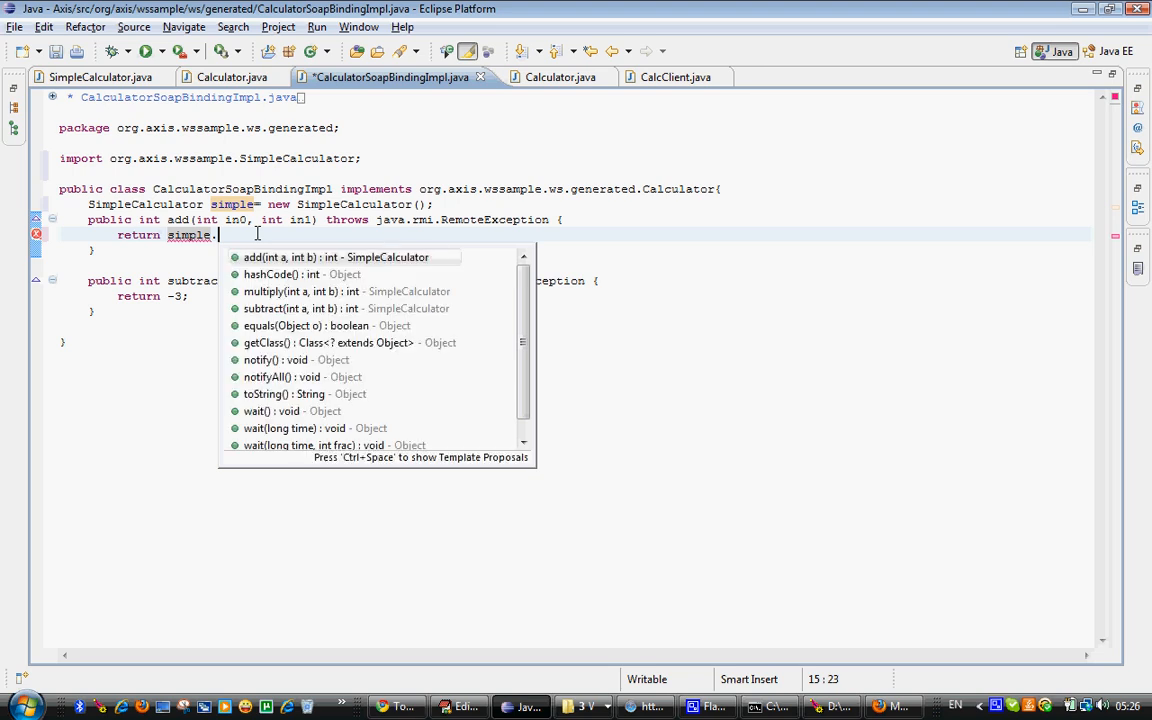
text(add(in0, in1);)
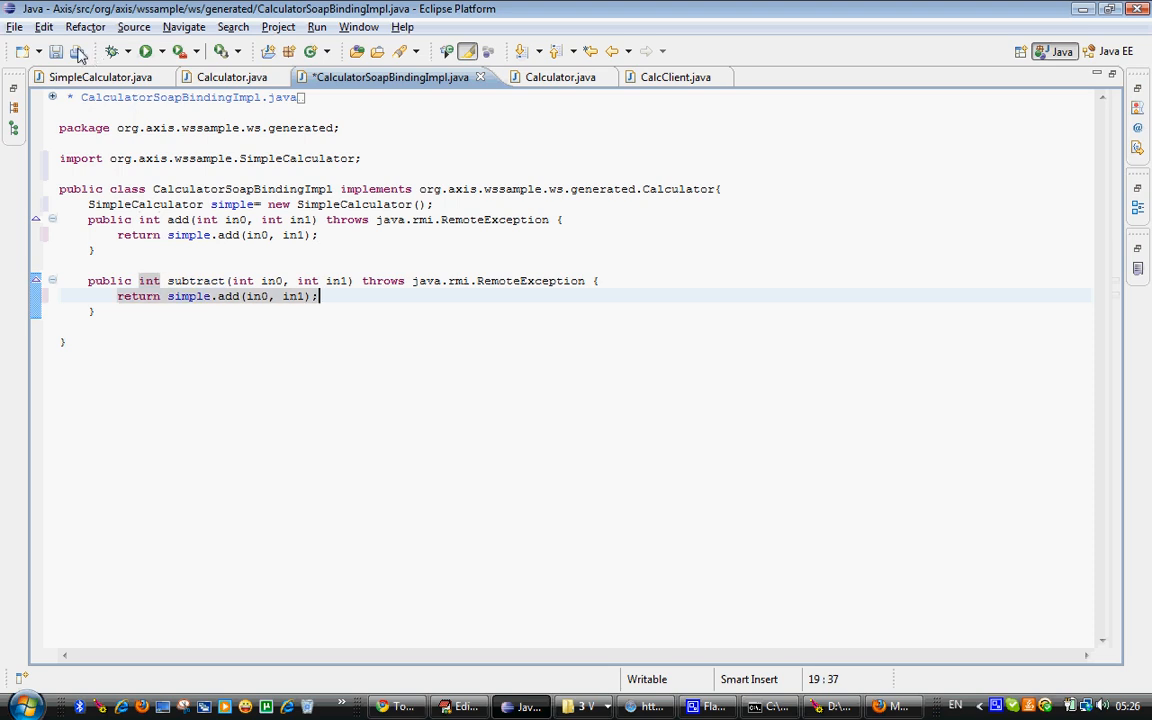
Save the edited CalculatorSoapBindingImpl.java
click(76, 52)
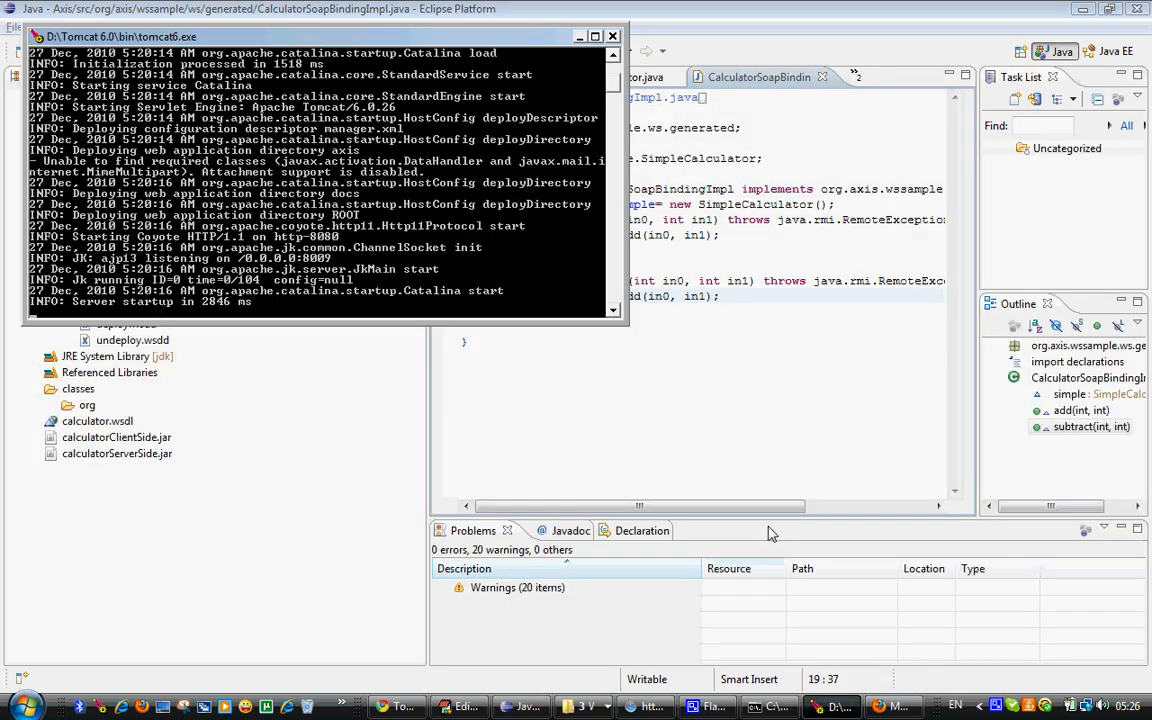
mouse_move(770, 532)
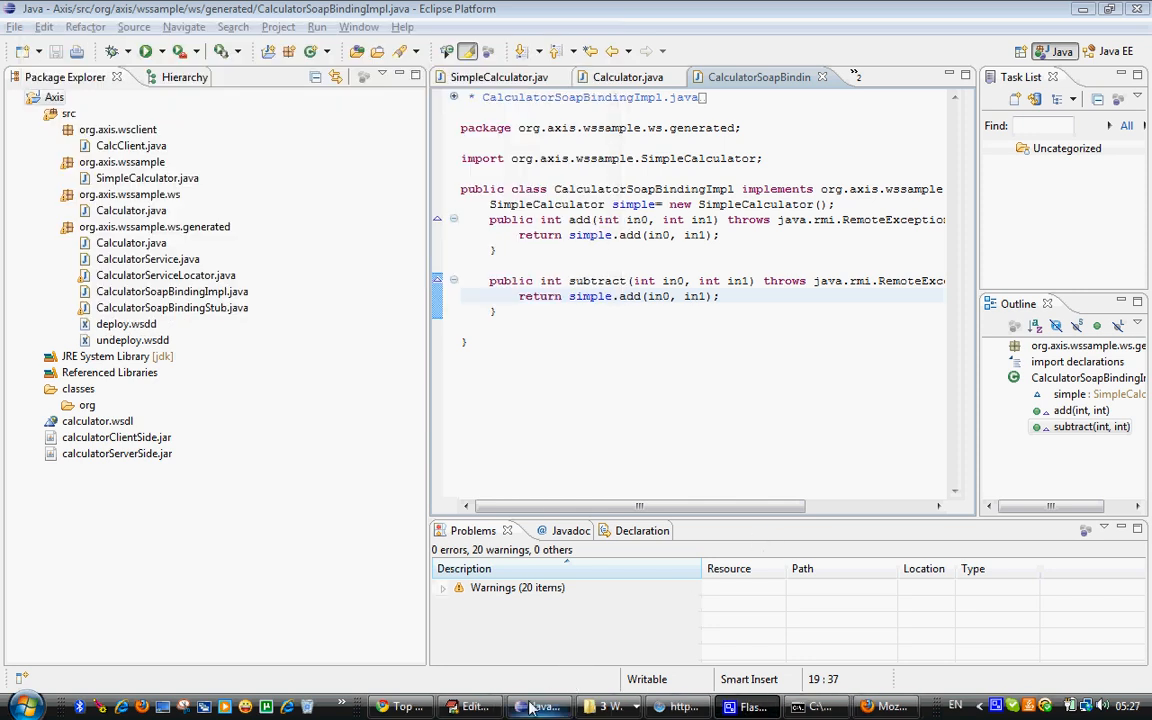
mouse_move(472, 708)
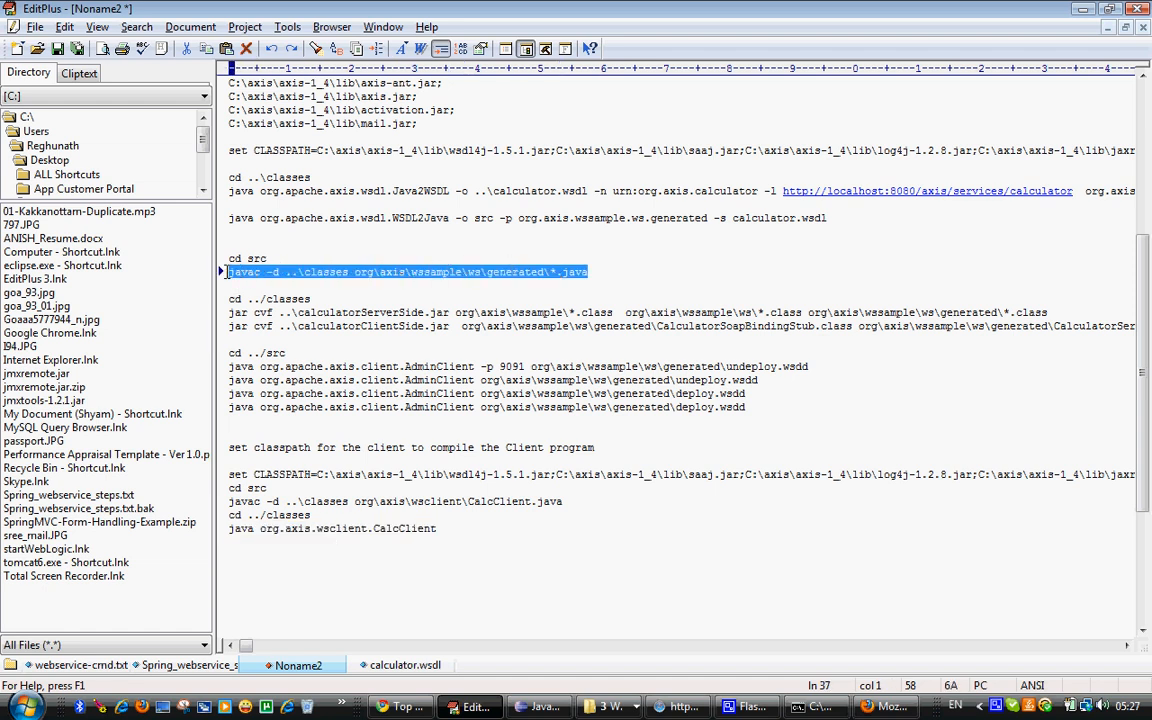
Recompile the generated wssample web-service sources into ..\classes with javac from the src folder
click(820, 706)
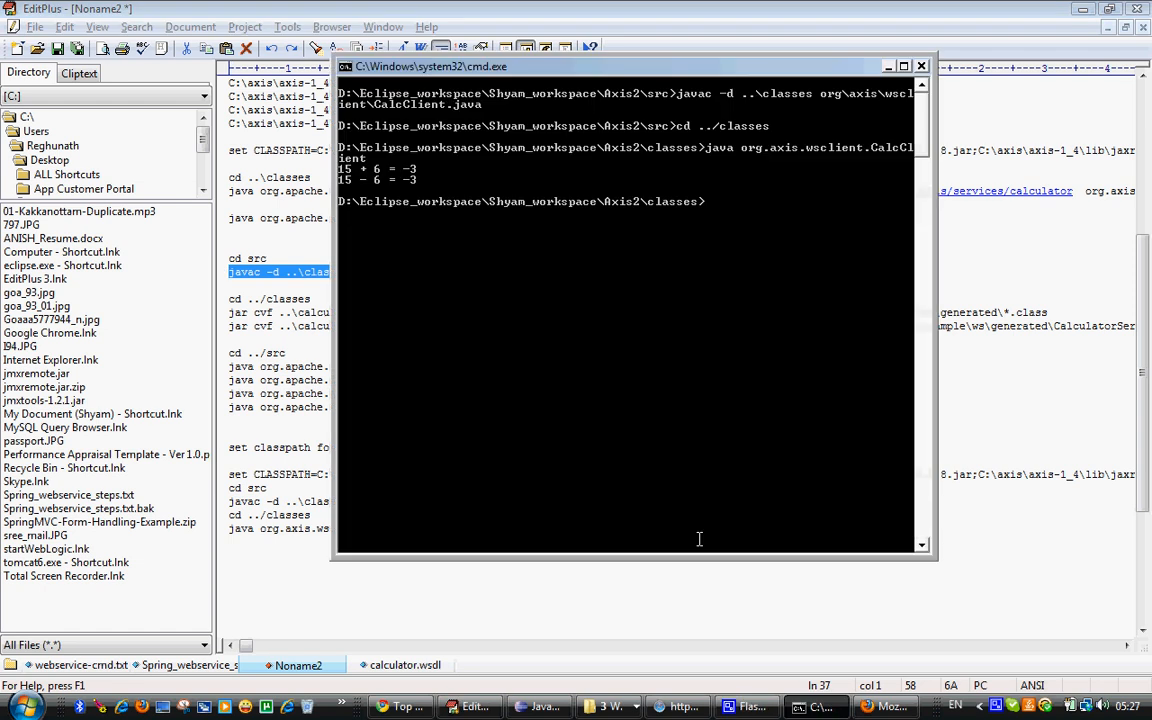
text(cd ../src)
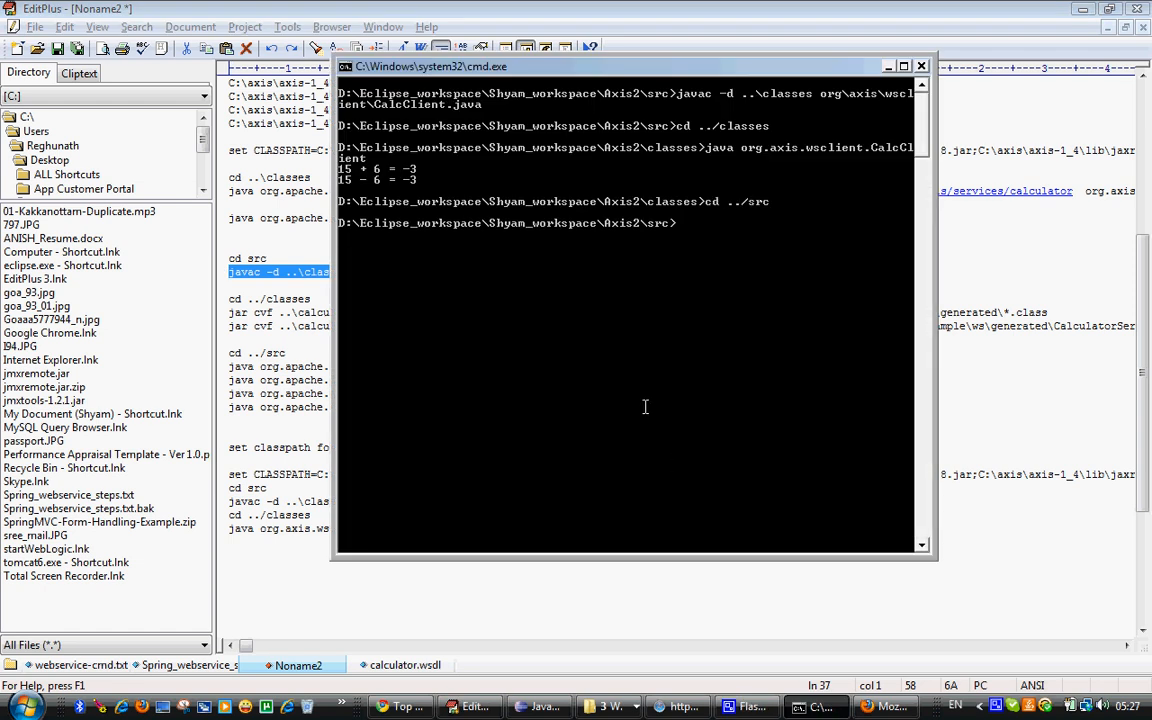
text(javac -d ..\classes org\axis\wssample\ws\generated\*.java)
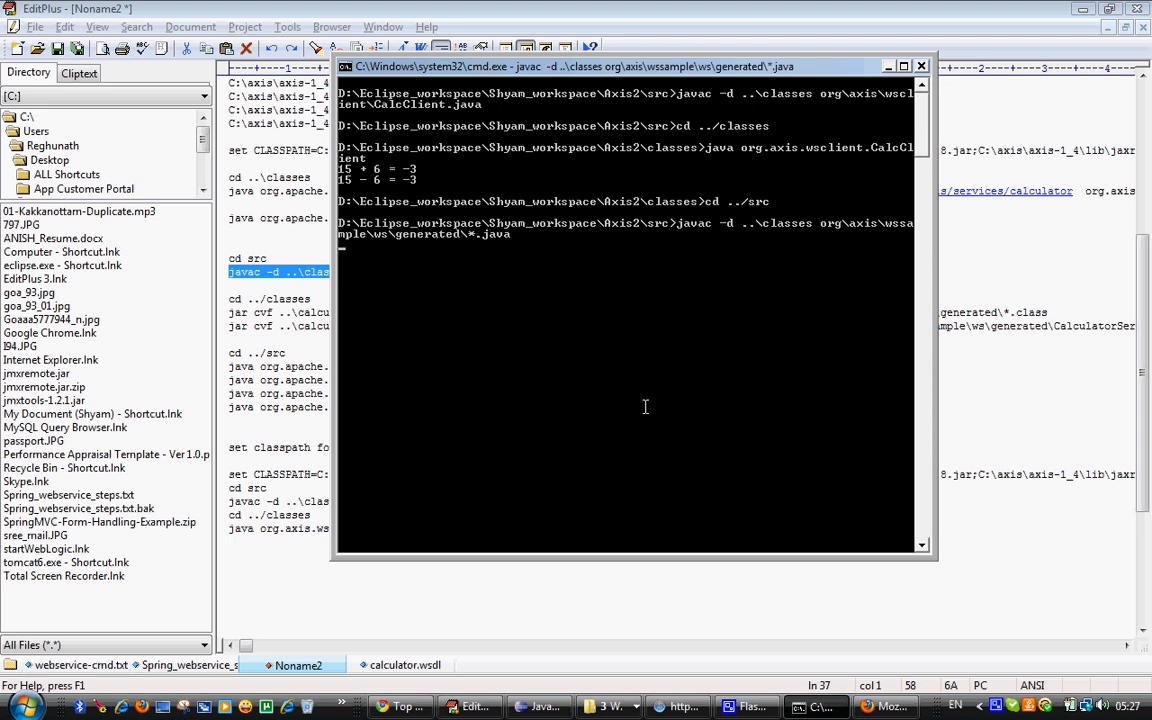
mouse_move(694, 406)
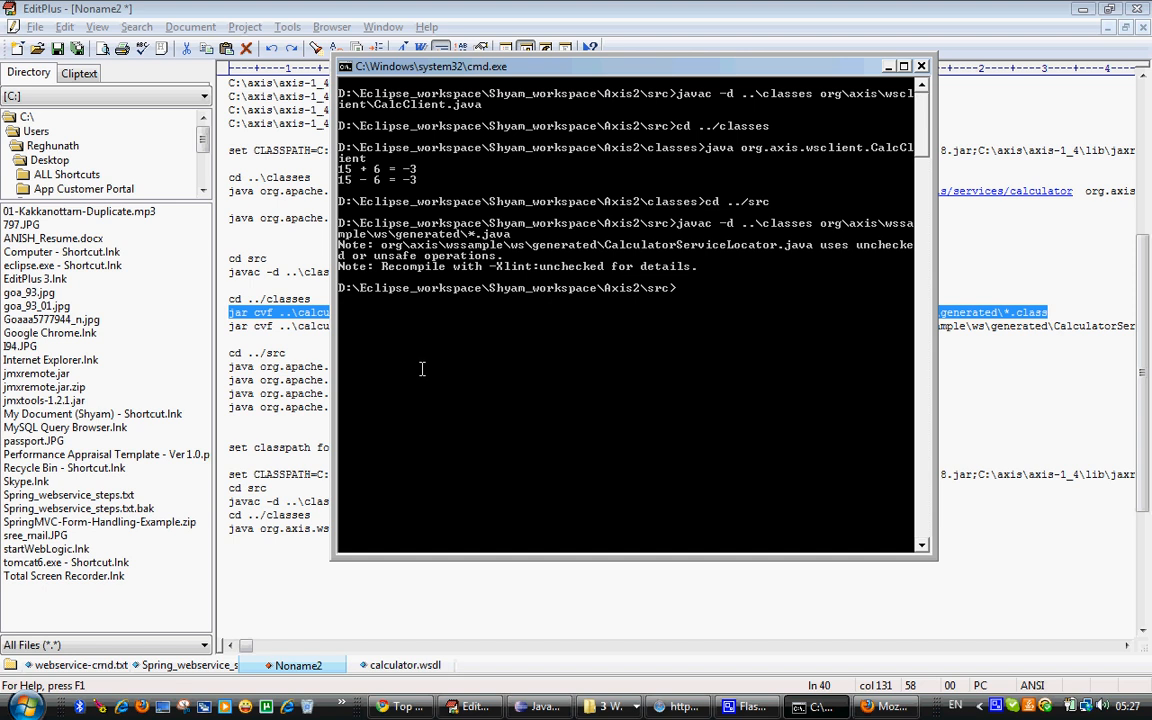
text(c)
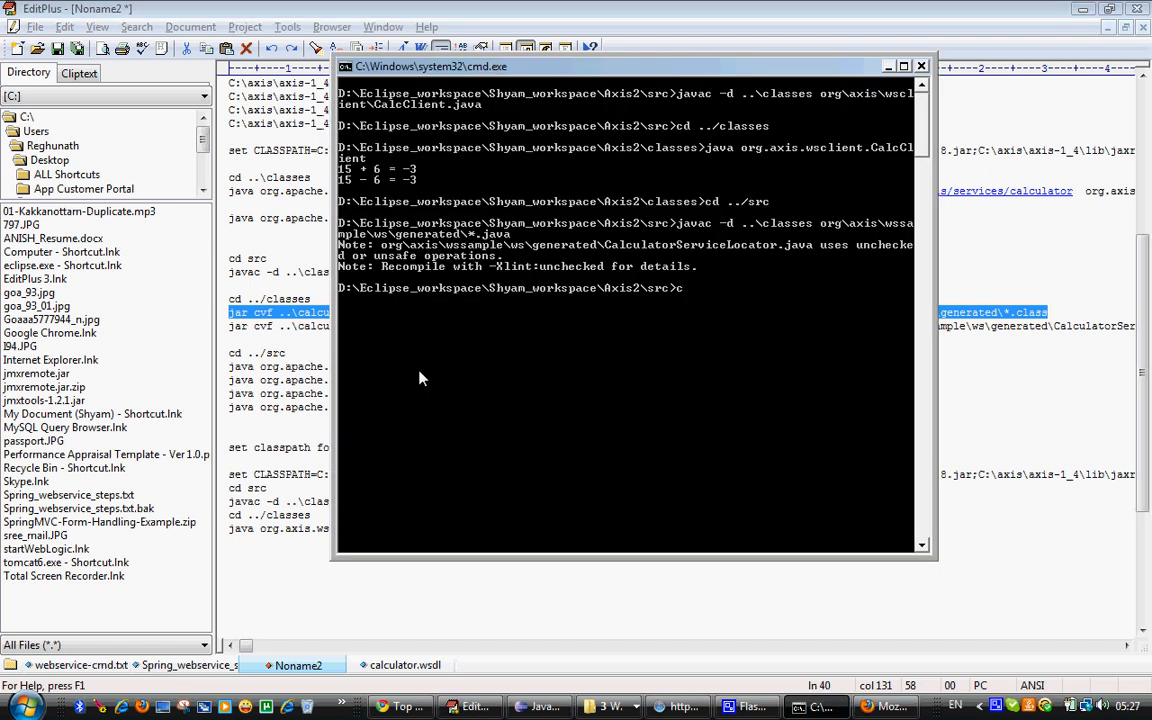
text(d ../clase)
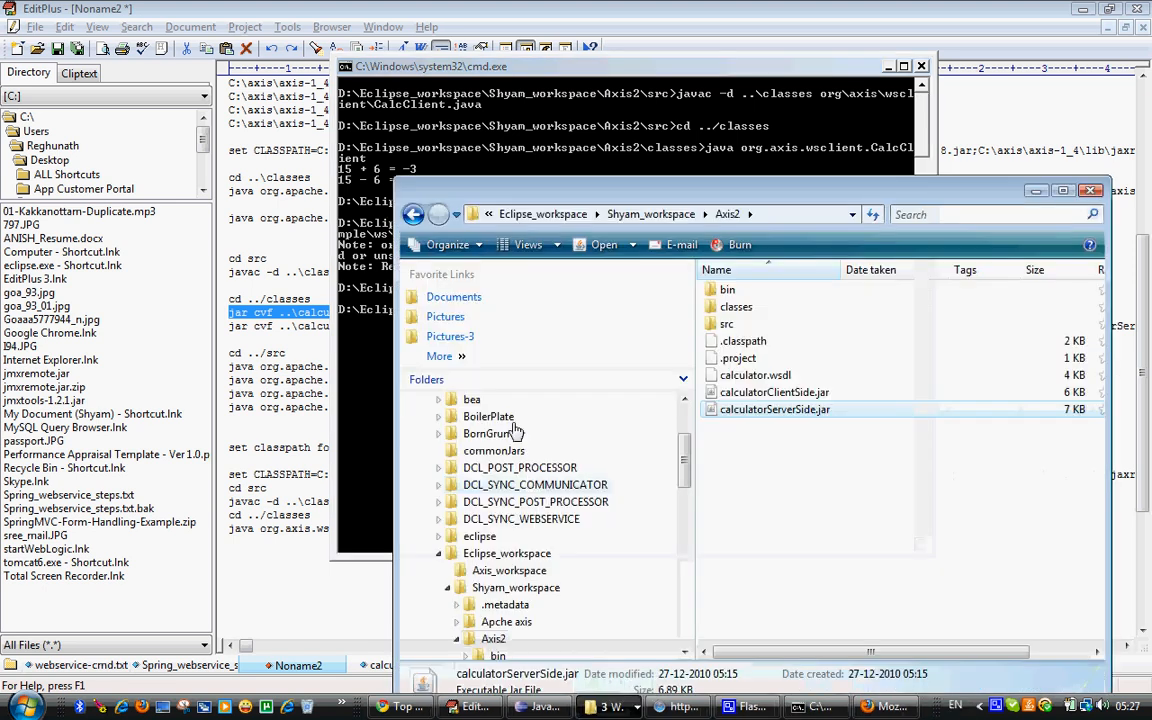
mouse_move(776, 408)
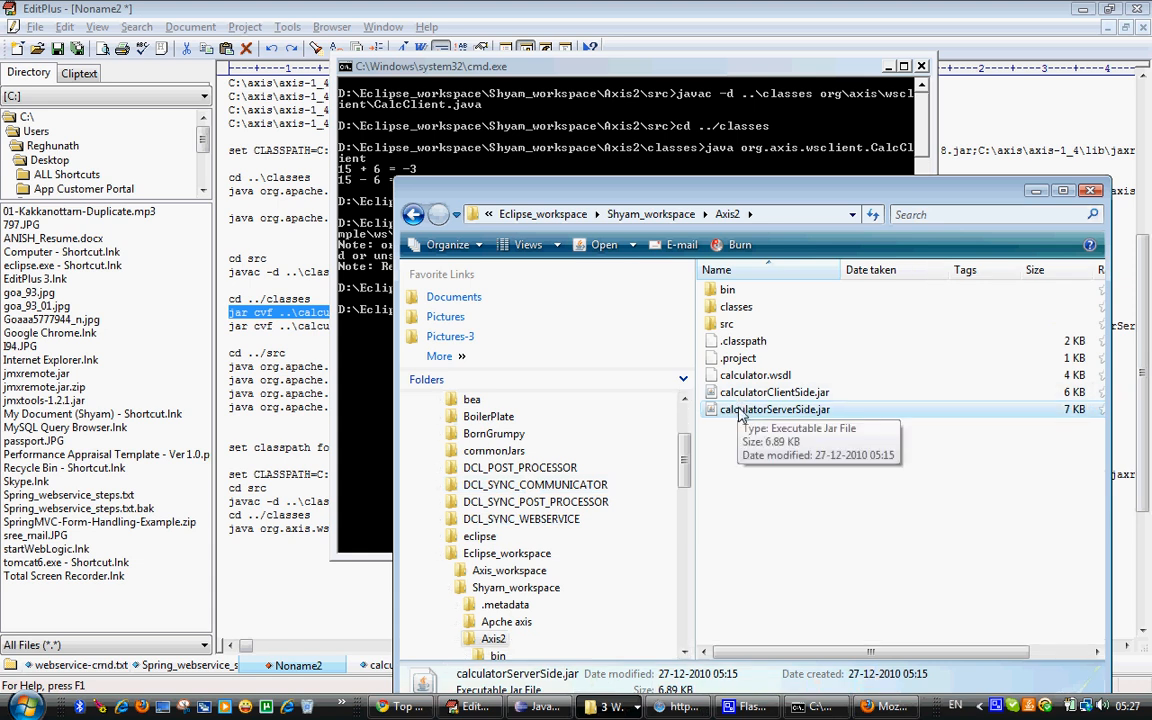
Delete the old calculatorServerSide.jar, then copy the rebuilt jar from the Axis2 project folder
right_click(776, 408)
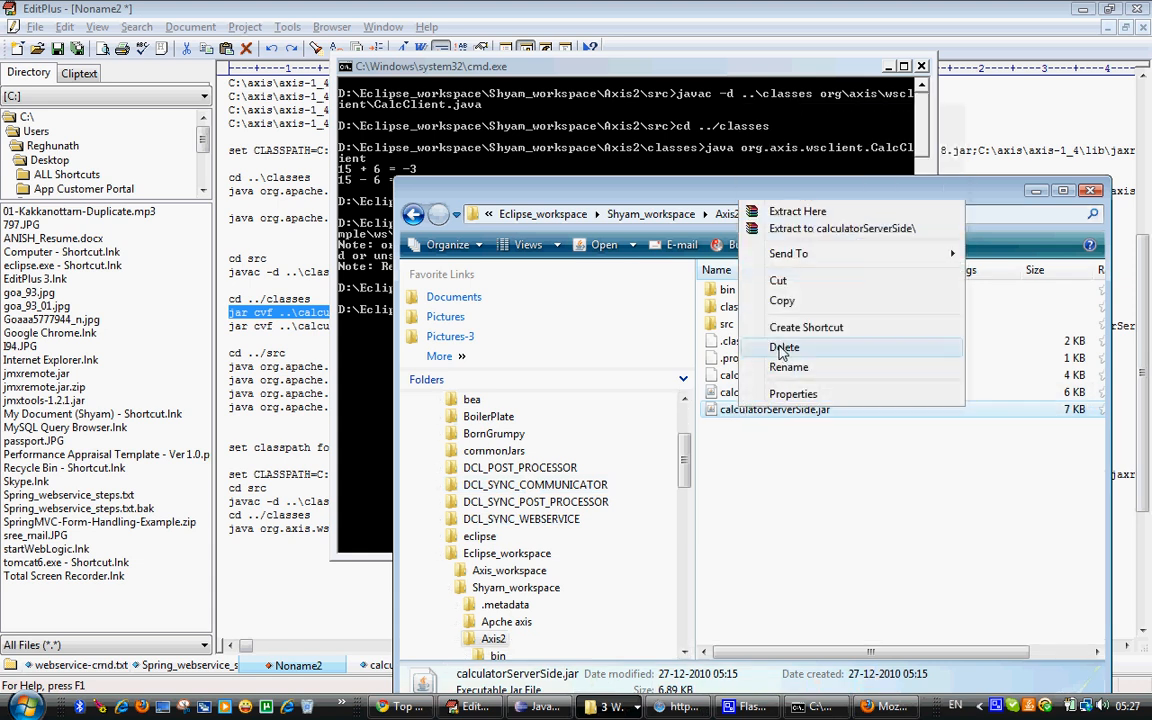
click(784, 348)
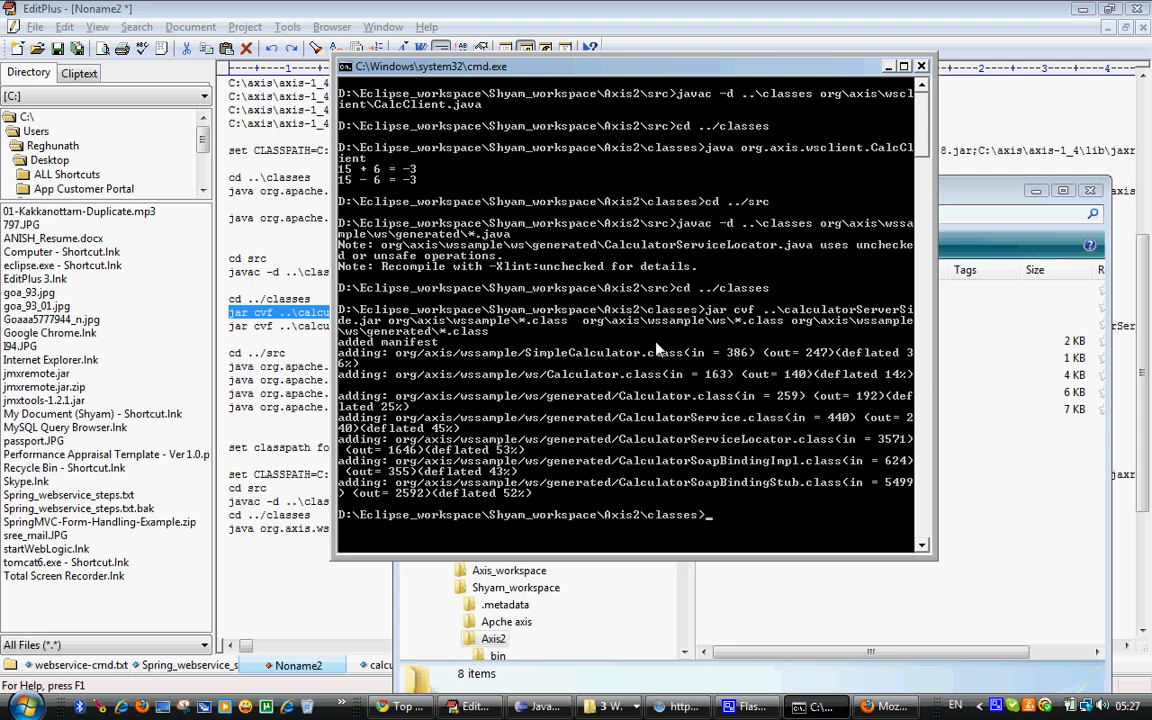
mouse_move(724, 350)
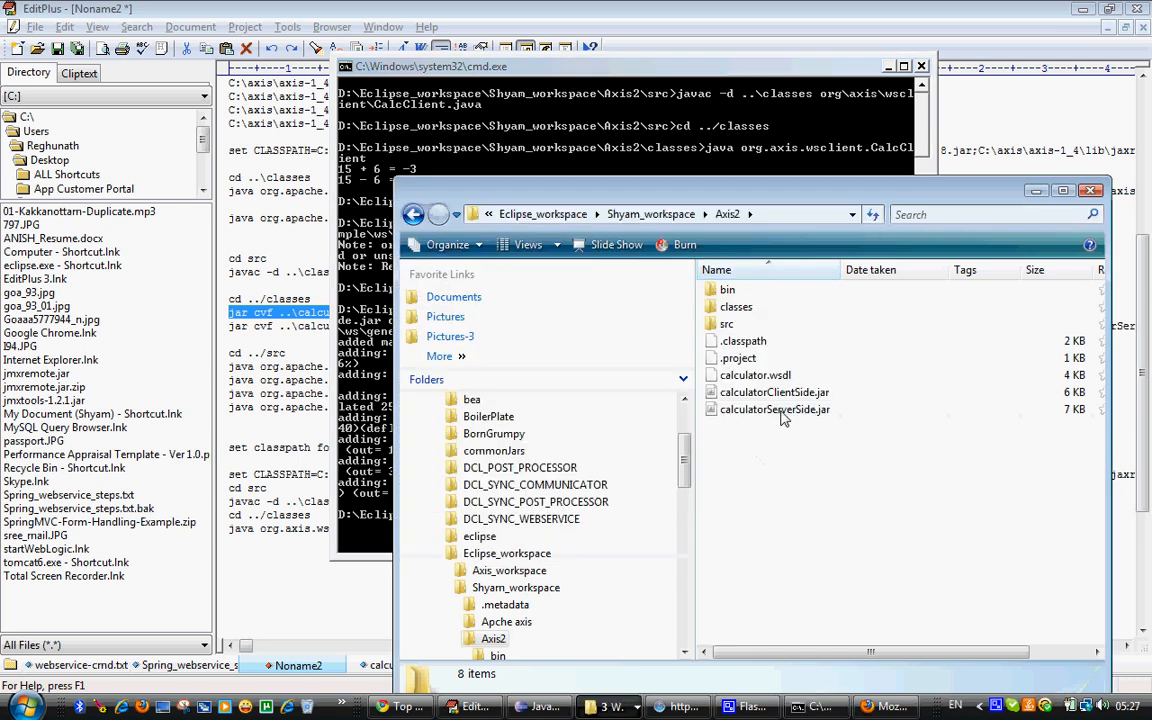
right_click(776, 410)
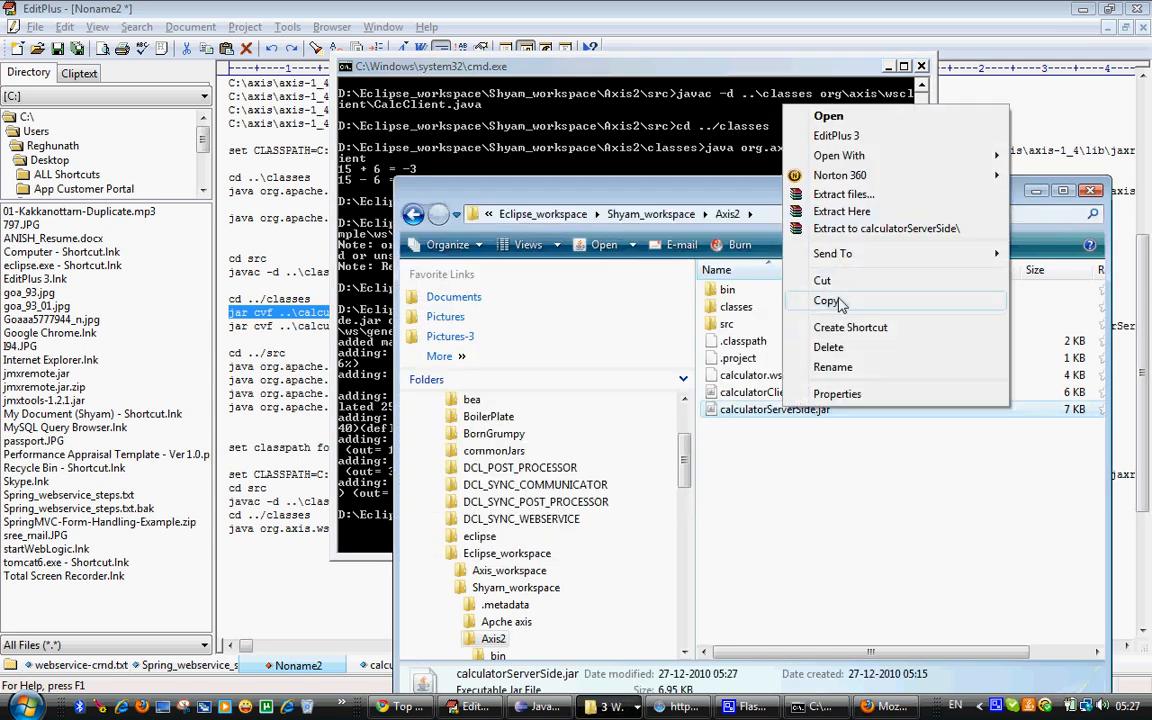
click(826, 300)
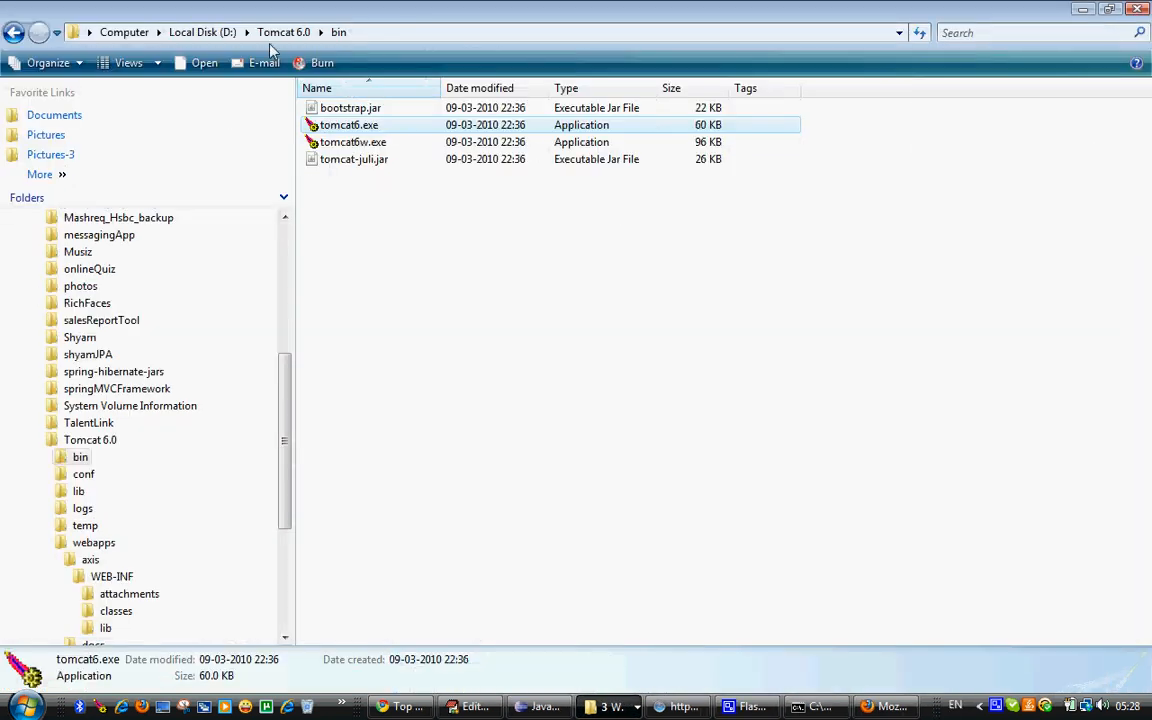
Remove the old calculatorServerSide.jar from Tomcat 6.0\webapps\axis\WEB-INF\lib to replace it
click(284, 32)
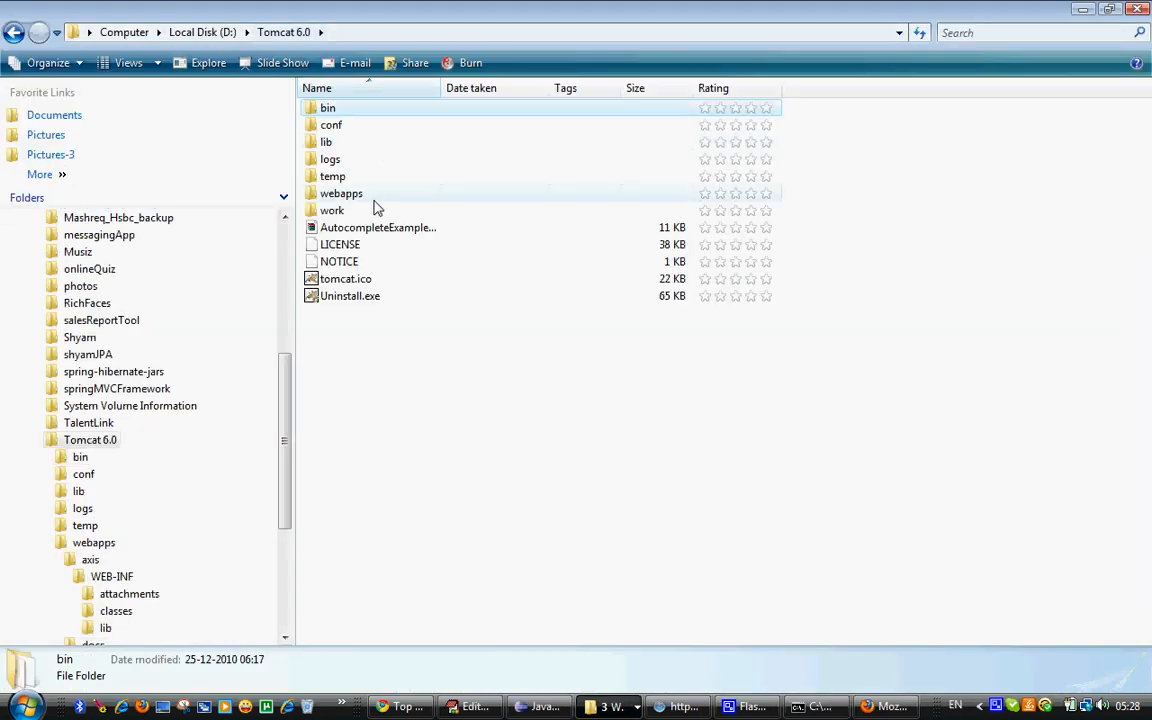
double_click(340, 192)
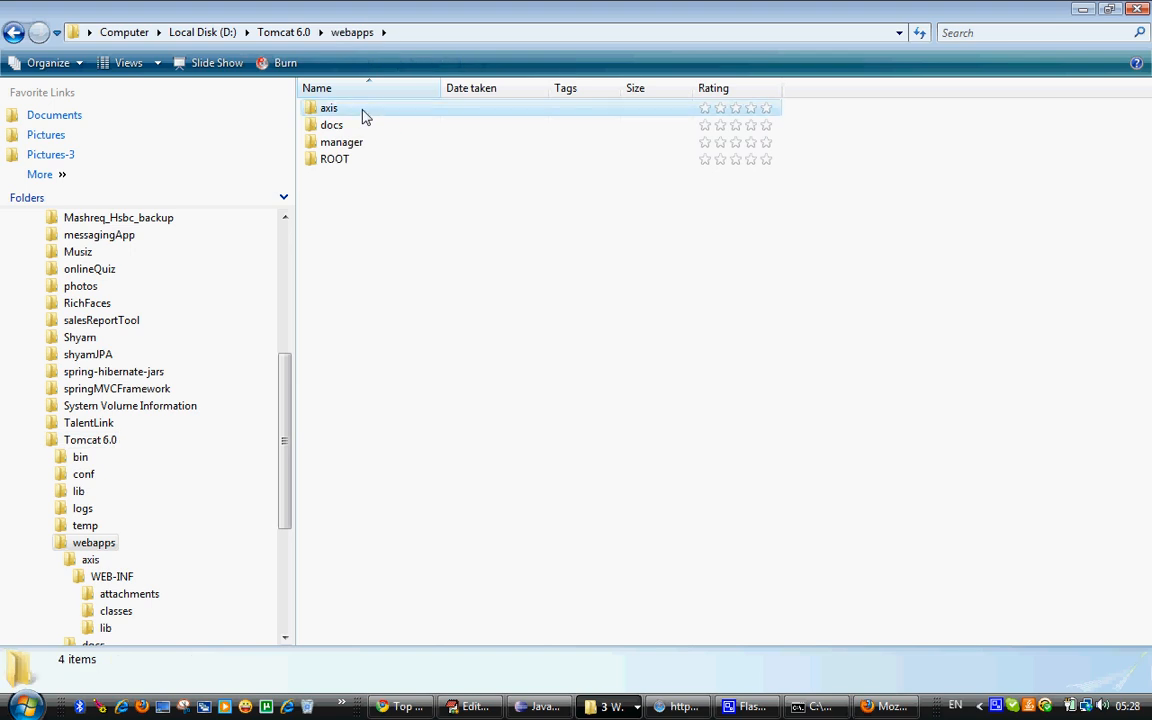
double_click(328, 108)
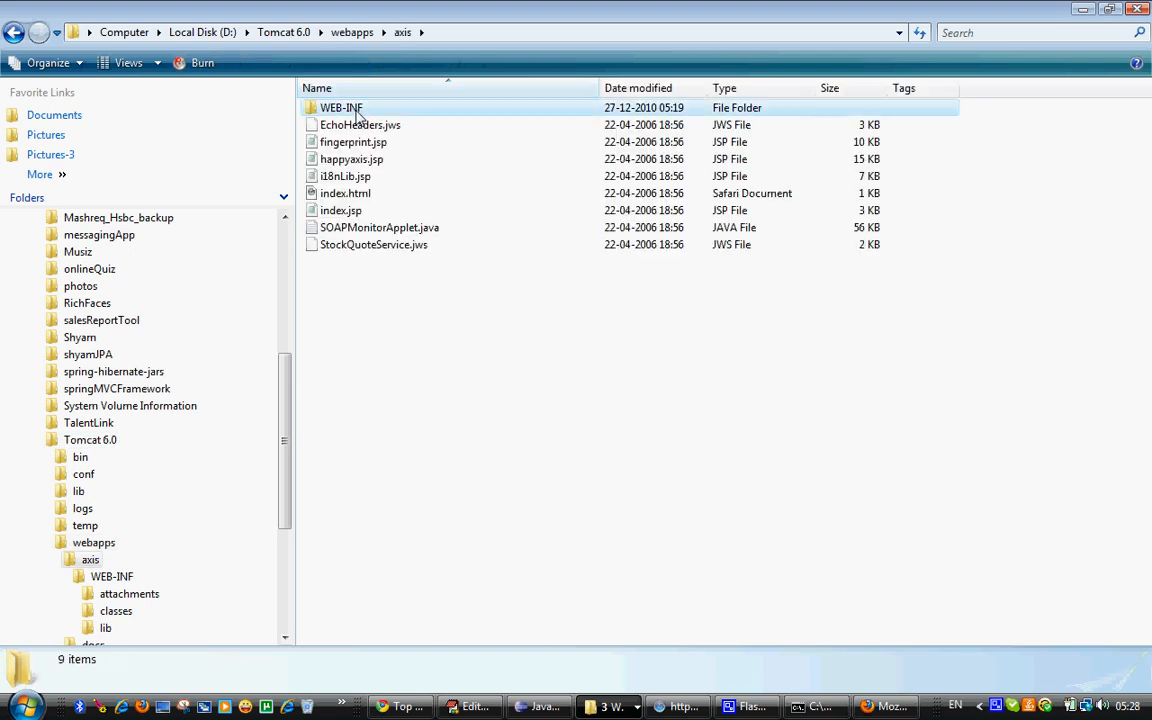
double_click(340, 108)
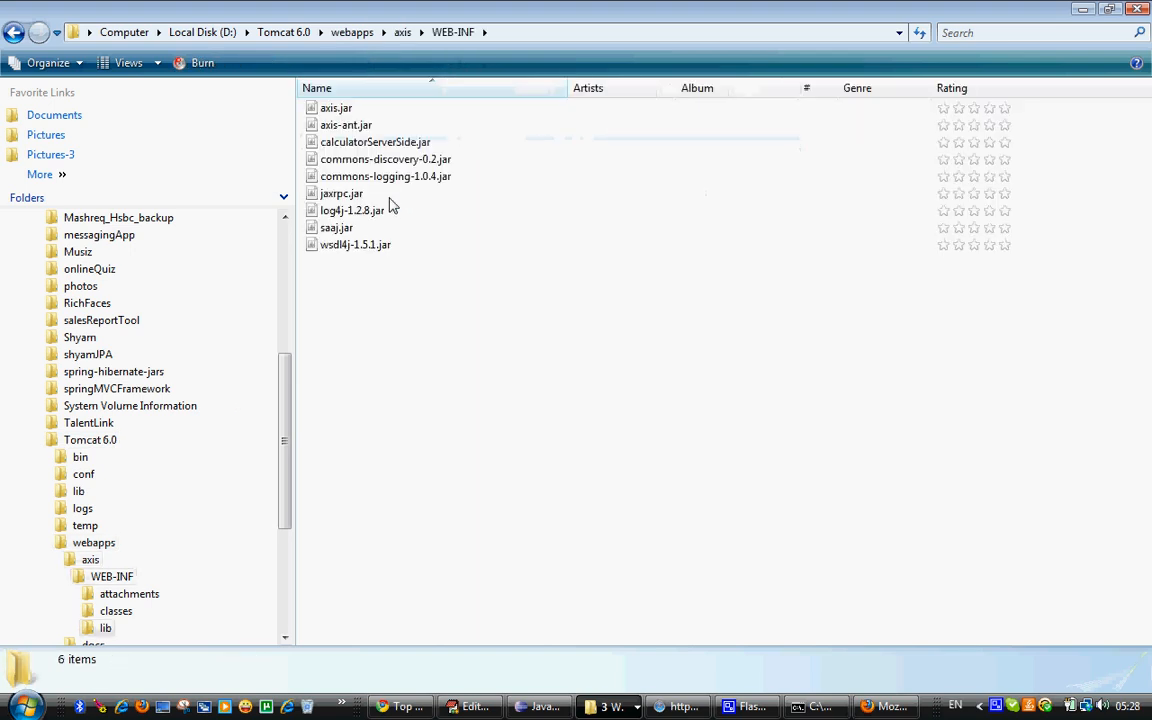
right_click(376, 140)
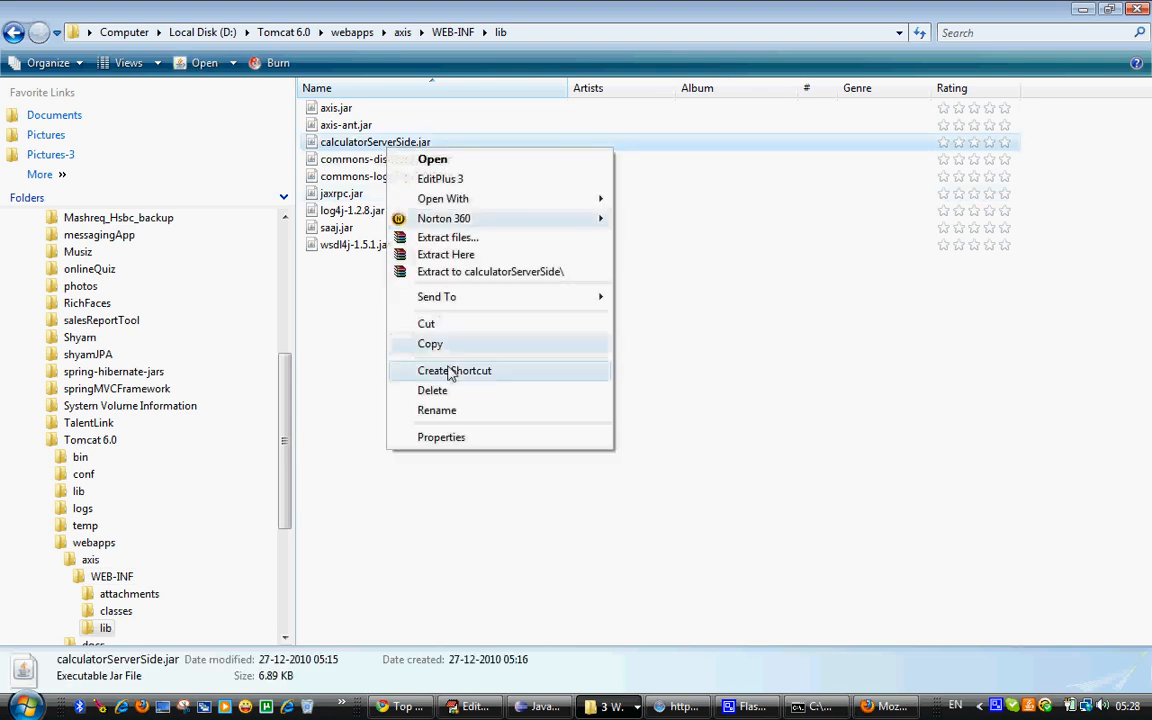
click(454, 370)
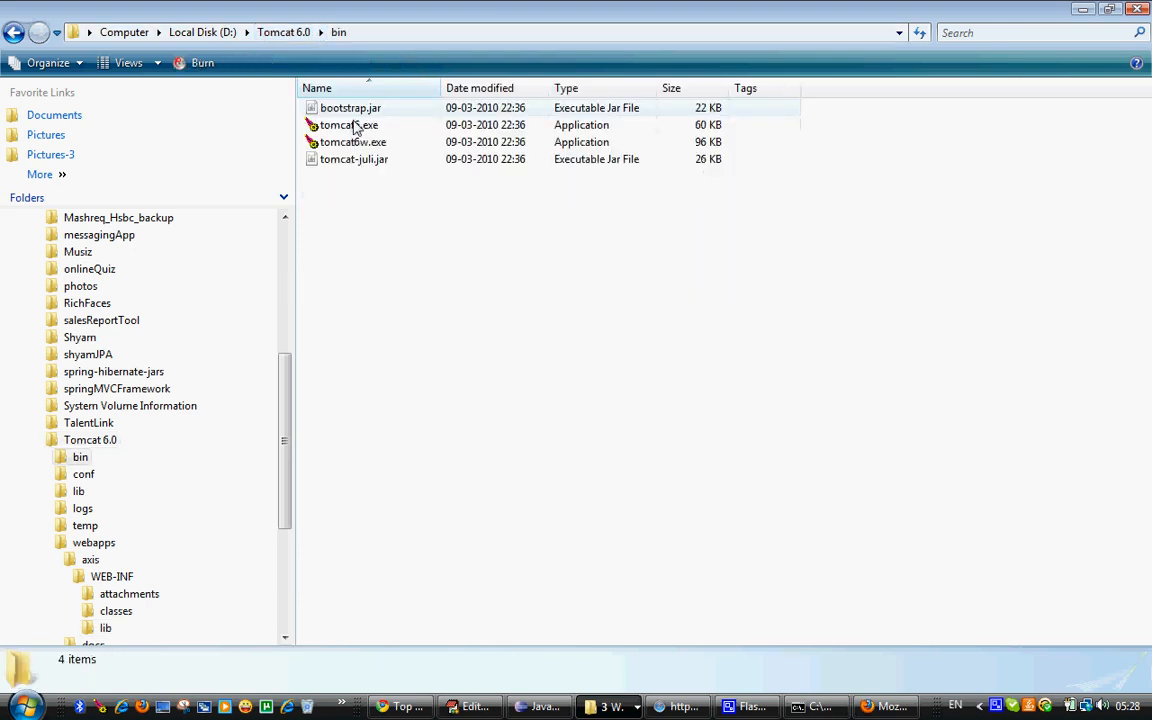
Start tomcat6.exe and rerun the calculator client, which prints 15 + 6 = 21 and 15 - 6 = 21
double_click(348, 124)
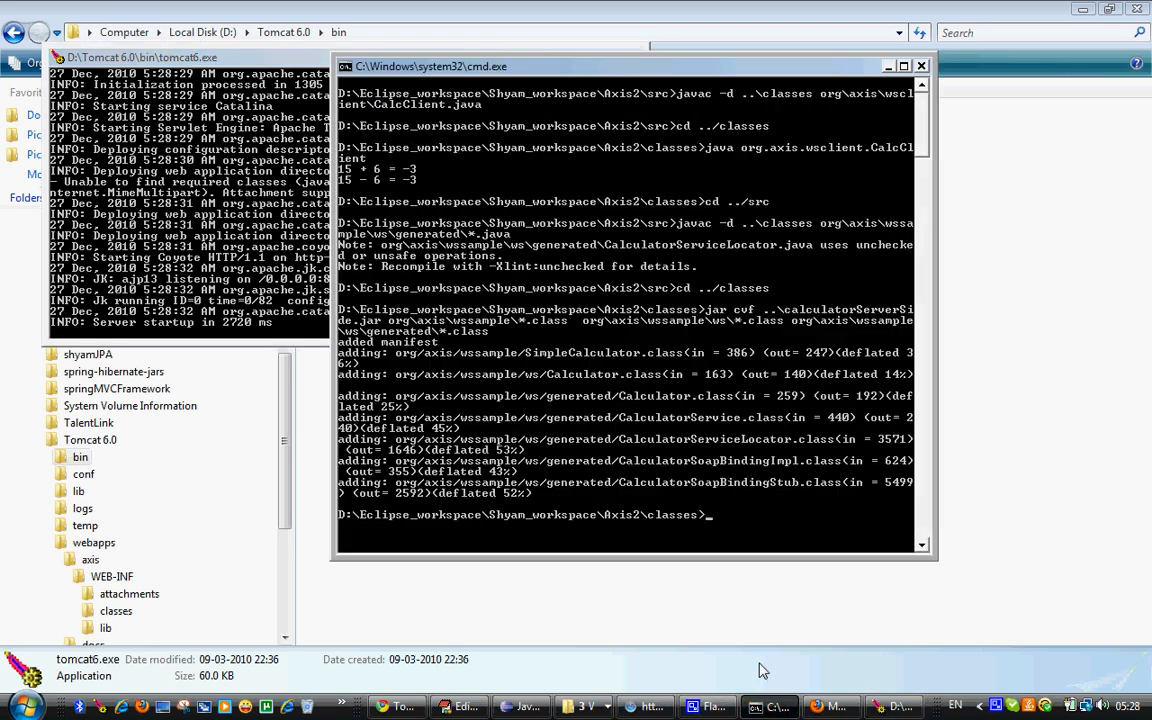
text(javac -d ..\classes org\axis\wssample\ws\generated\*.java)
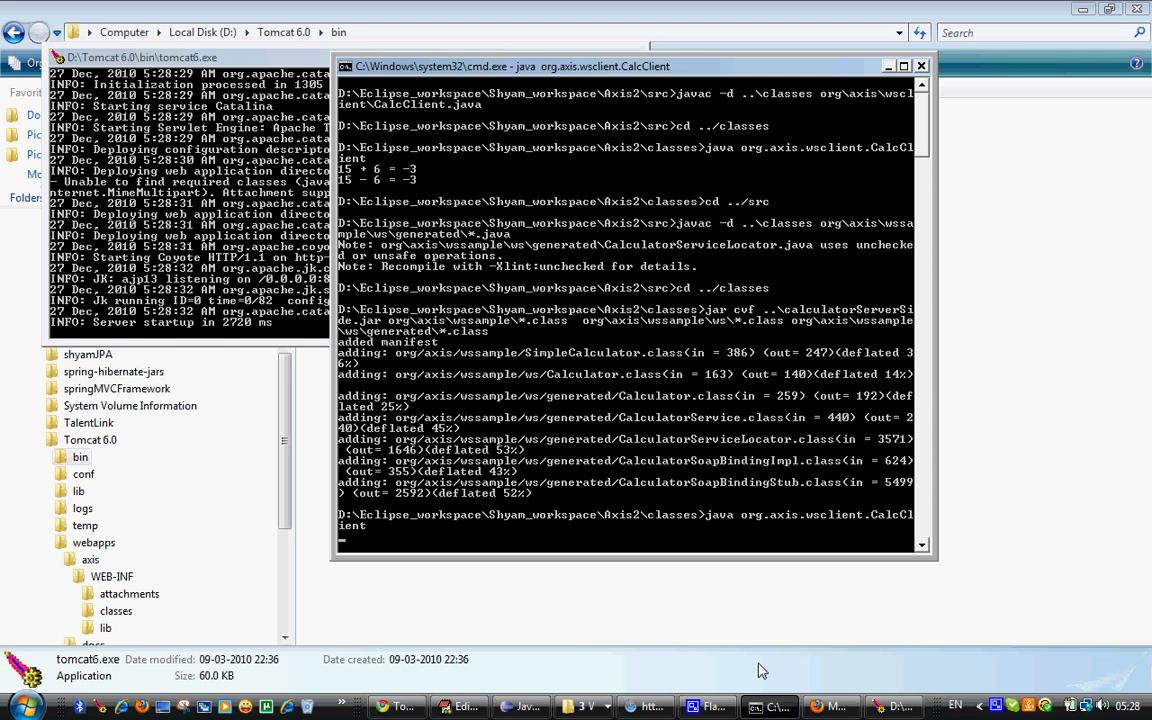
key(enter)
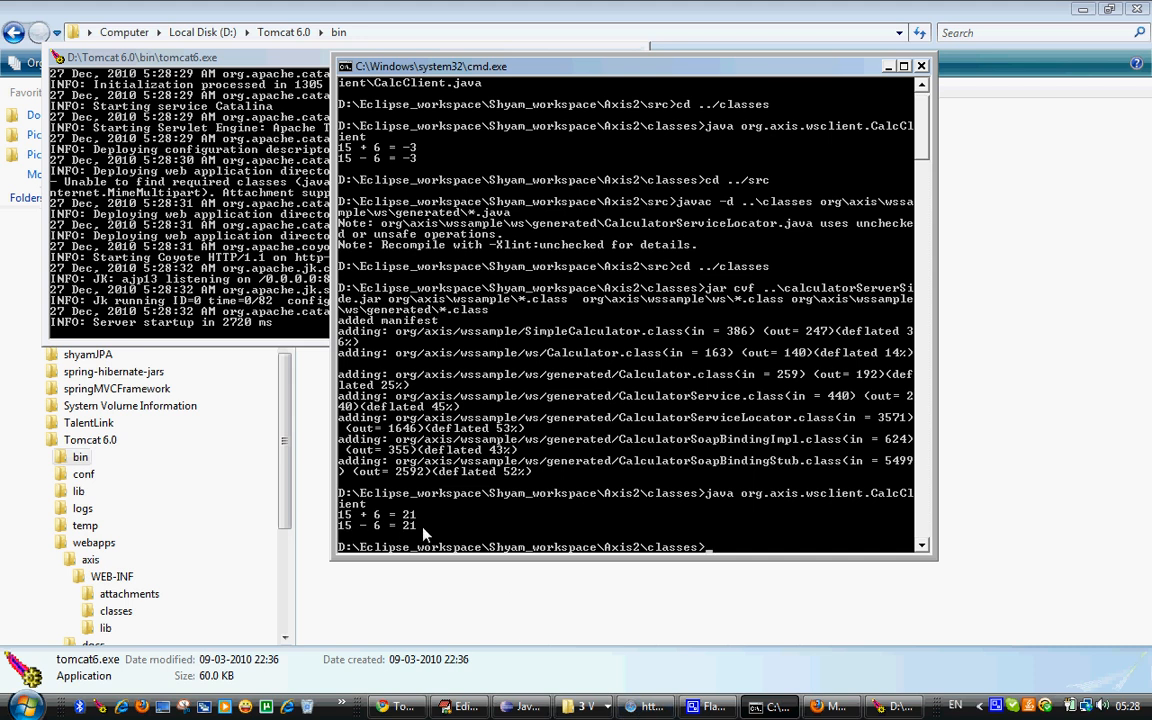
mouse_move(444, 532)
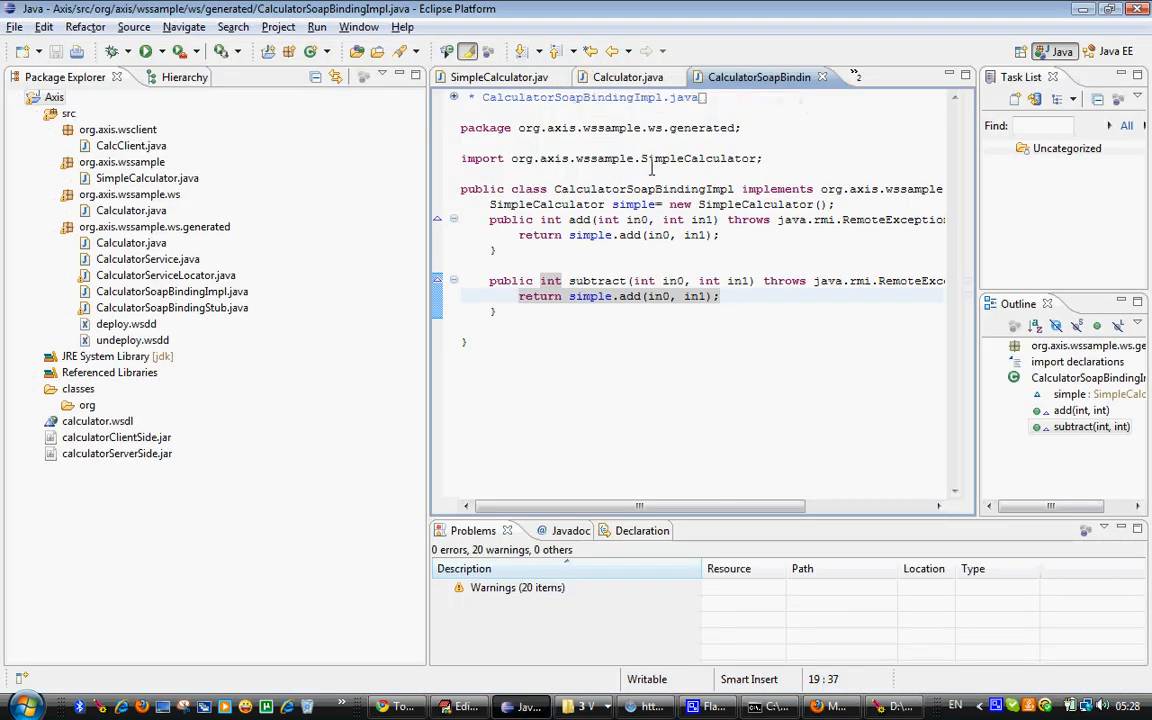
double_click(628, 296)
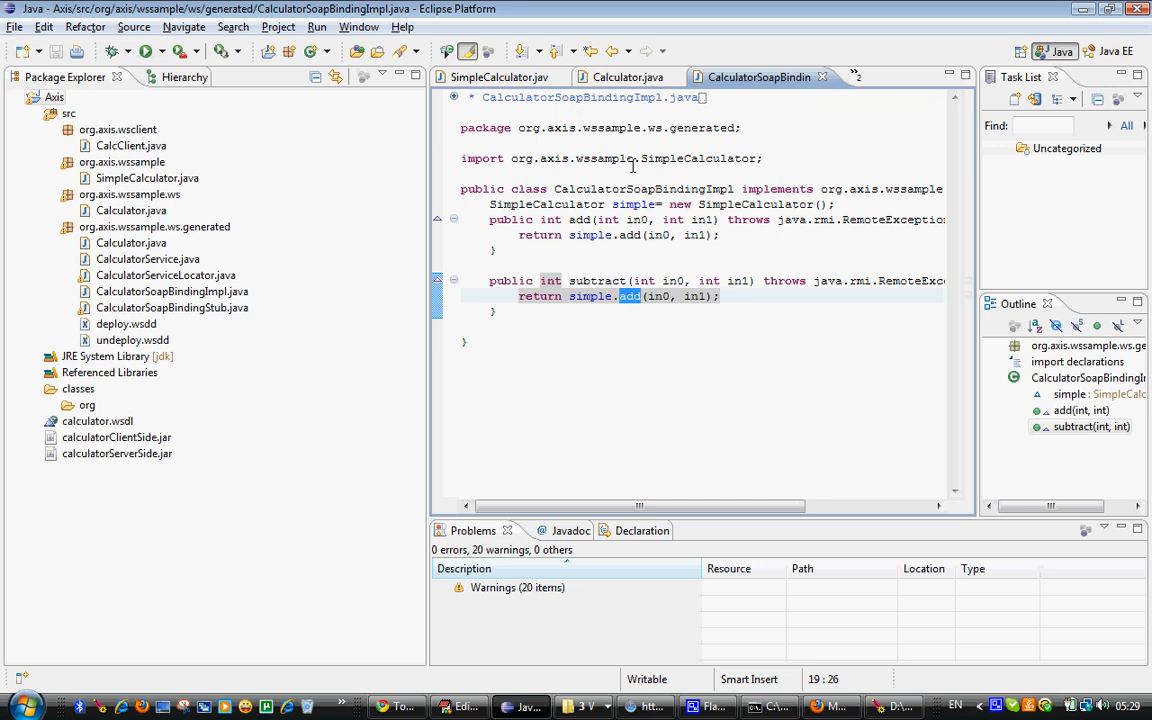